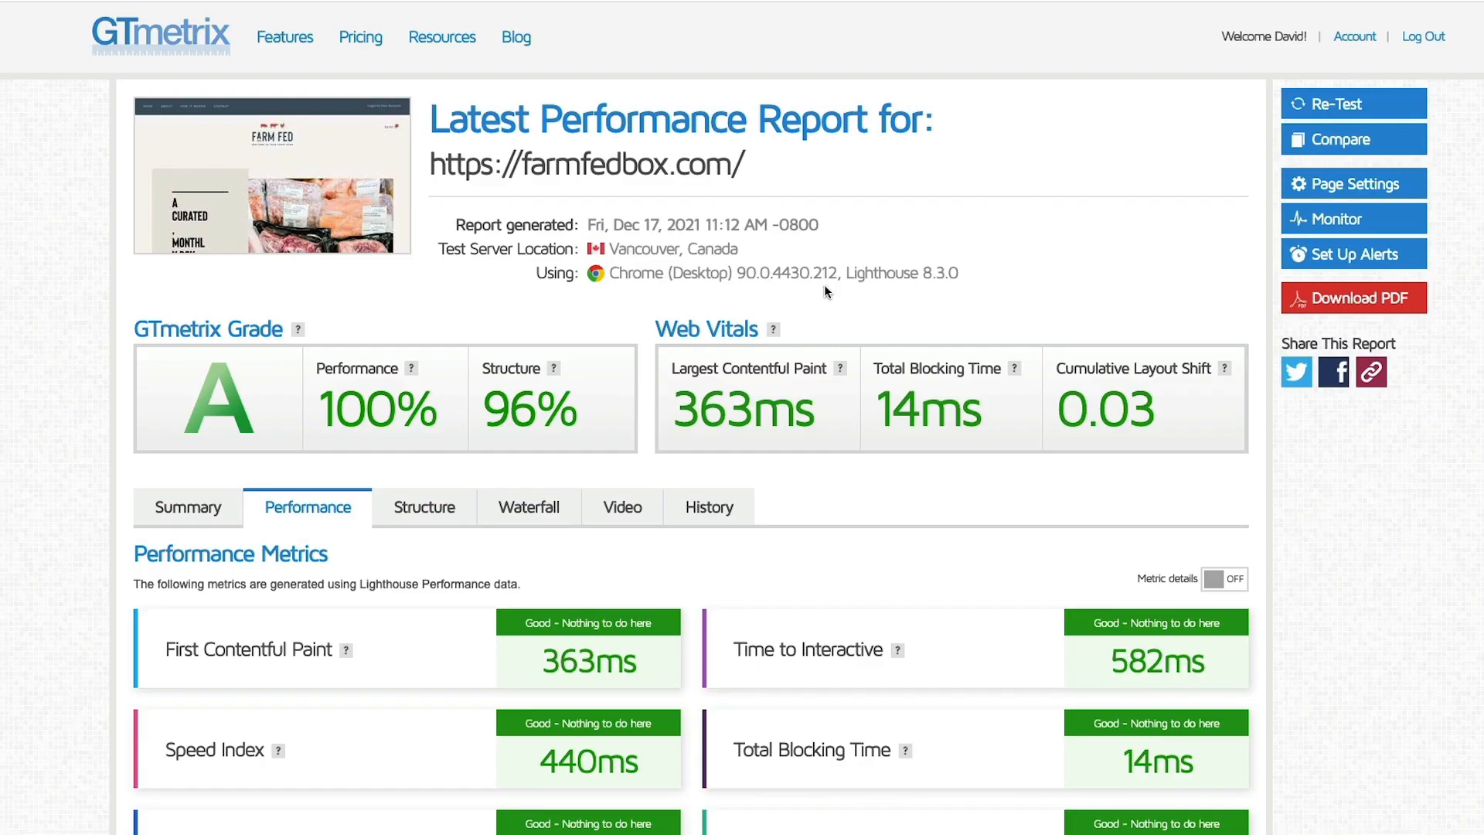
- Scroll through the current page to review its content before returning to Autoptimize
scroll("down", 3)
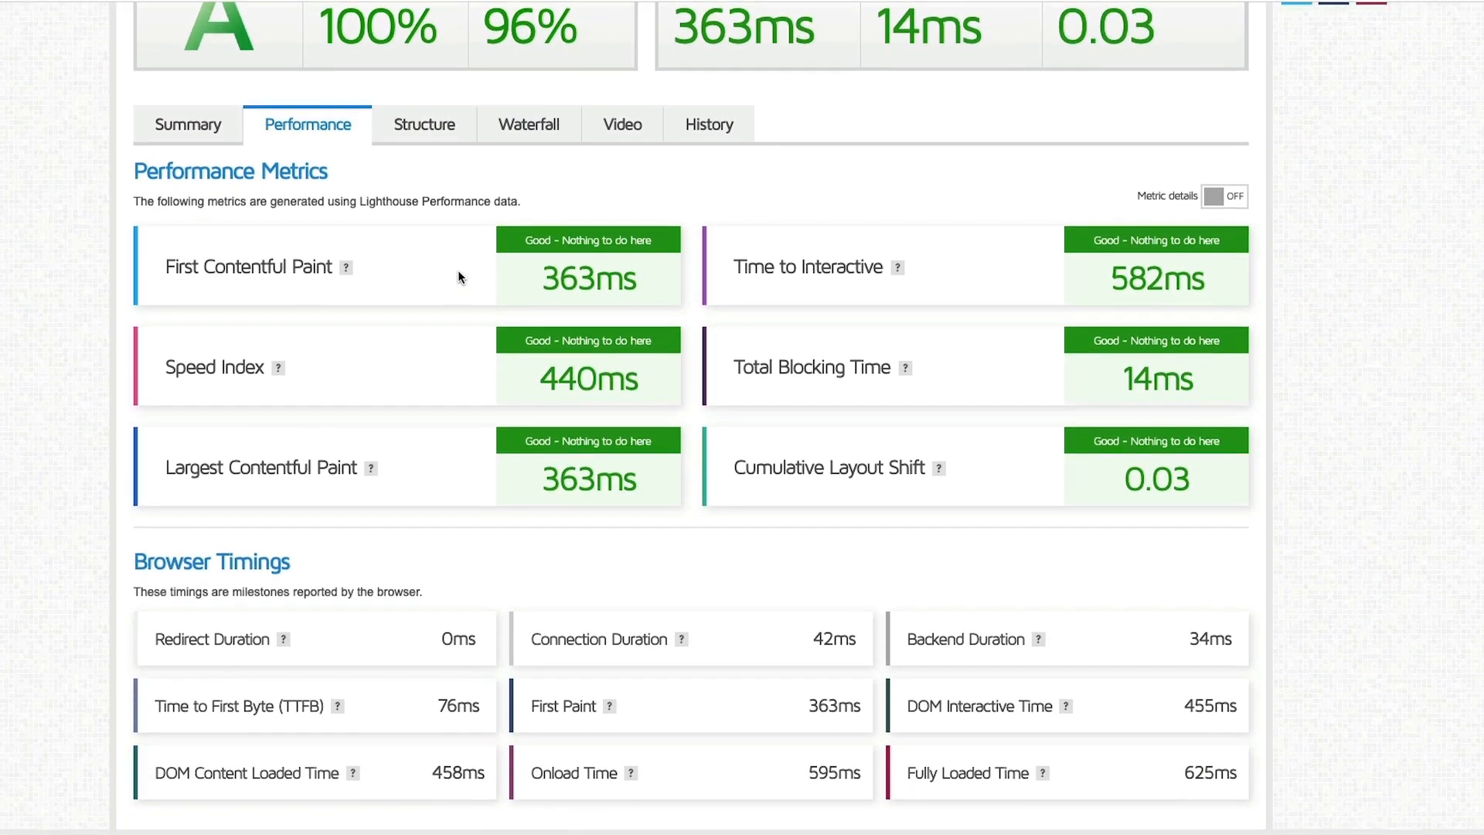
scroll("up", 3)
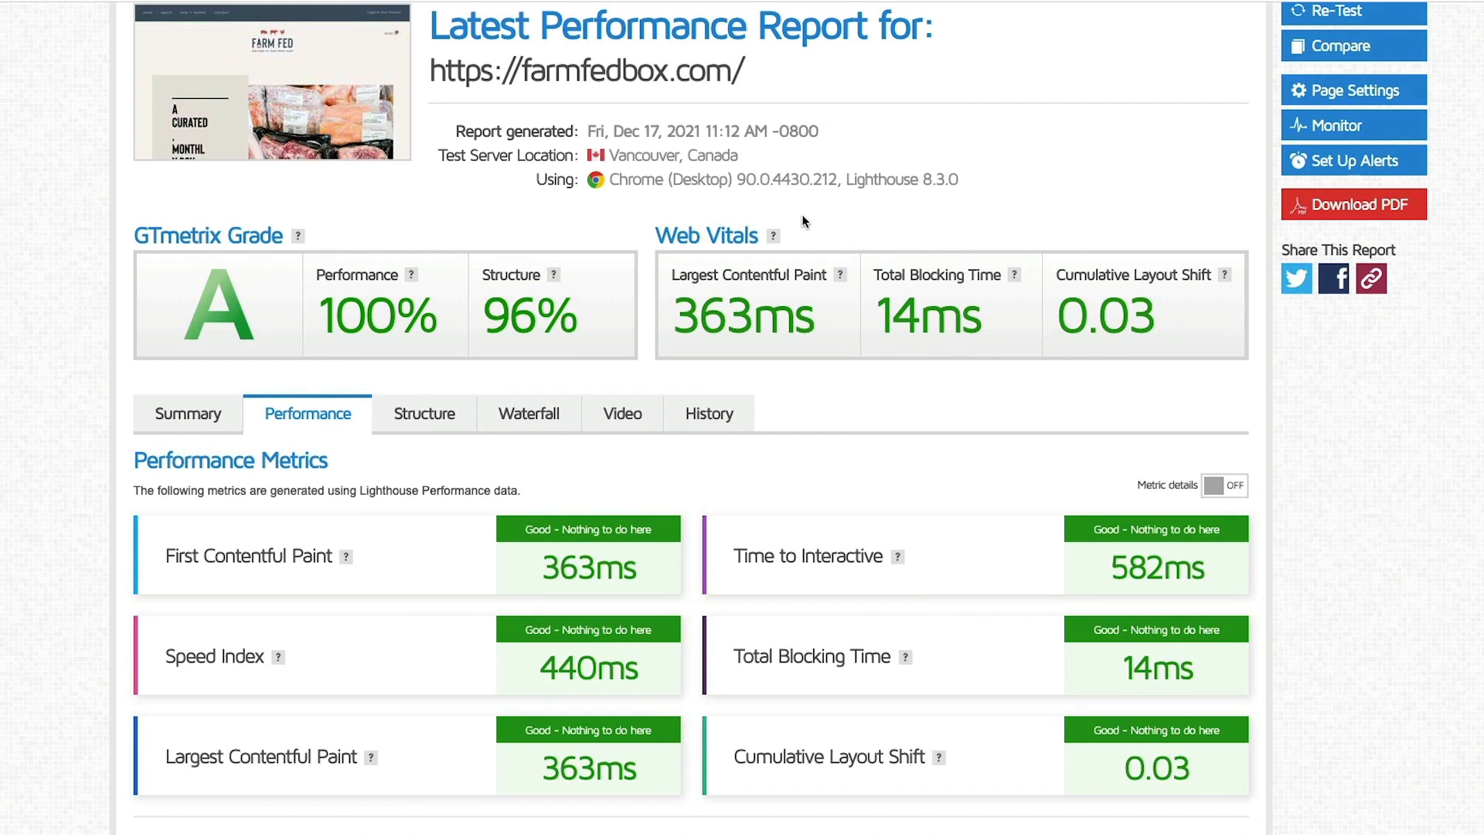
mouse_move(989, 456)
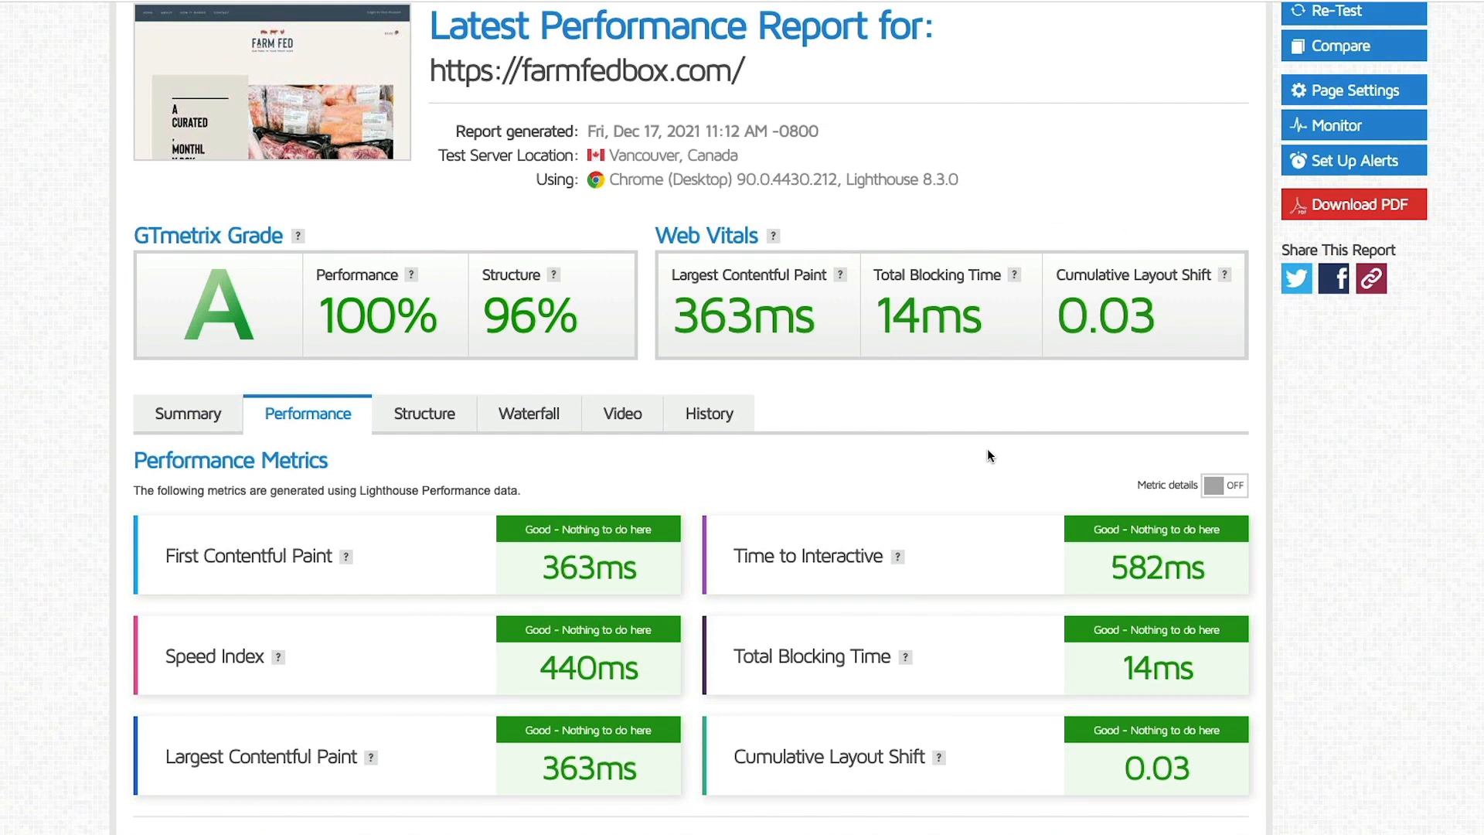
scroll("up", 3)
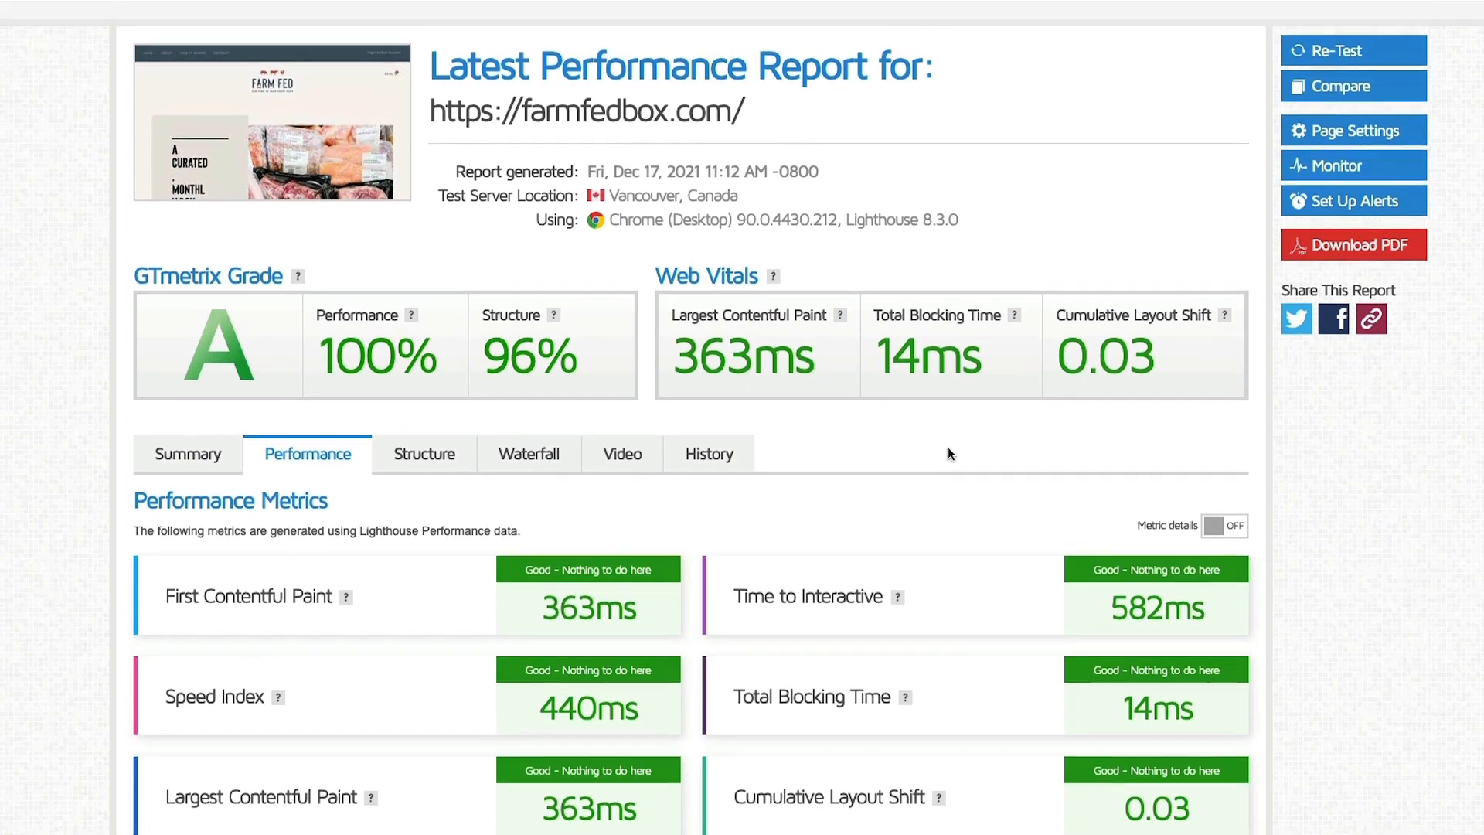
scroll("up", 3)
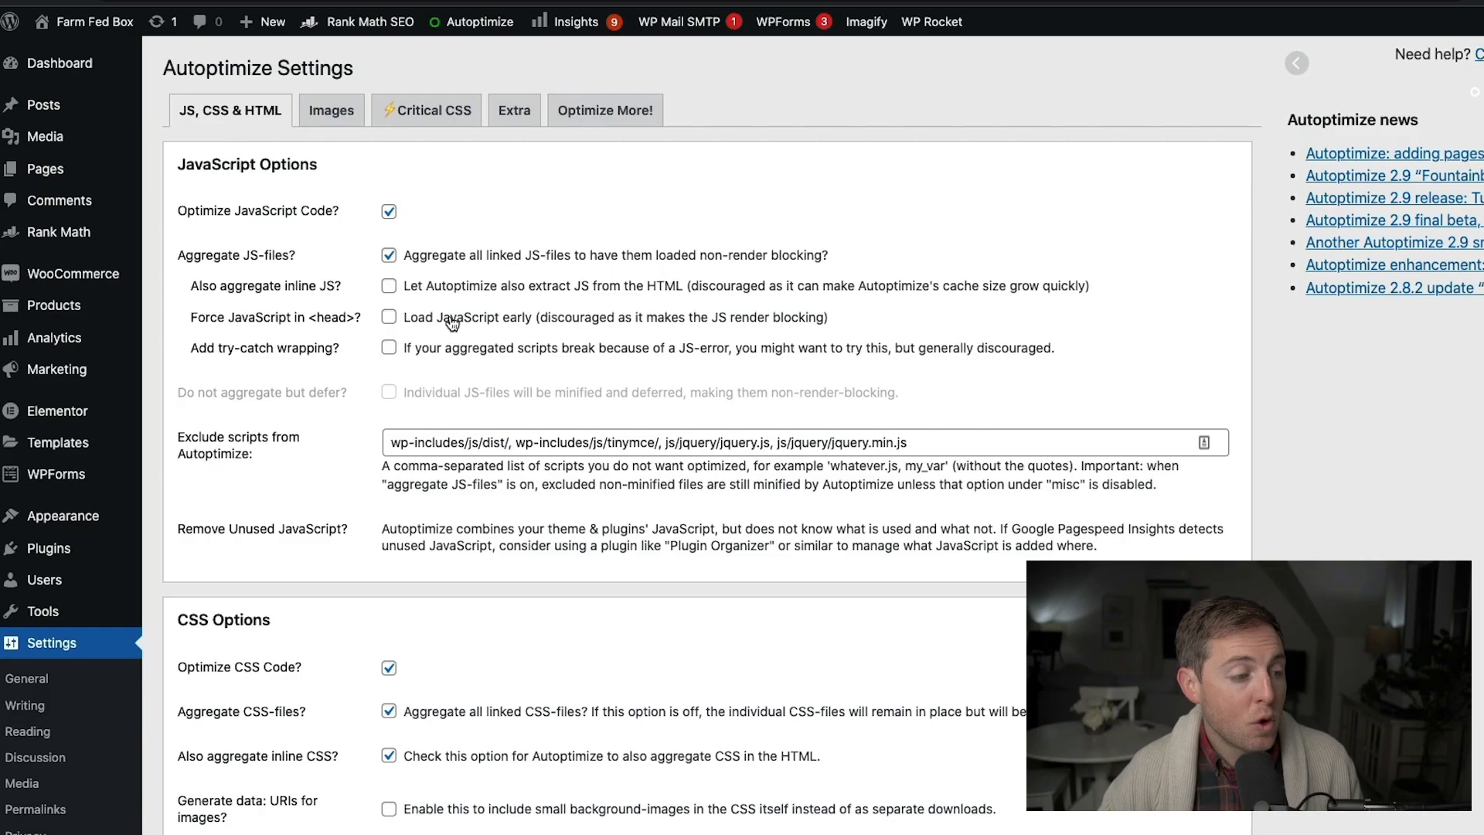
mouse_move(464, 382)
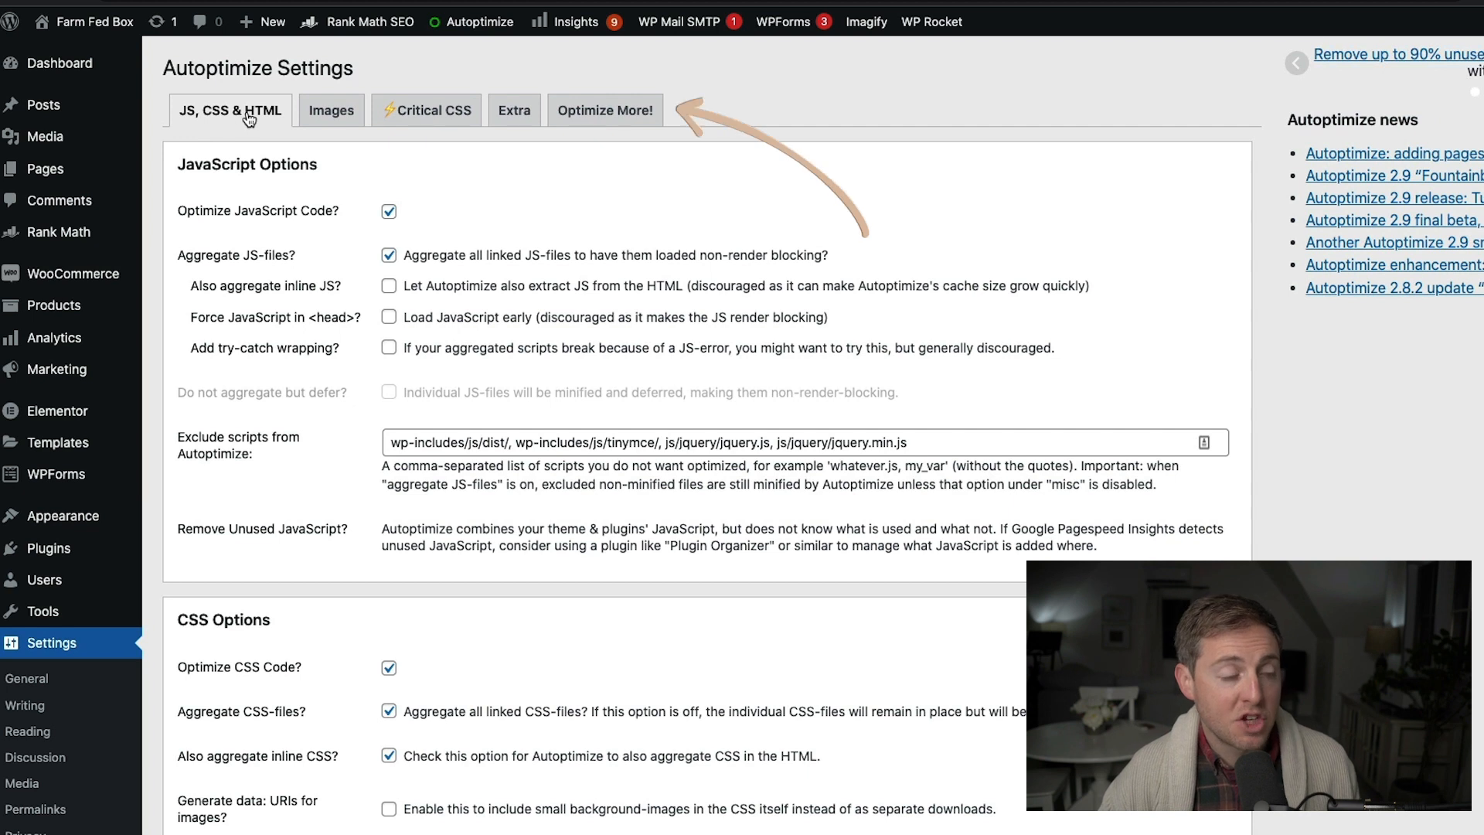
mouse_move(235, 145)
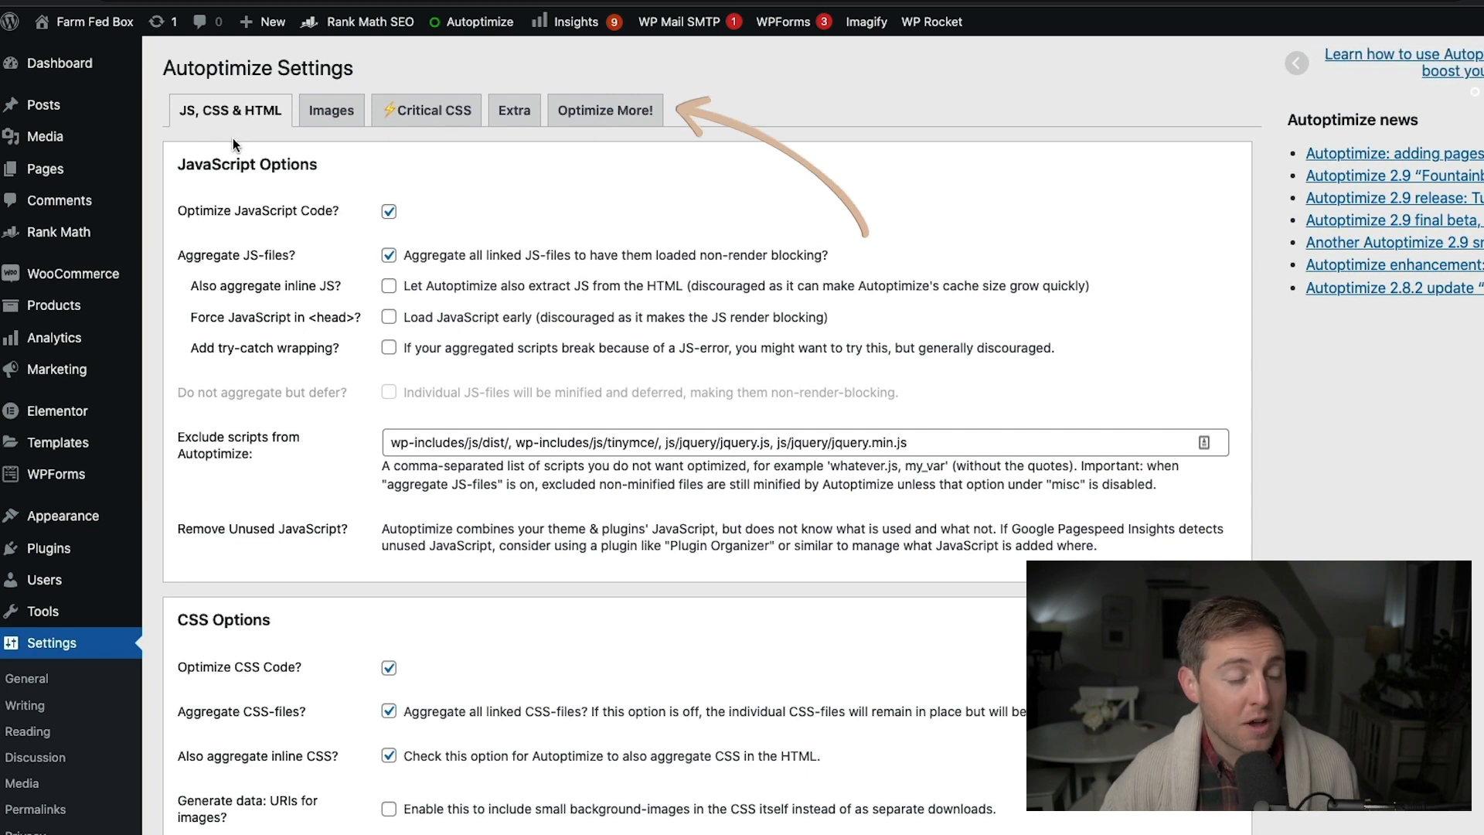
mouse_move(289, 155)
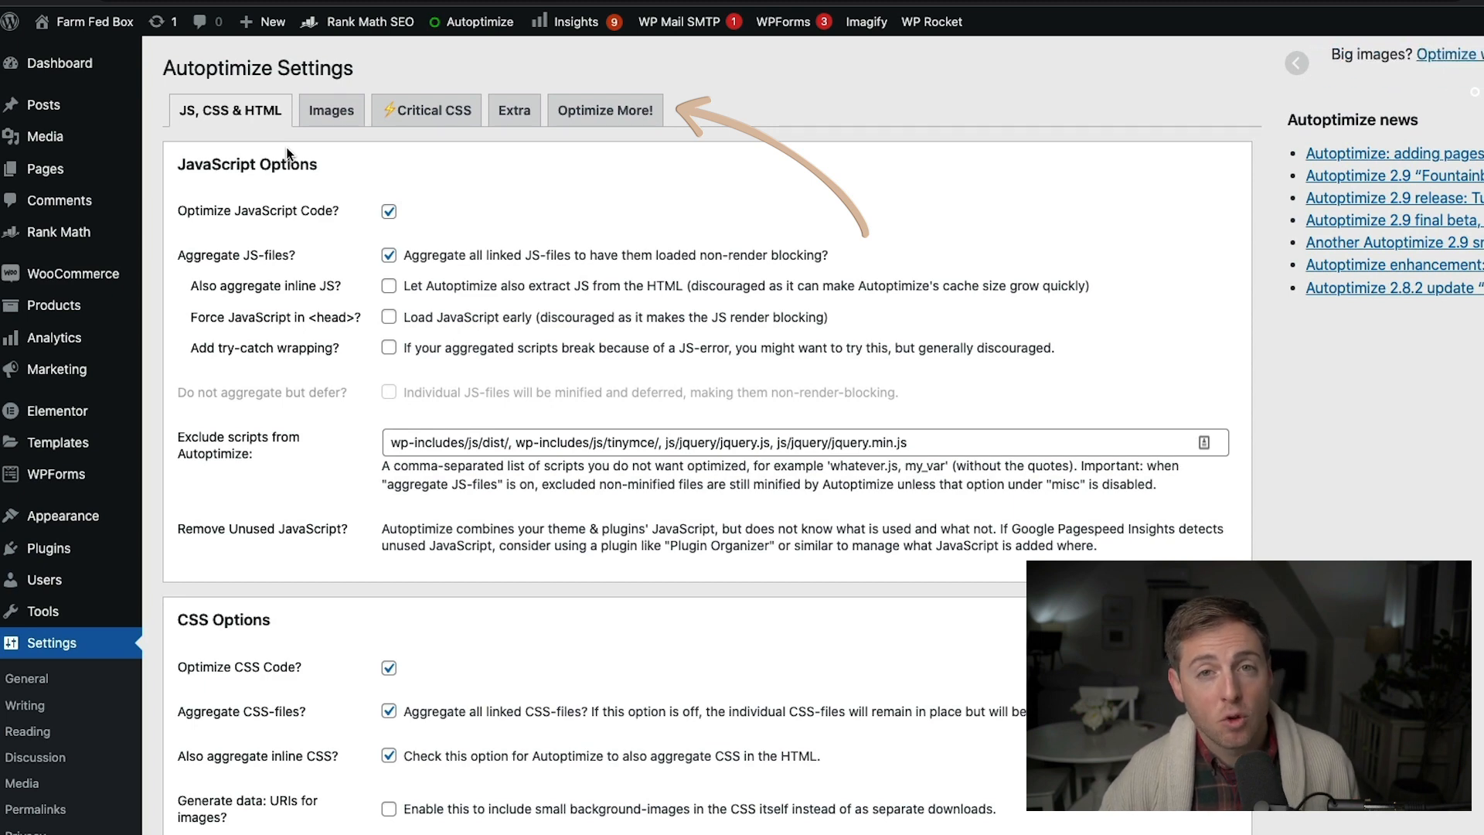
mouse_move(433, 110)
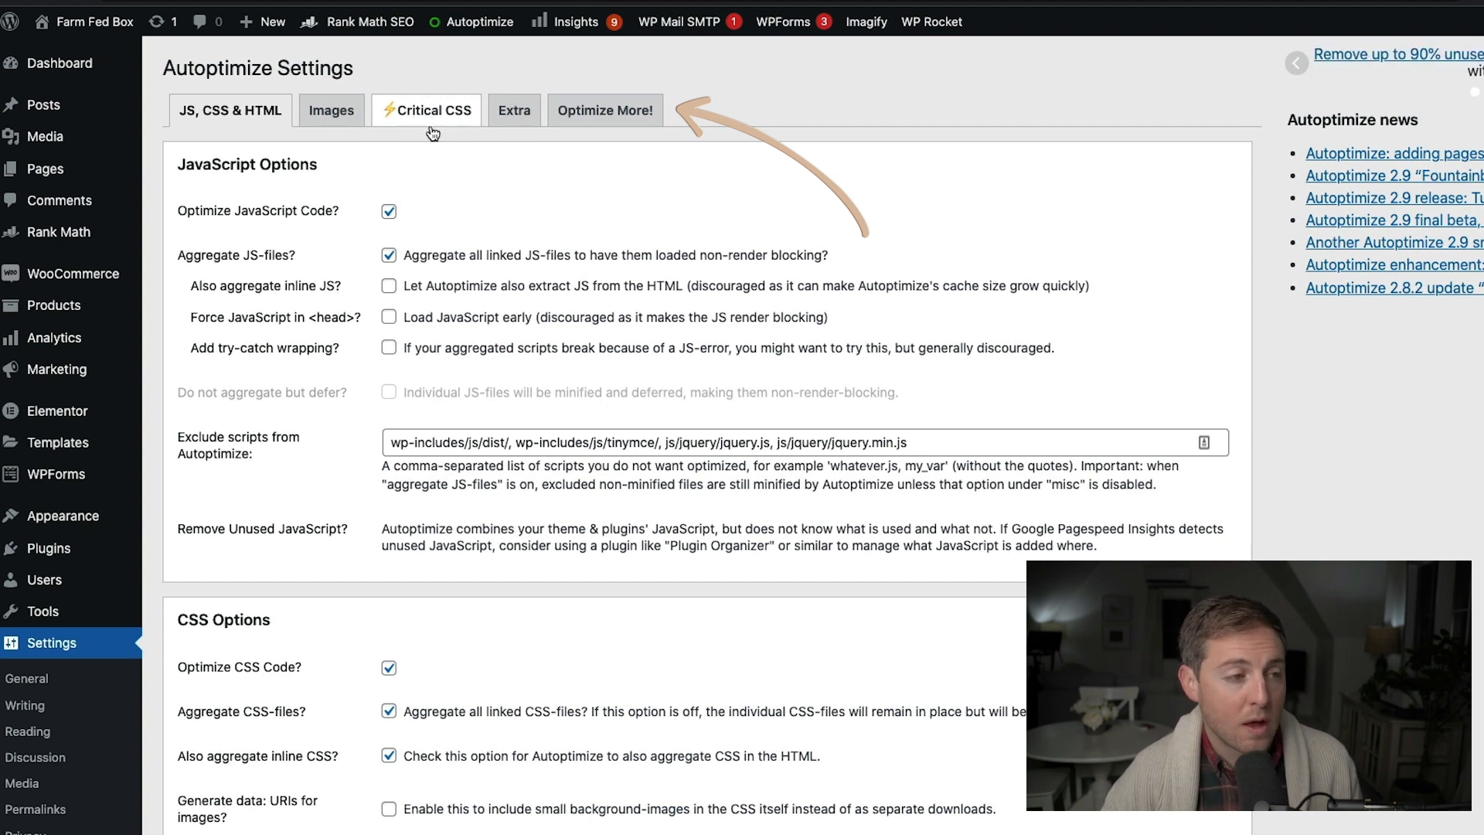
scroll("down", 3)
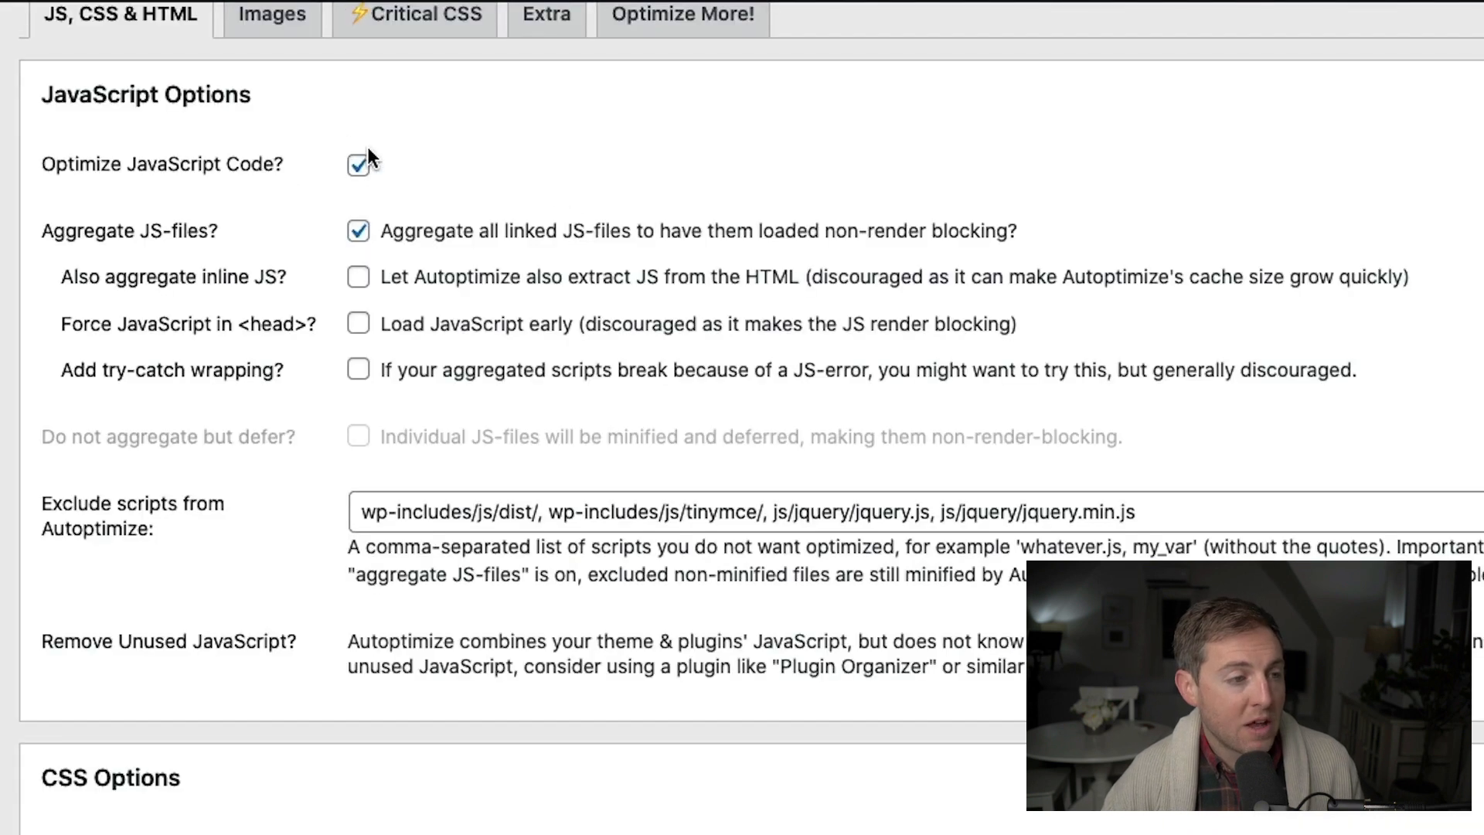
mouse_move(210, 188)
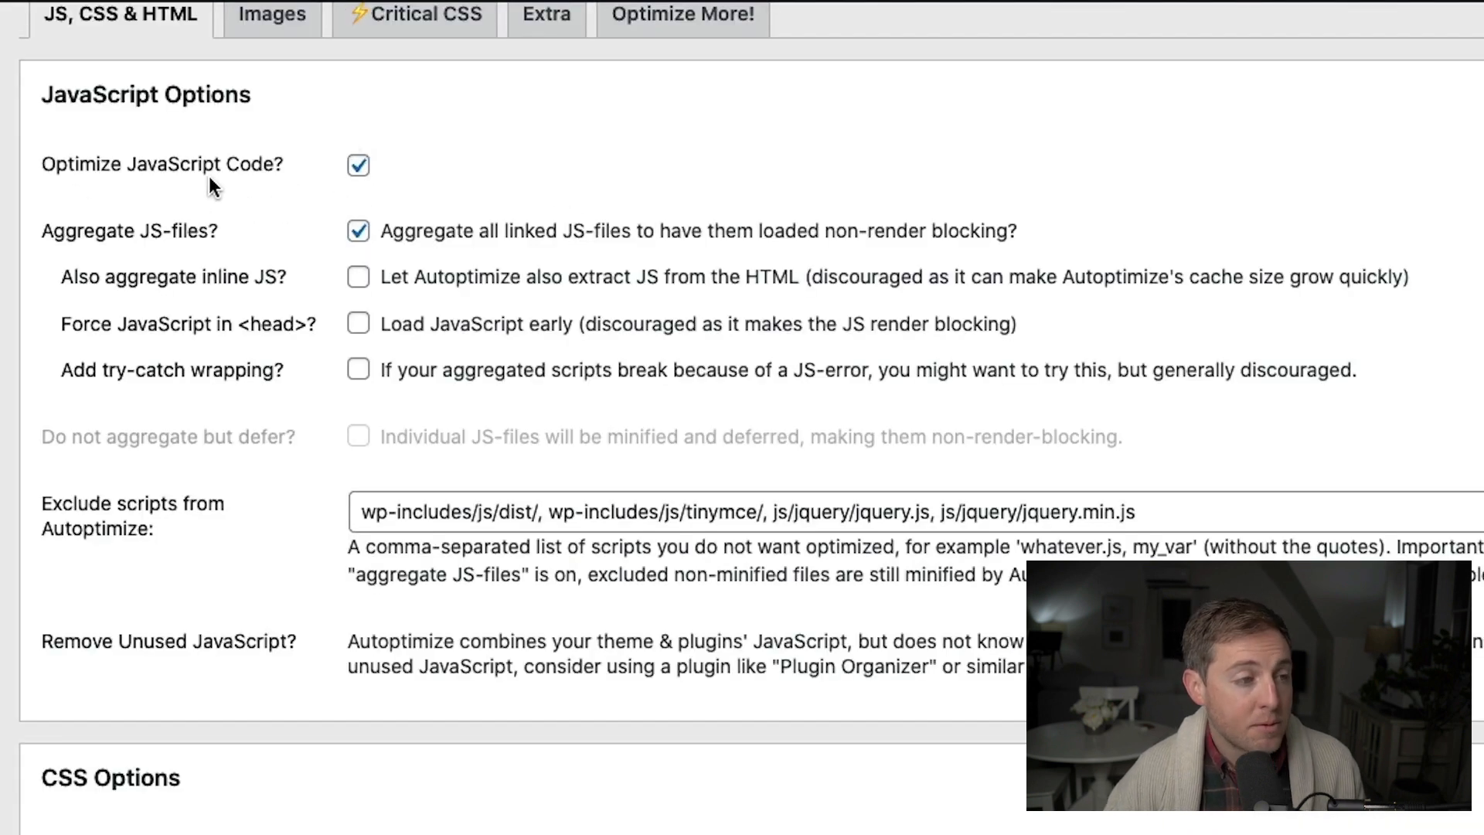
mouse_move(218, 251)
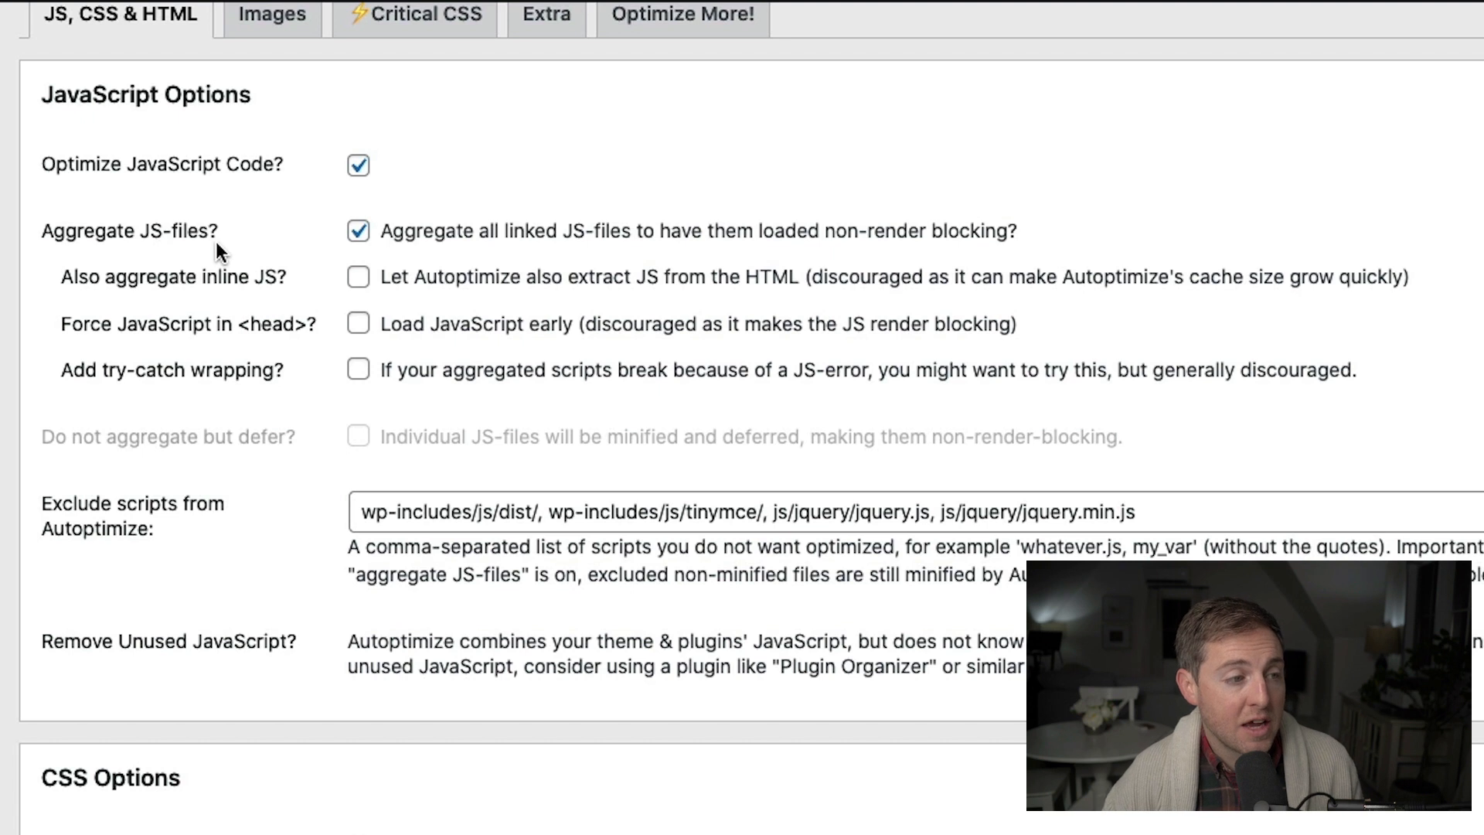
mouse_move(907, 320)
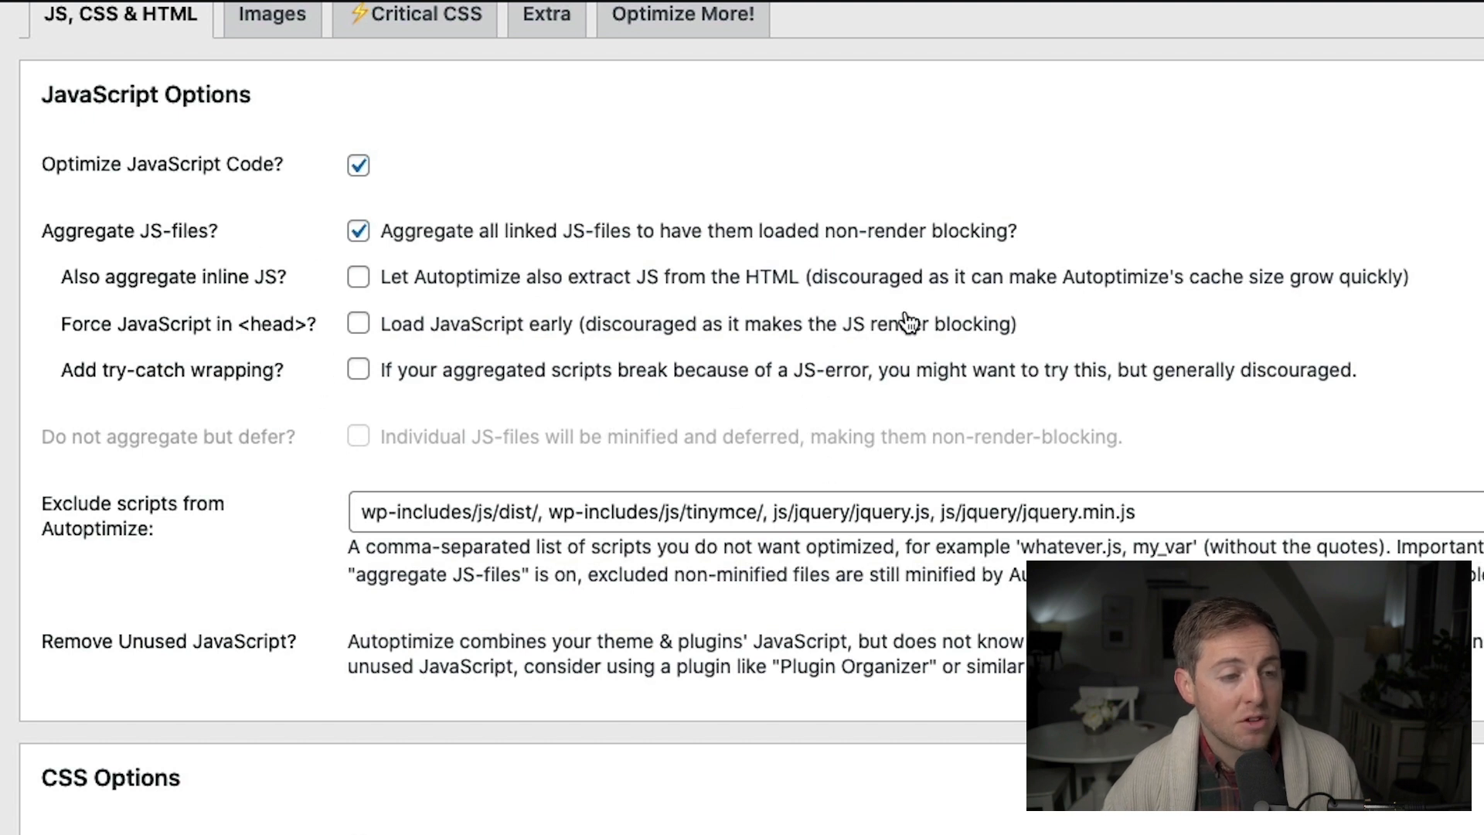
mouse_move(483, 265)
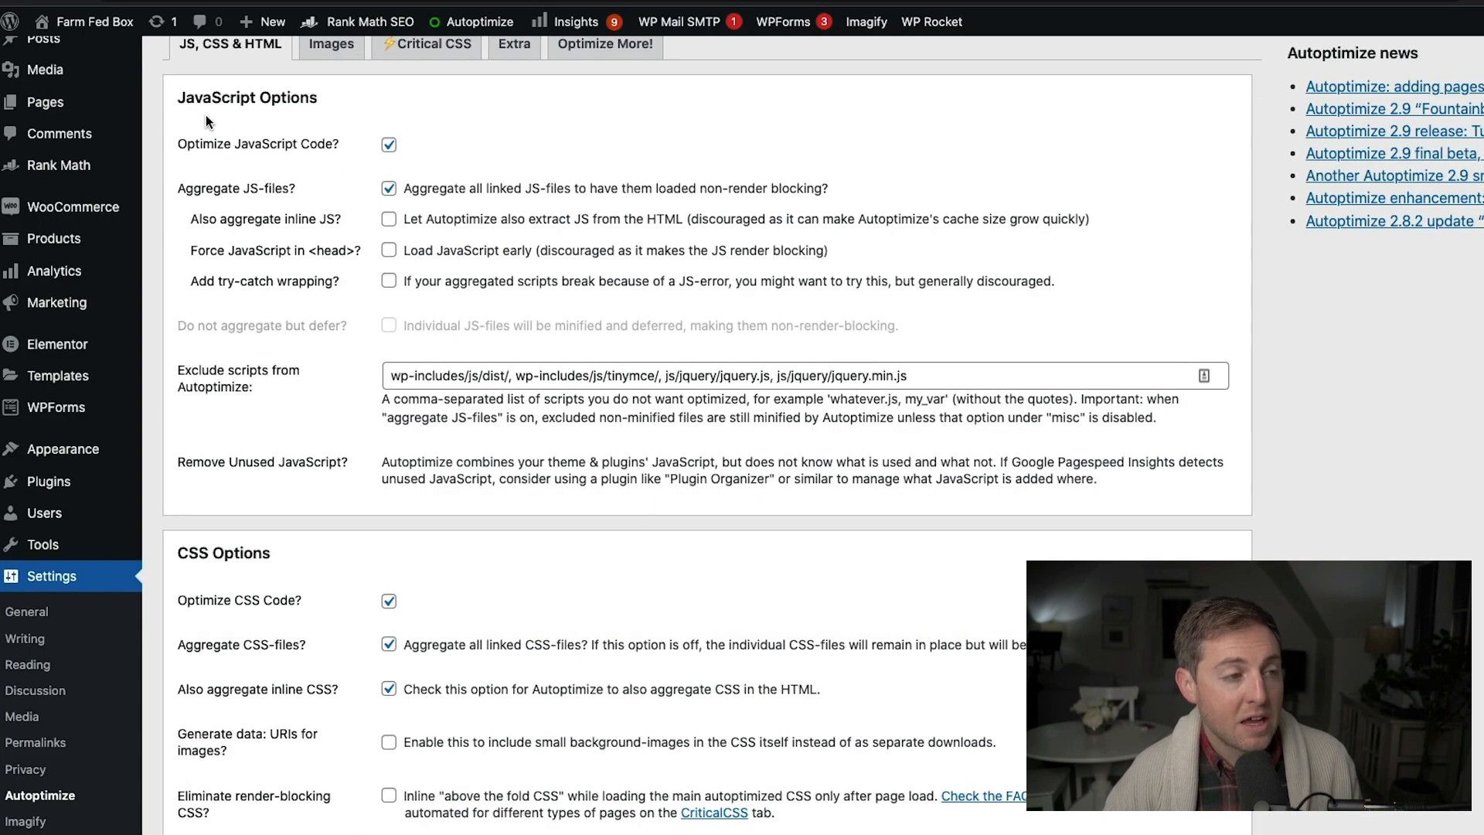
mouse_move(384, 542)
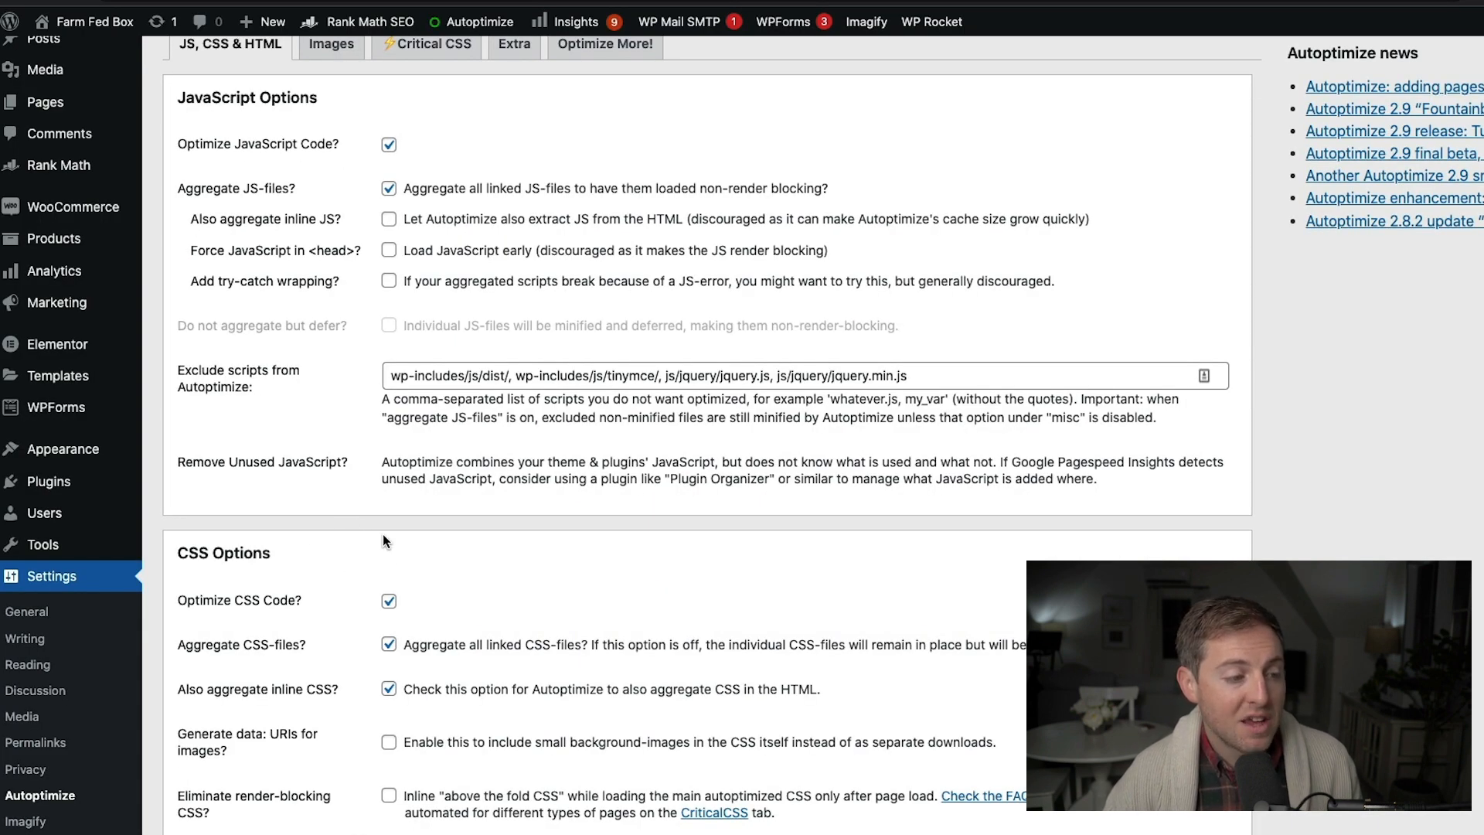
scroll("down", 3)
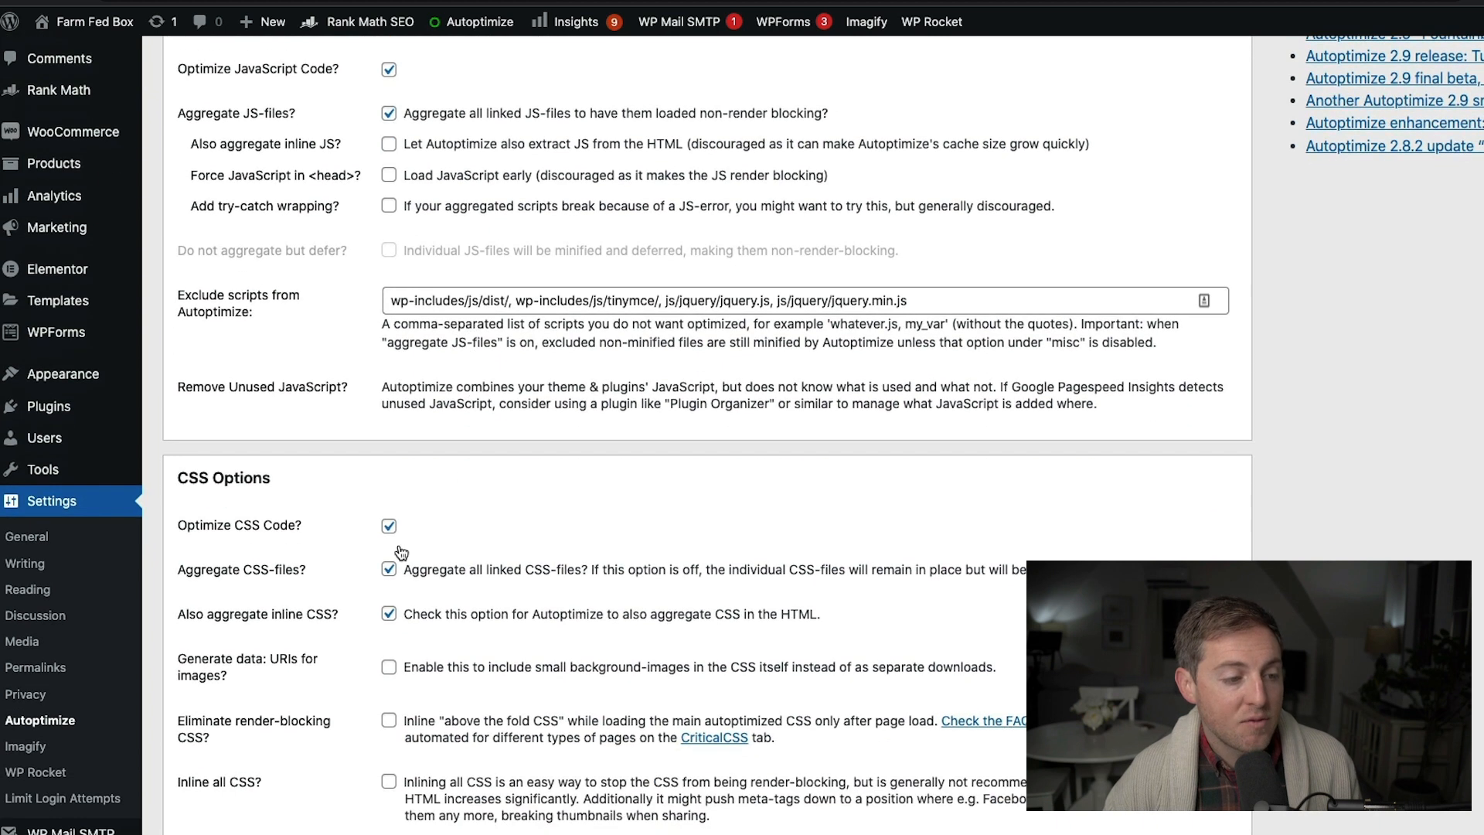
scroll("up", 3)
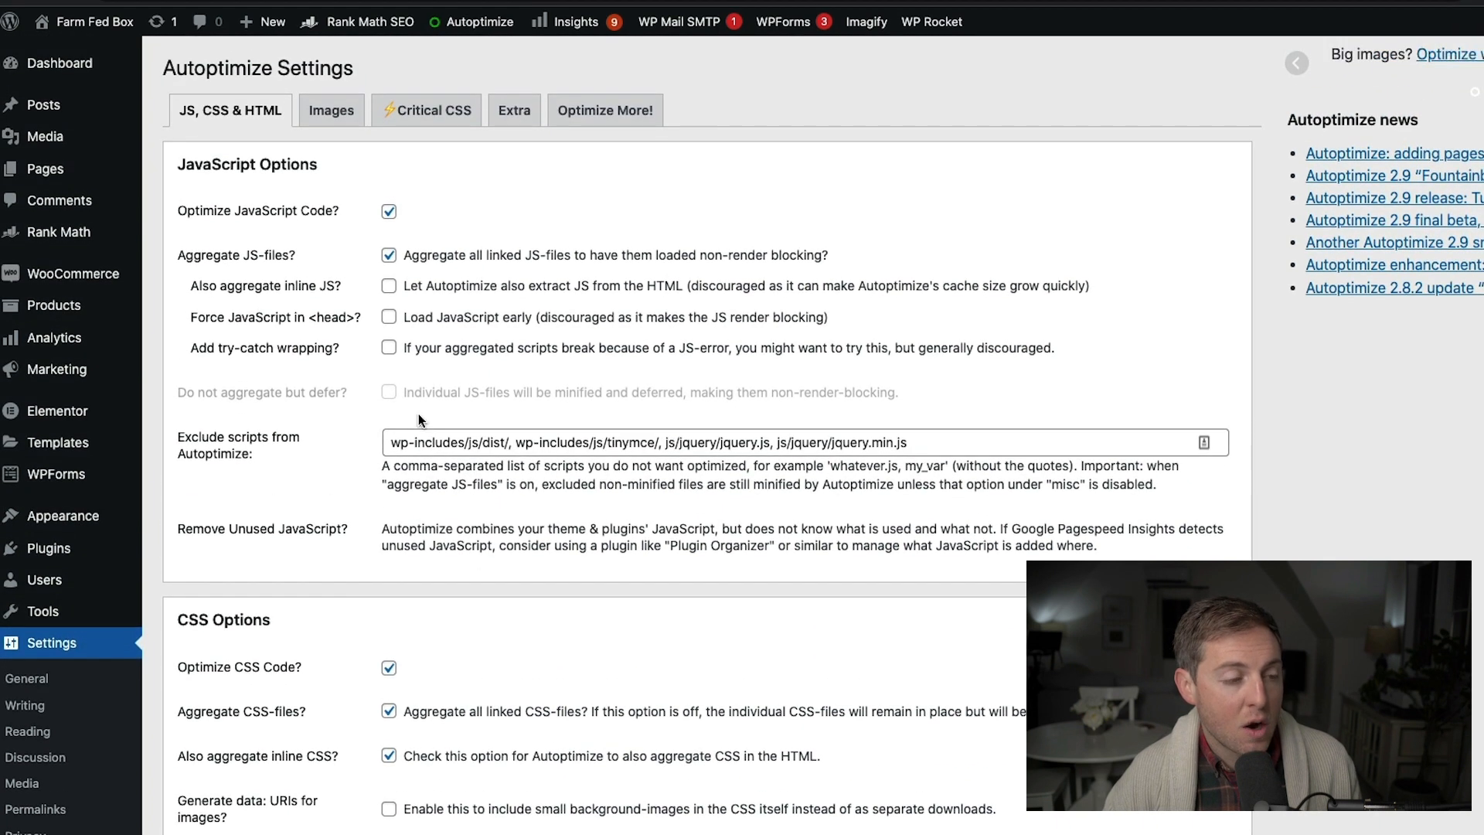
mouse_move(459, 418)
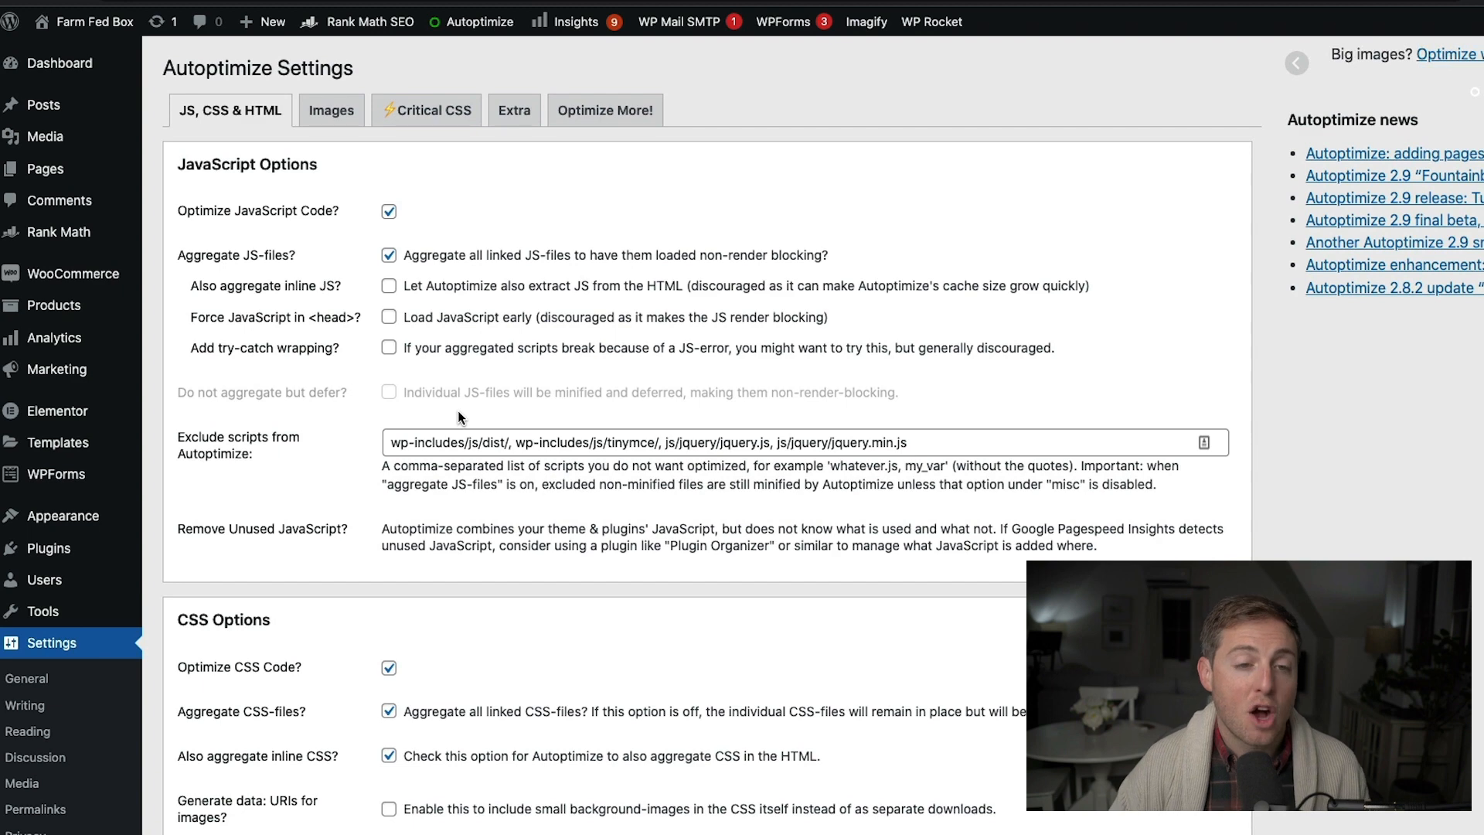
mouse_move(492, 411)
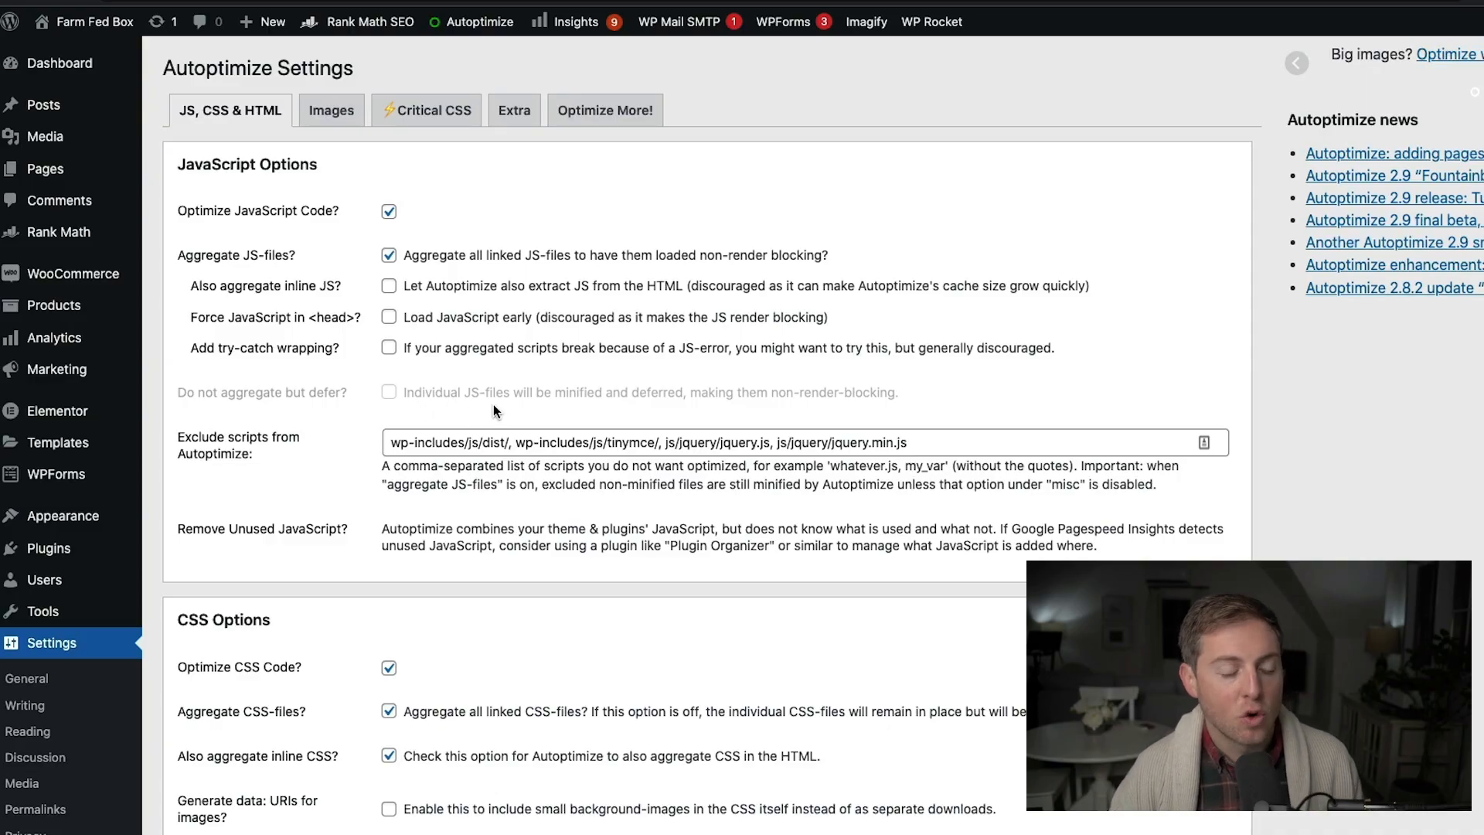
mouse_move(580, 412)
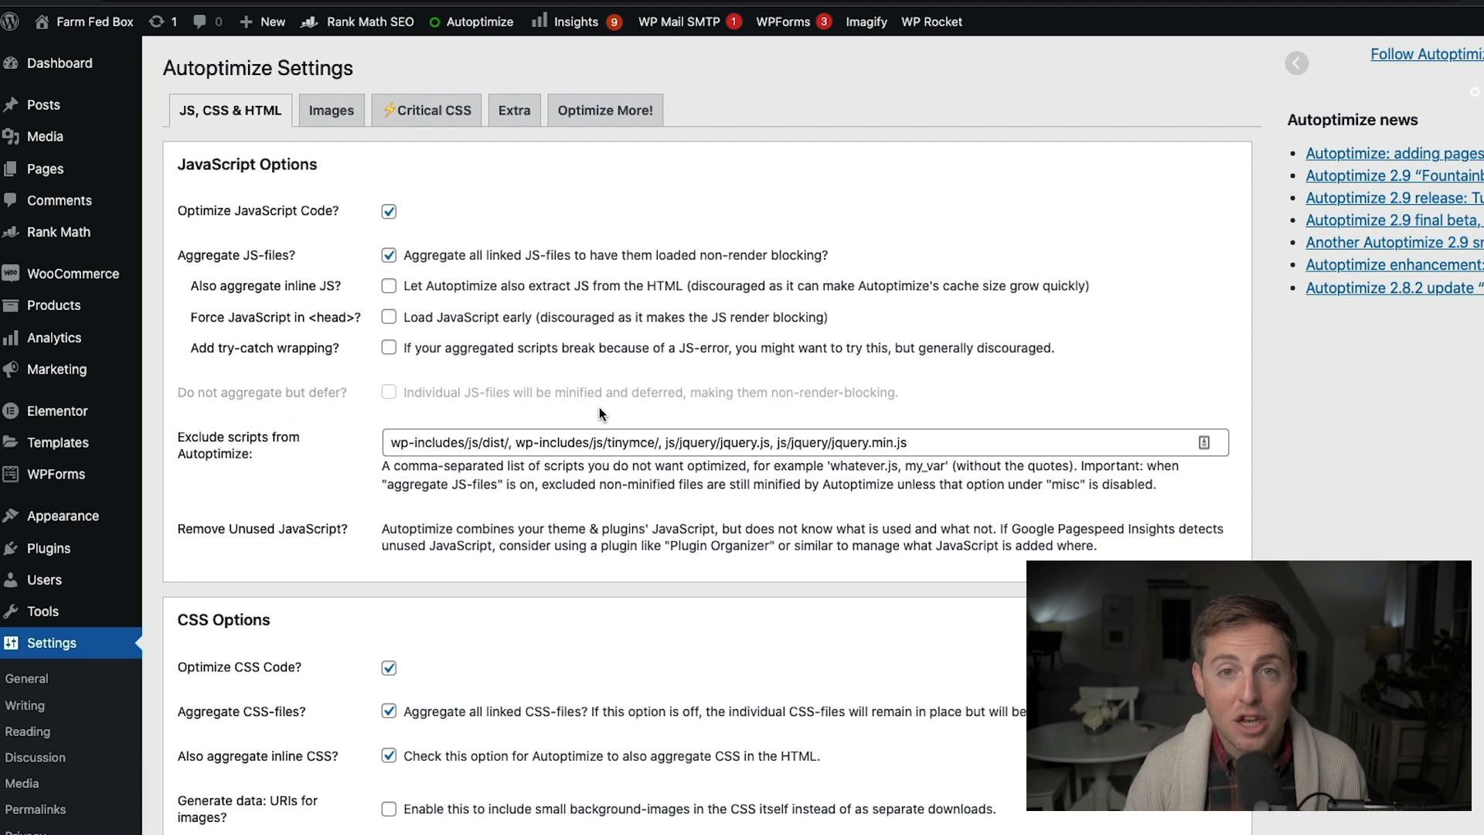
scroll("down", 3)
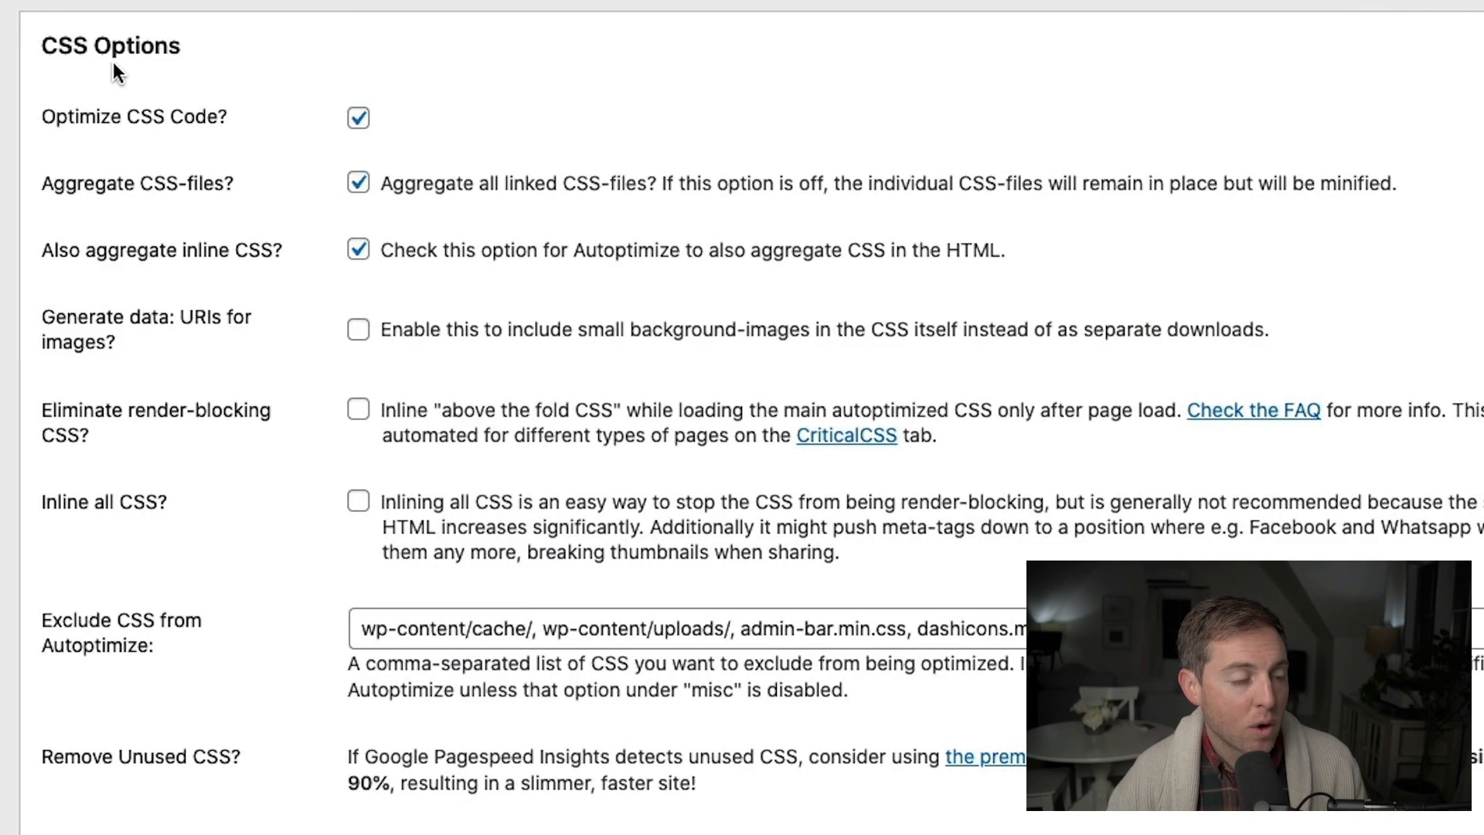
mouse_move(199, 168)
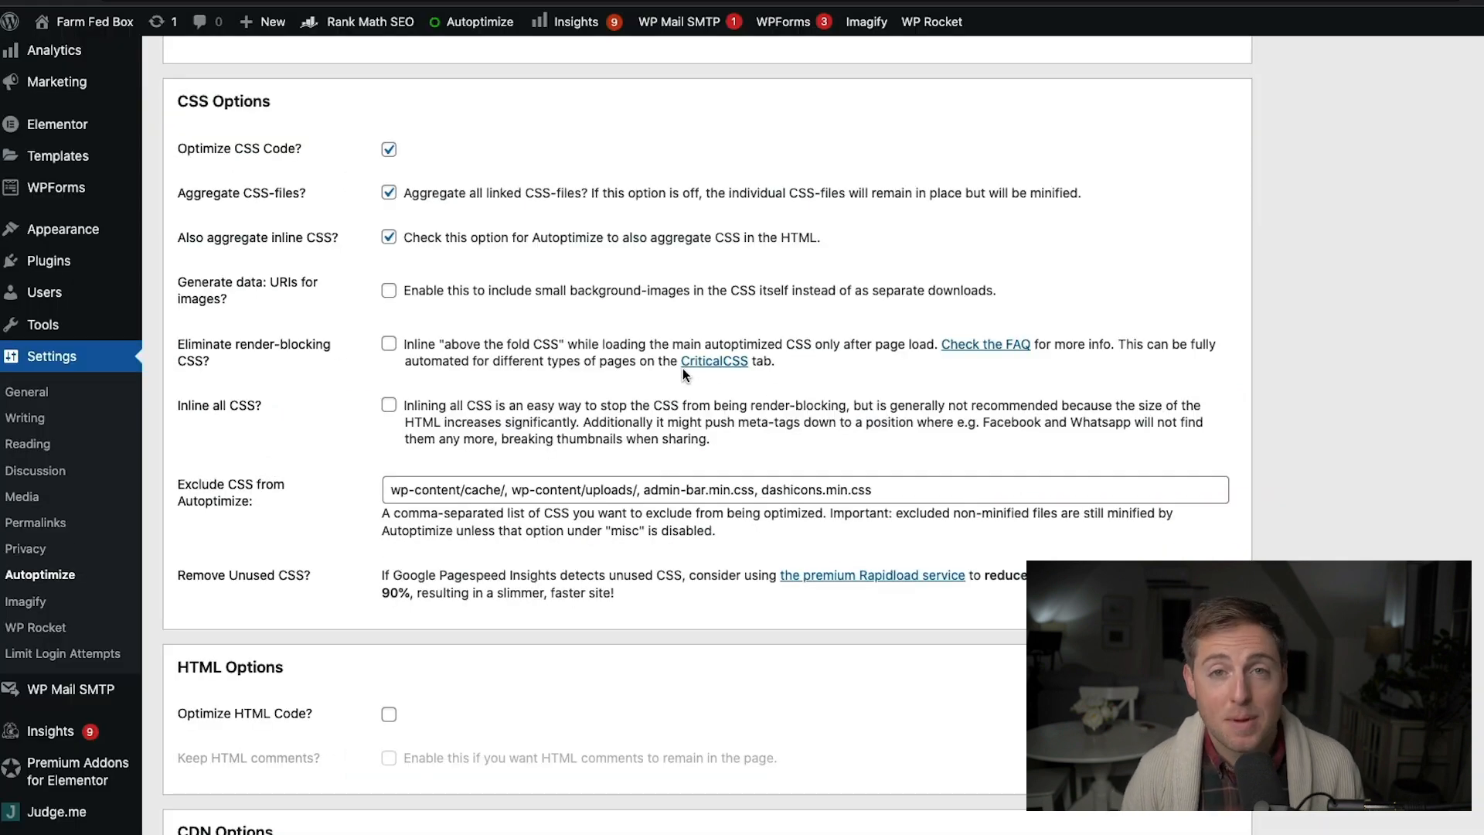
scroll("down", 3)
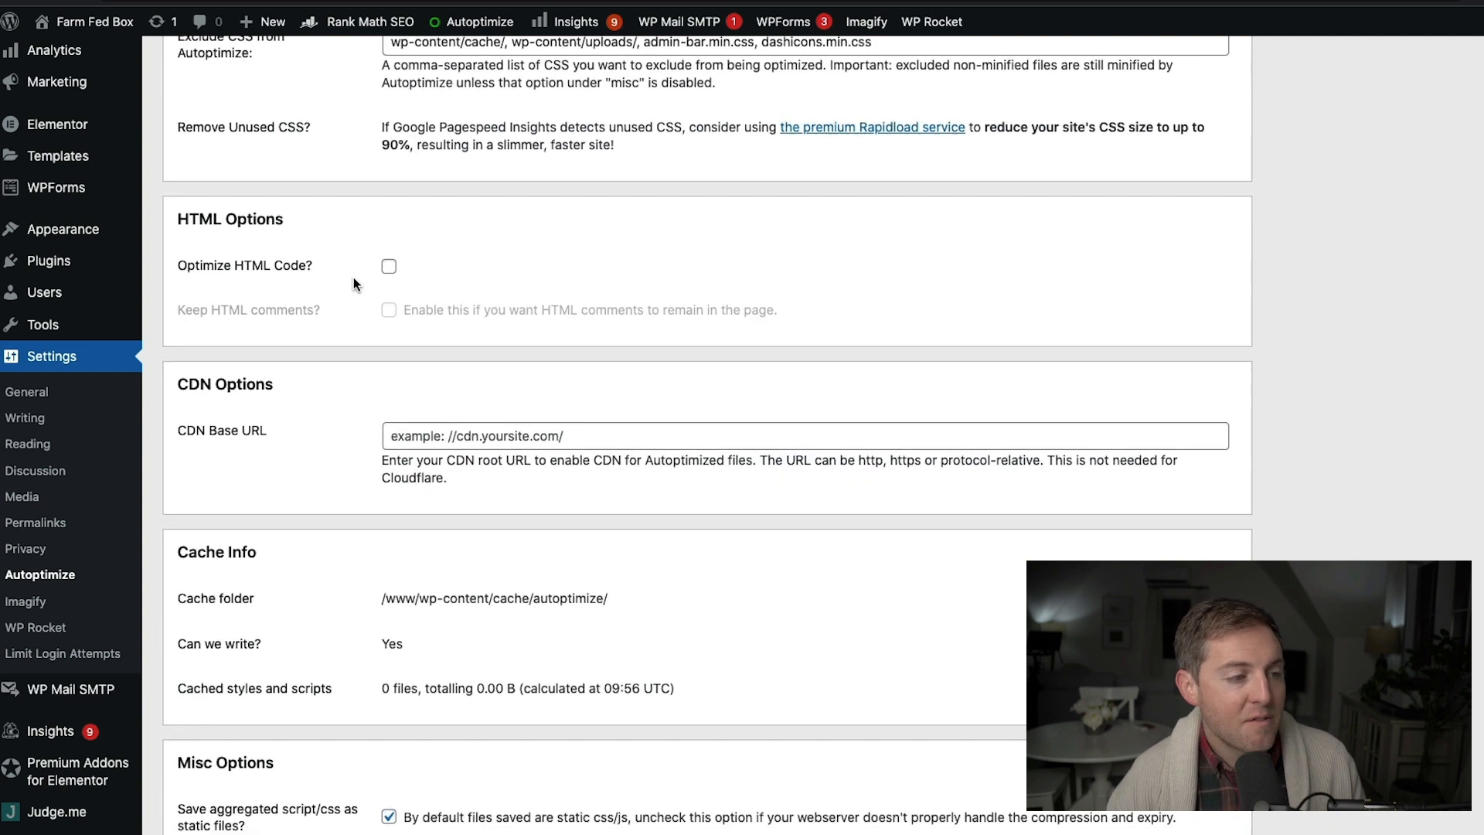
mouse_move(445, 265)
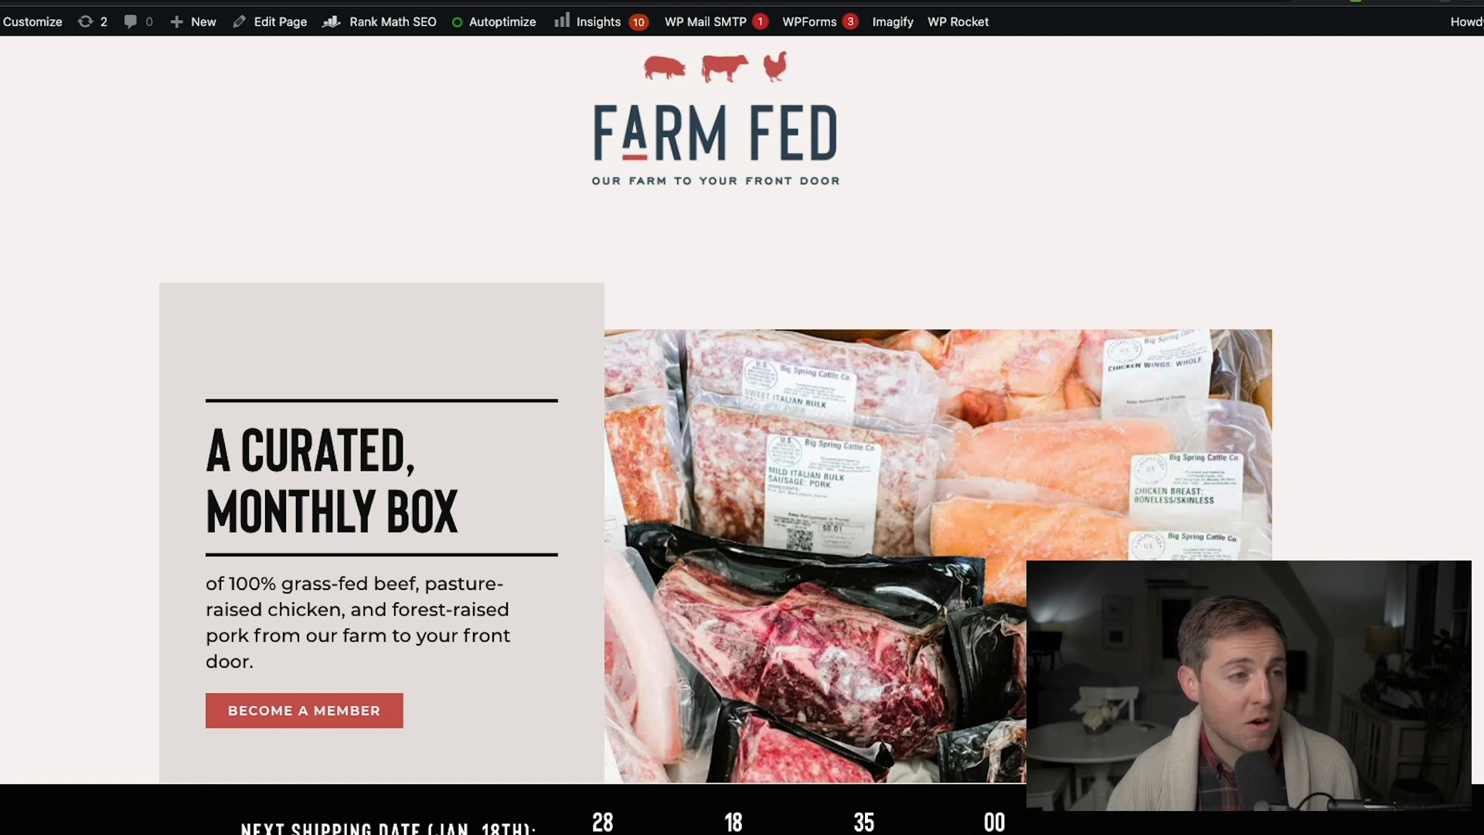
- Return to the Autoptimize settings page and review its options further down
left_click(503, 22)
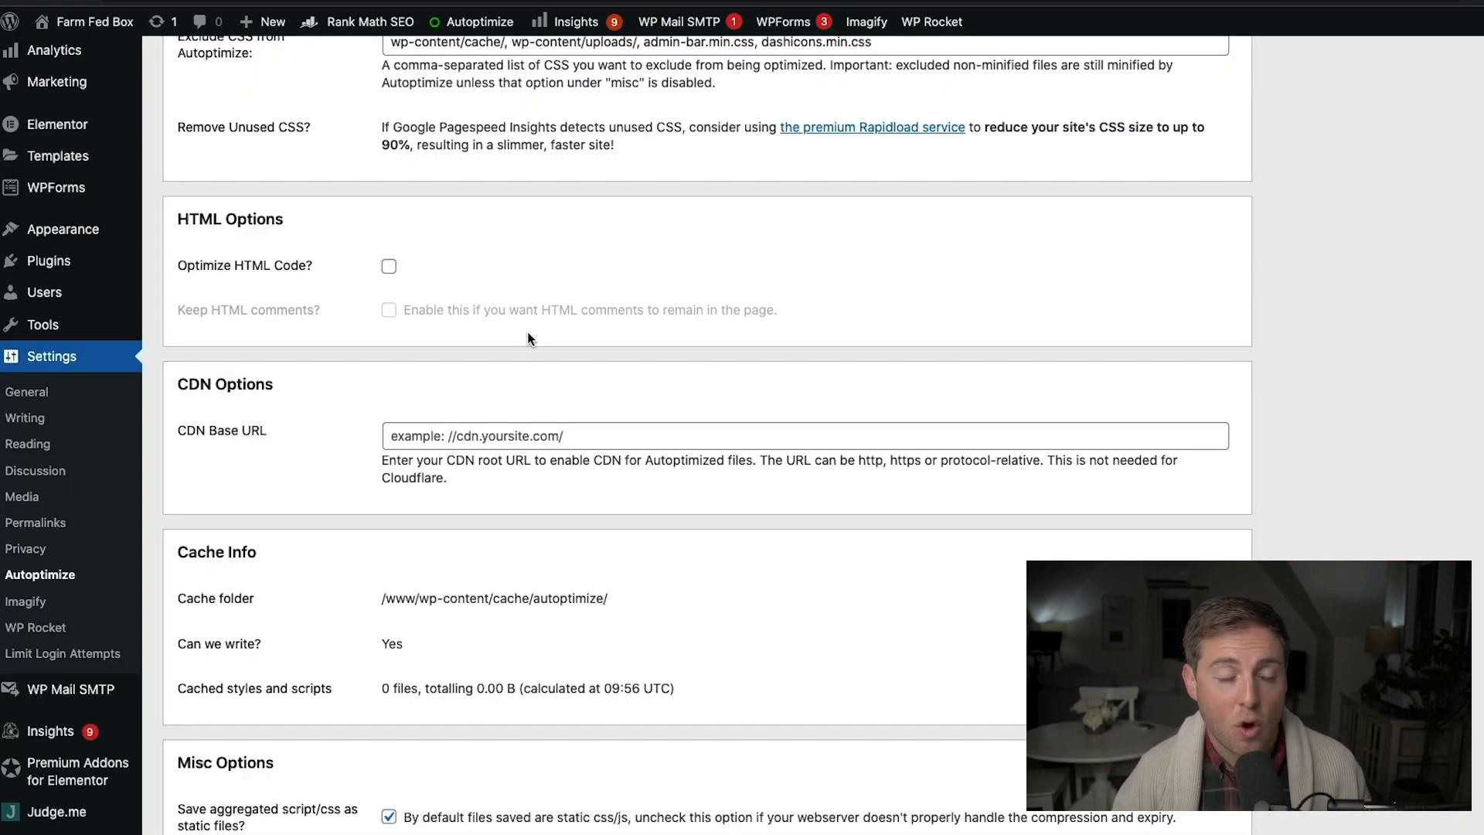
scroll("down", 3)
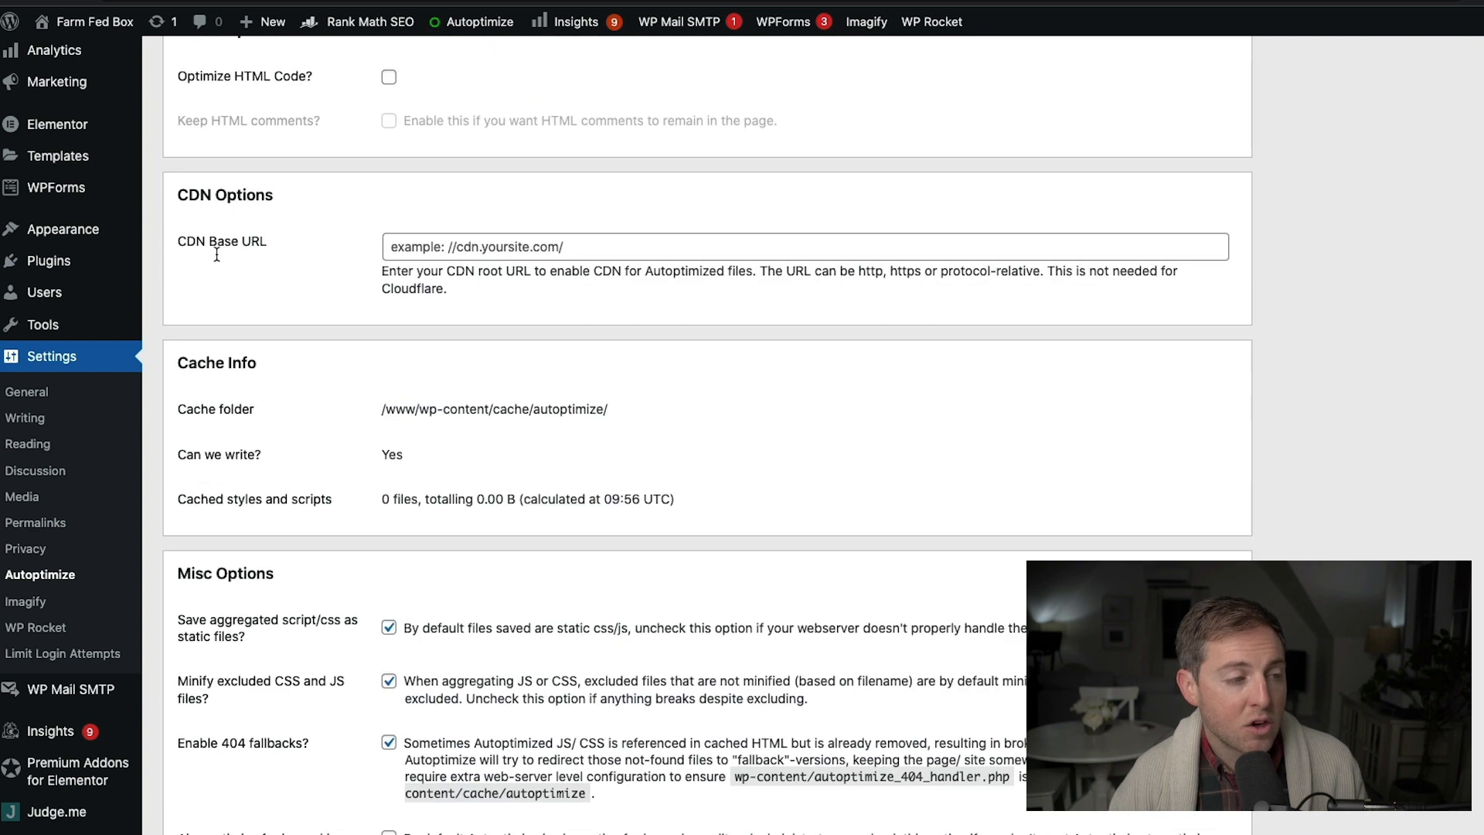
mouse_move(539, 317)
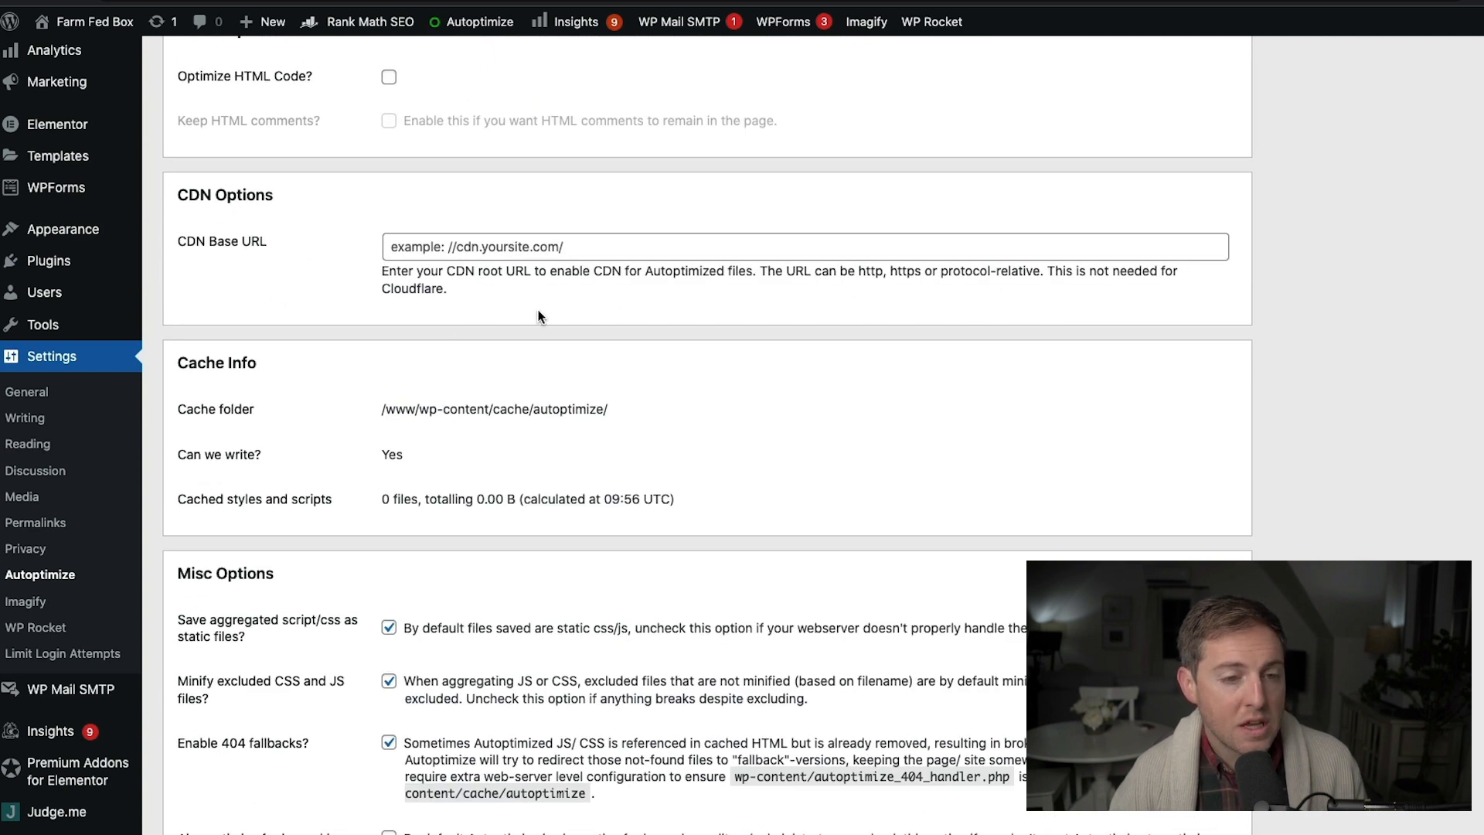
scroll("down", 3)
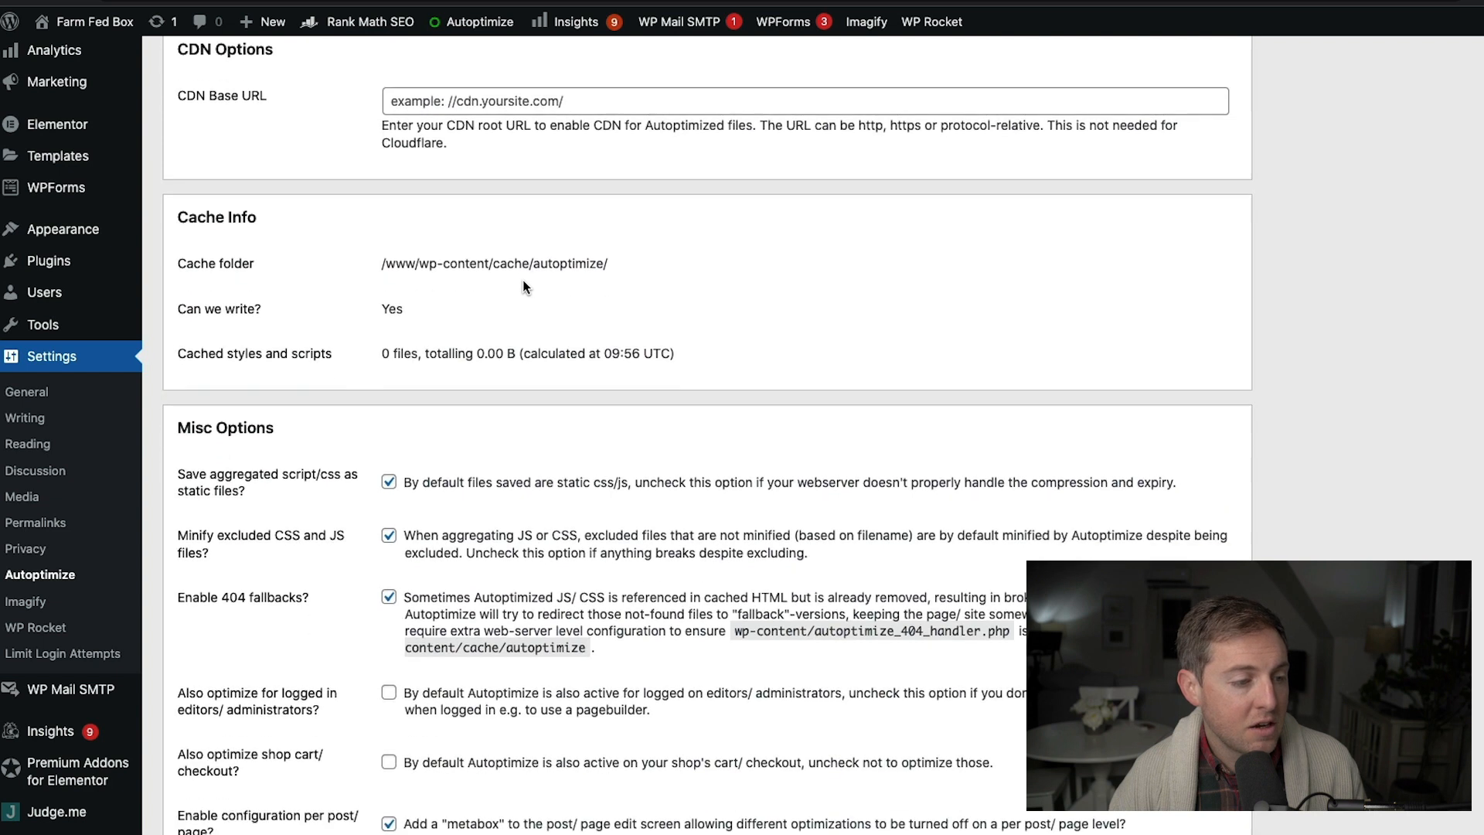
scroll("down", 3)
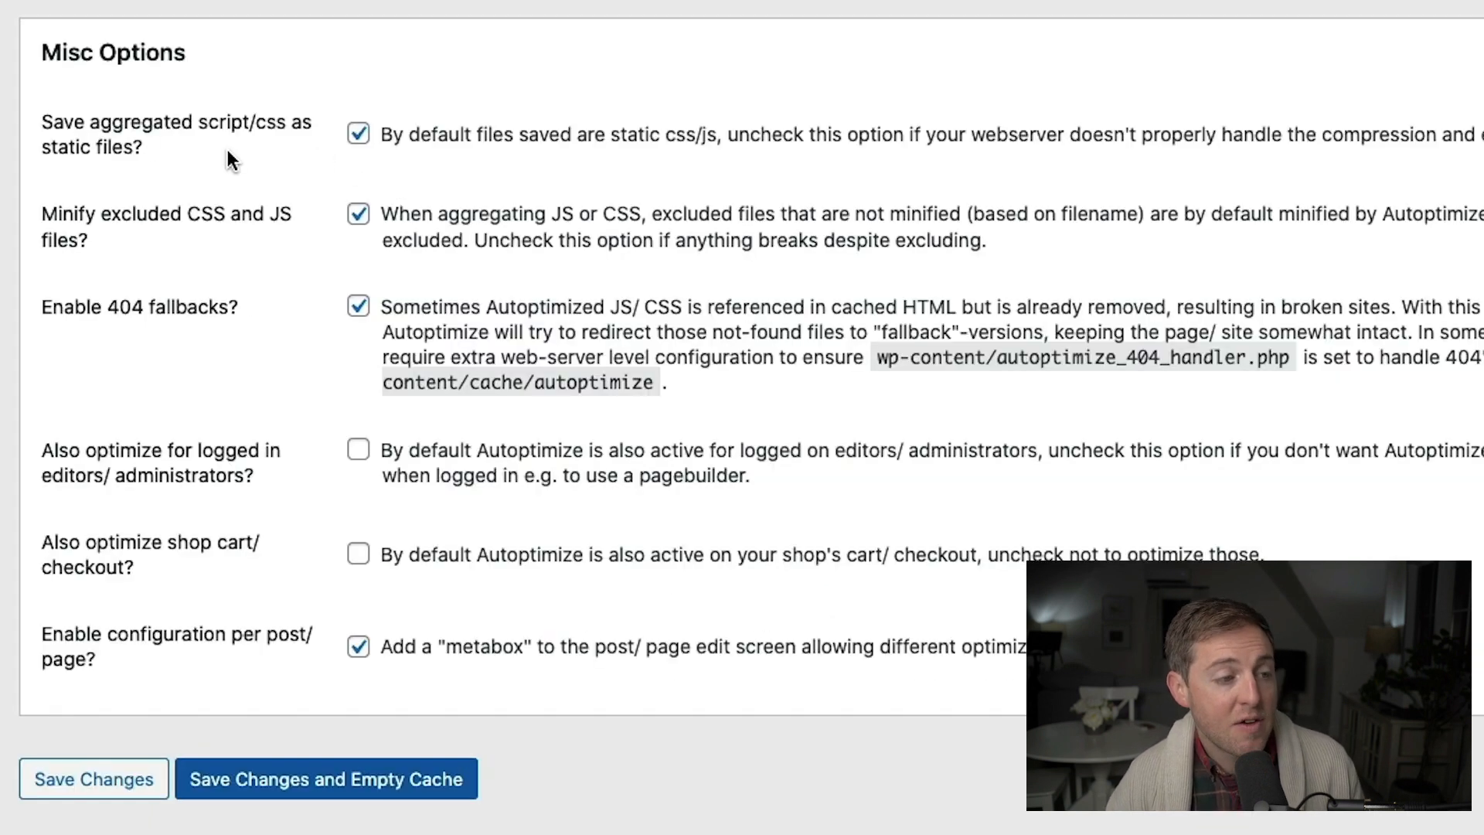
mouse_move(146, 206)
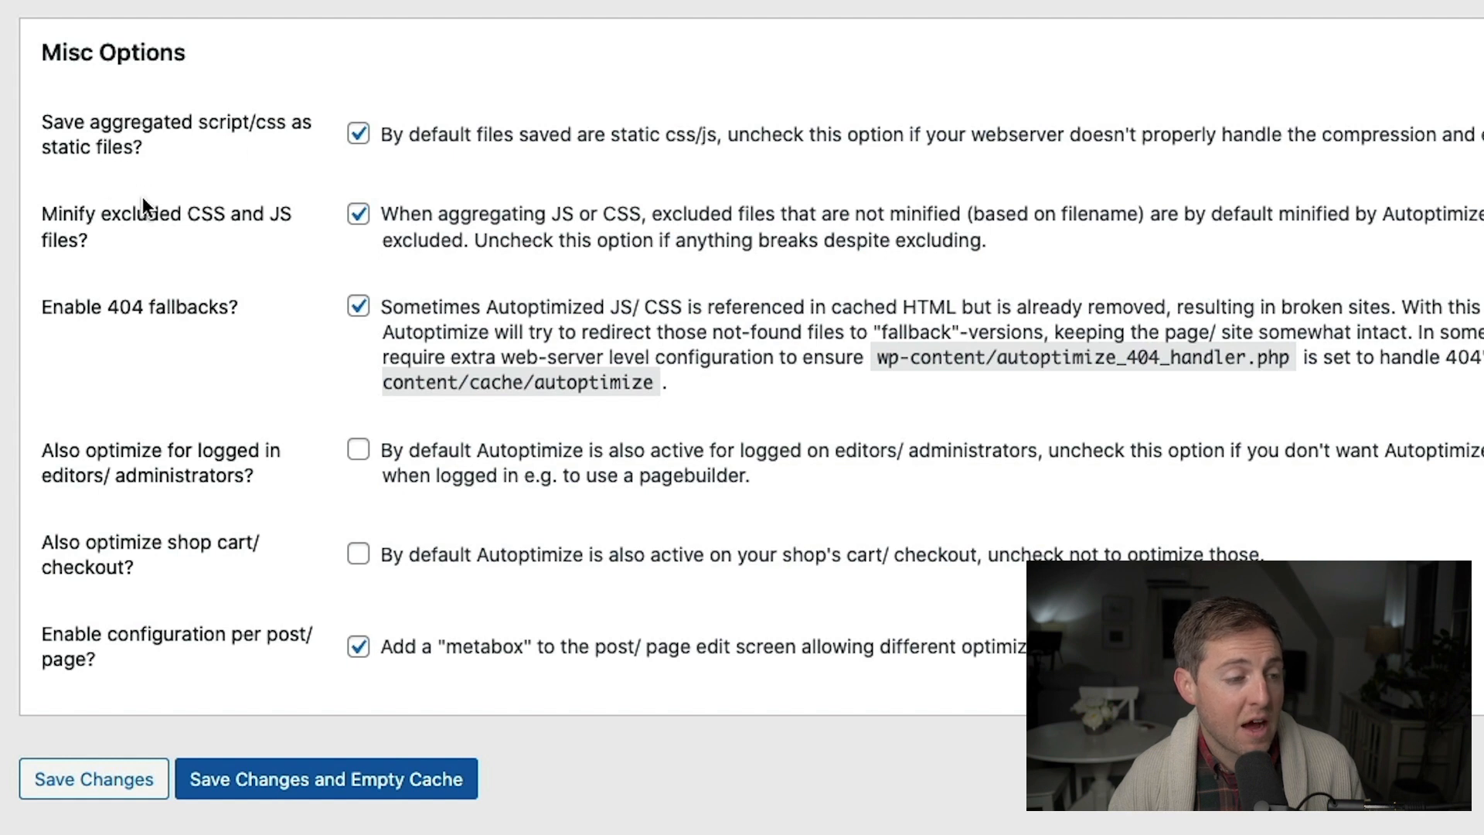
mouse_move(187, 225)
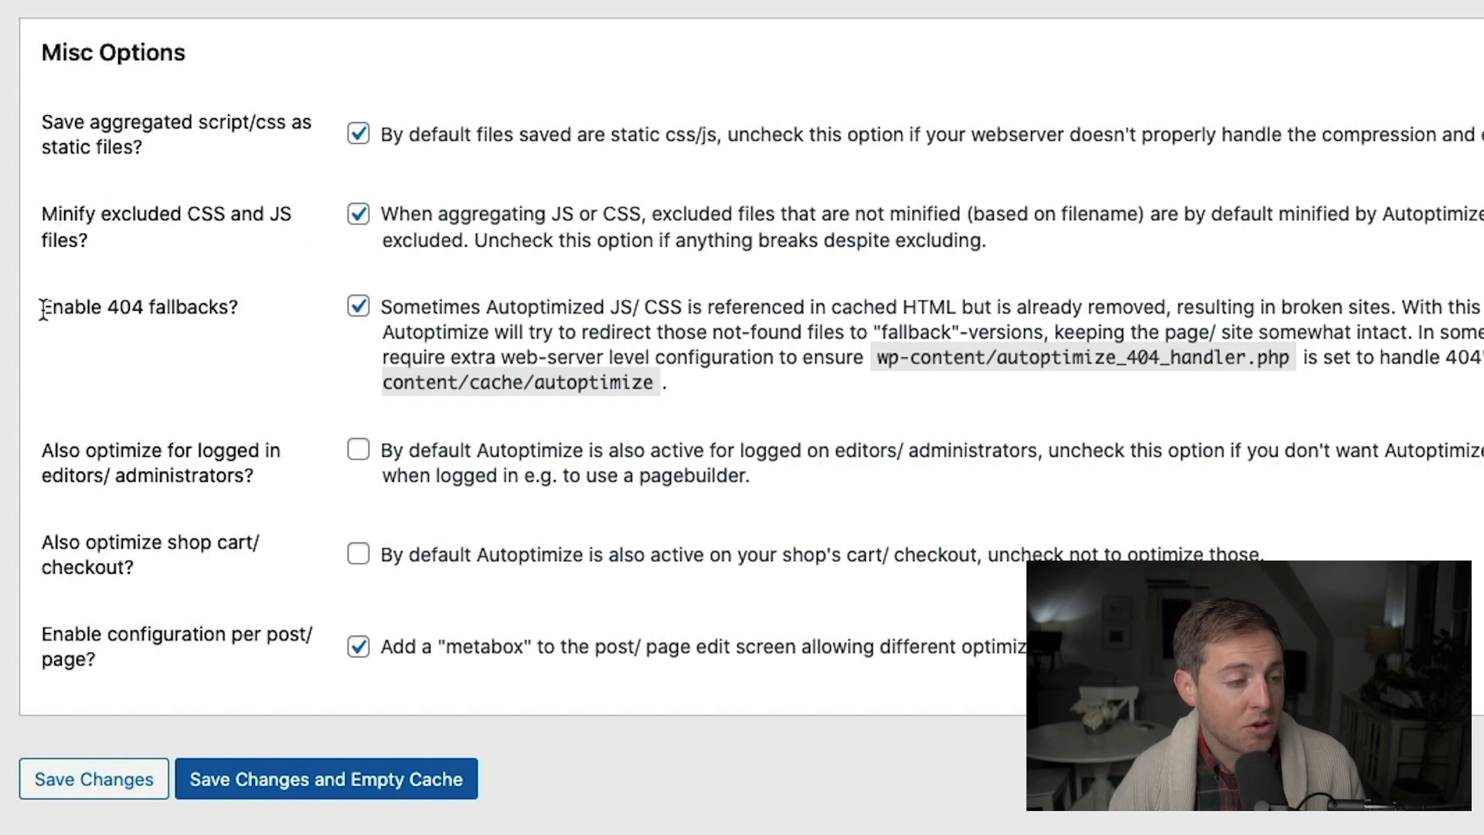
mouse_move(173, 475)
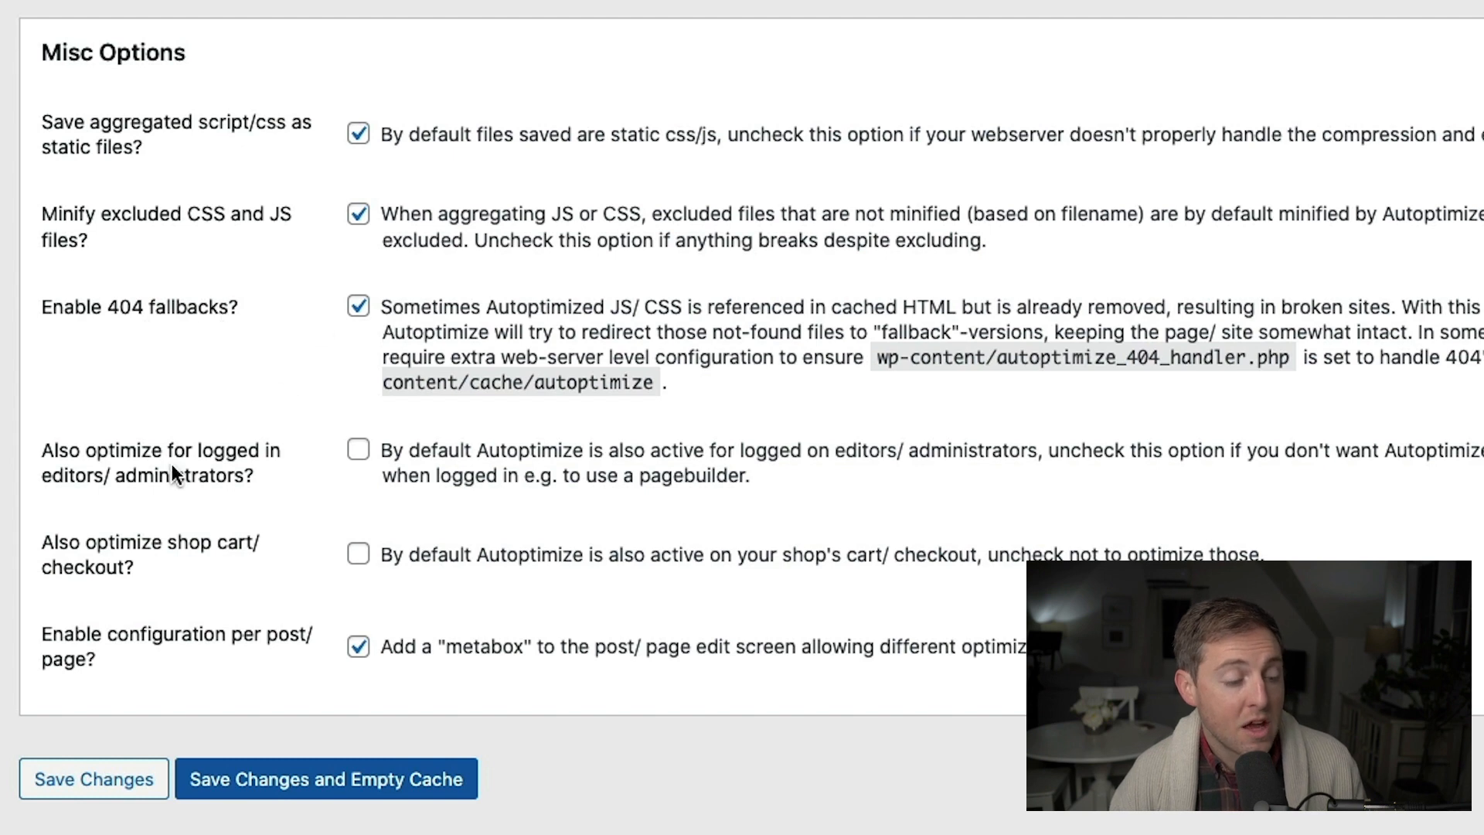
scroll("down", 3)
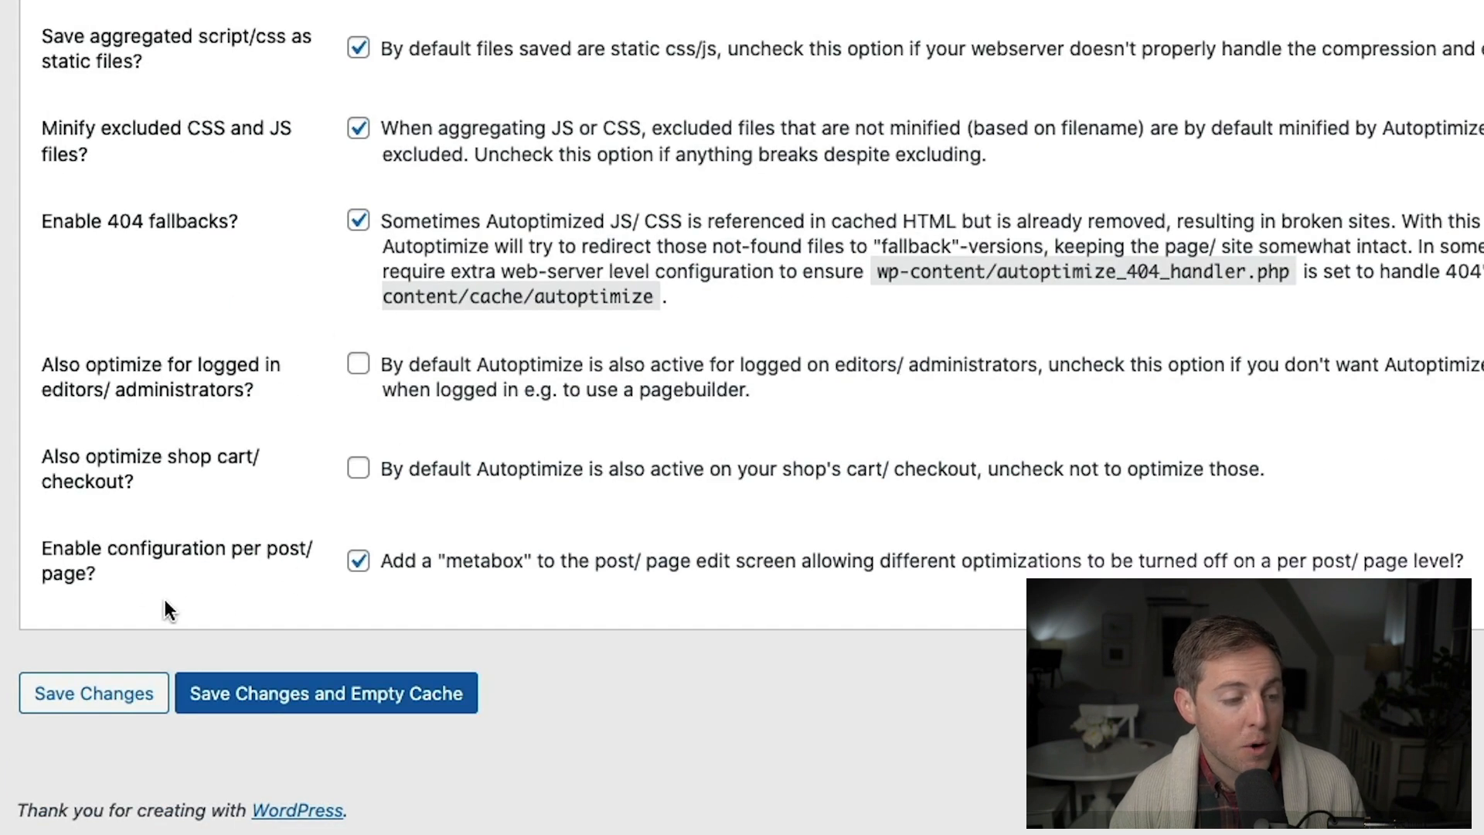
mouse_move(824, 606)
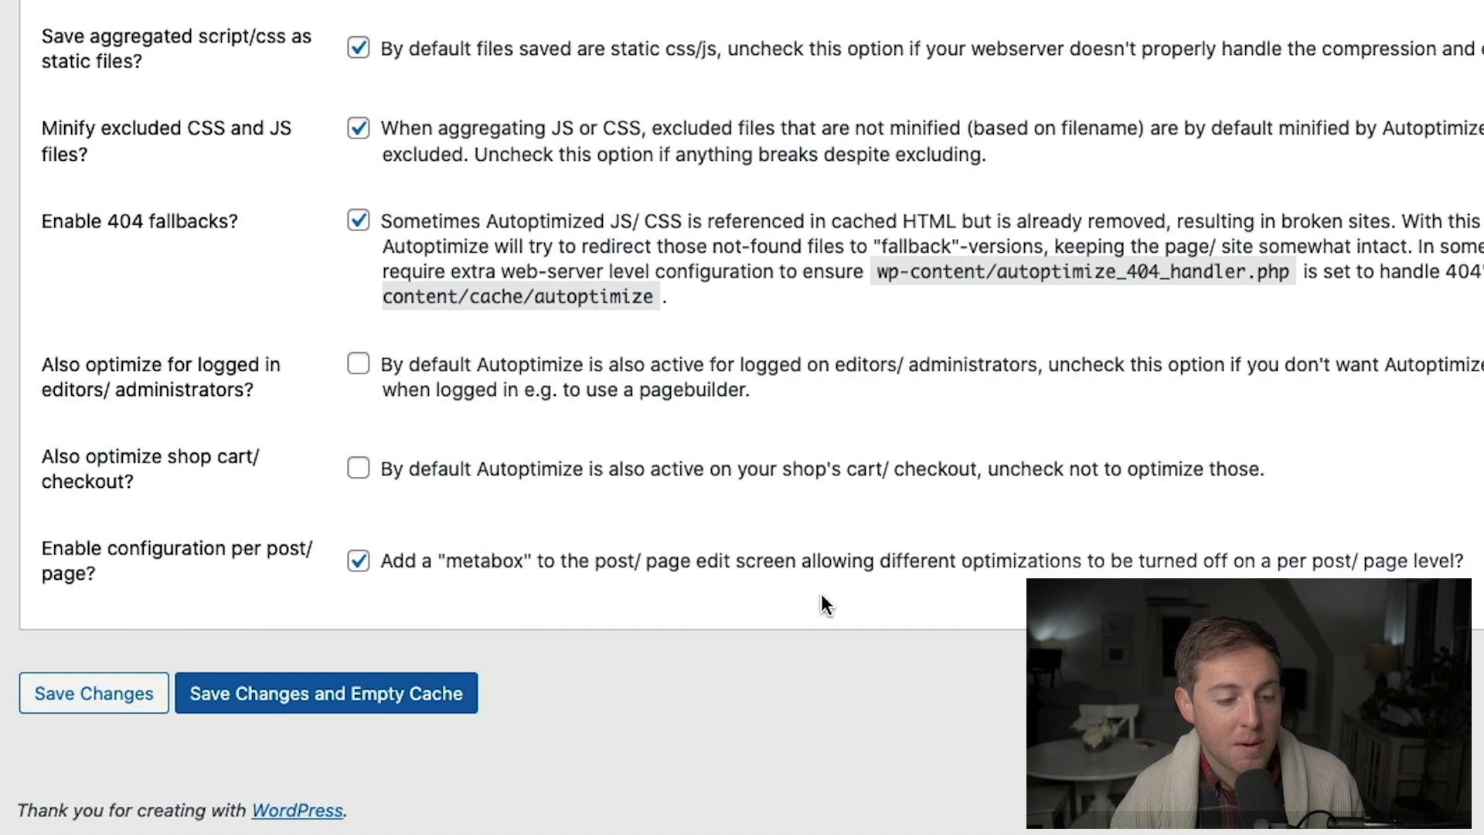
mouse_move(906, 594)
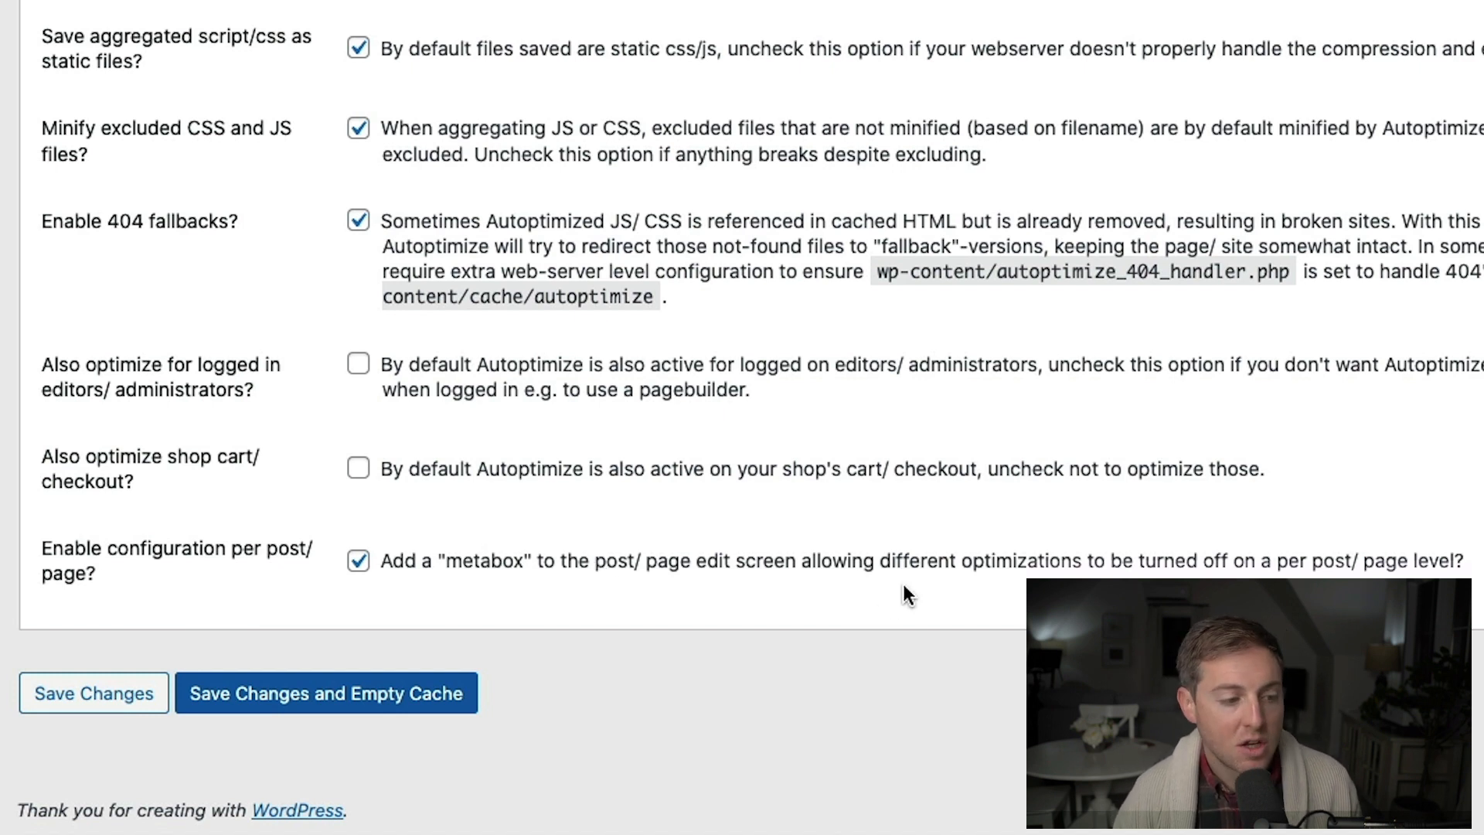
mouse_move(587, 556)
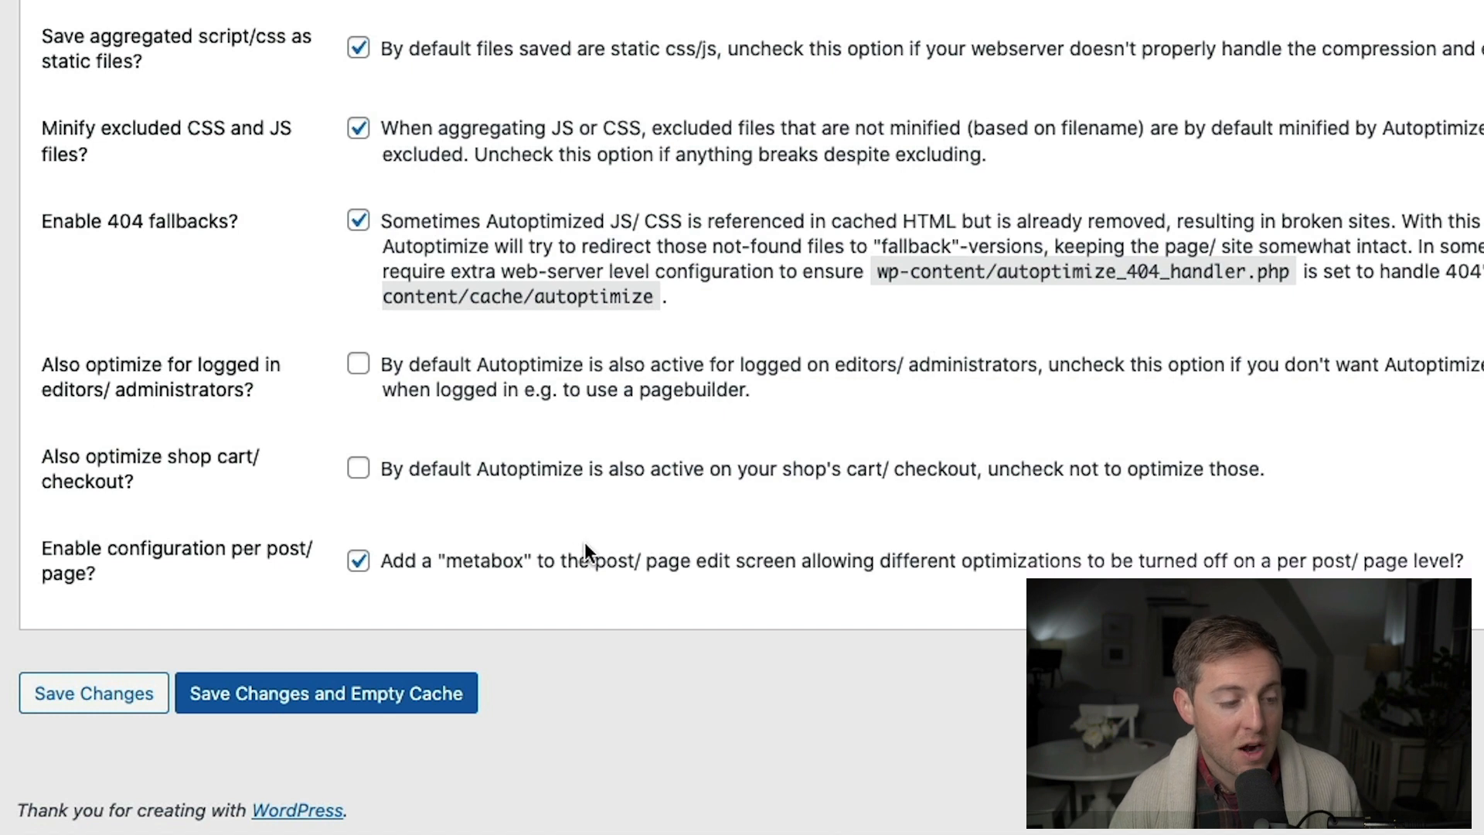
mouse_move(597, 547)
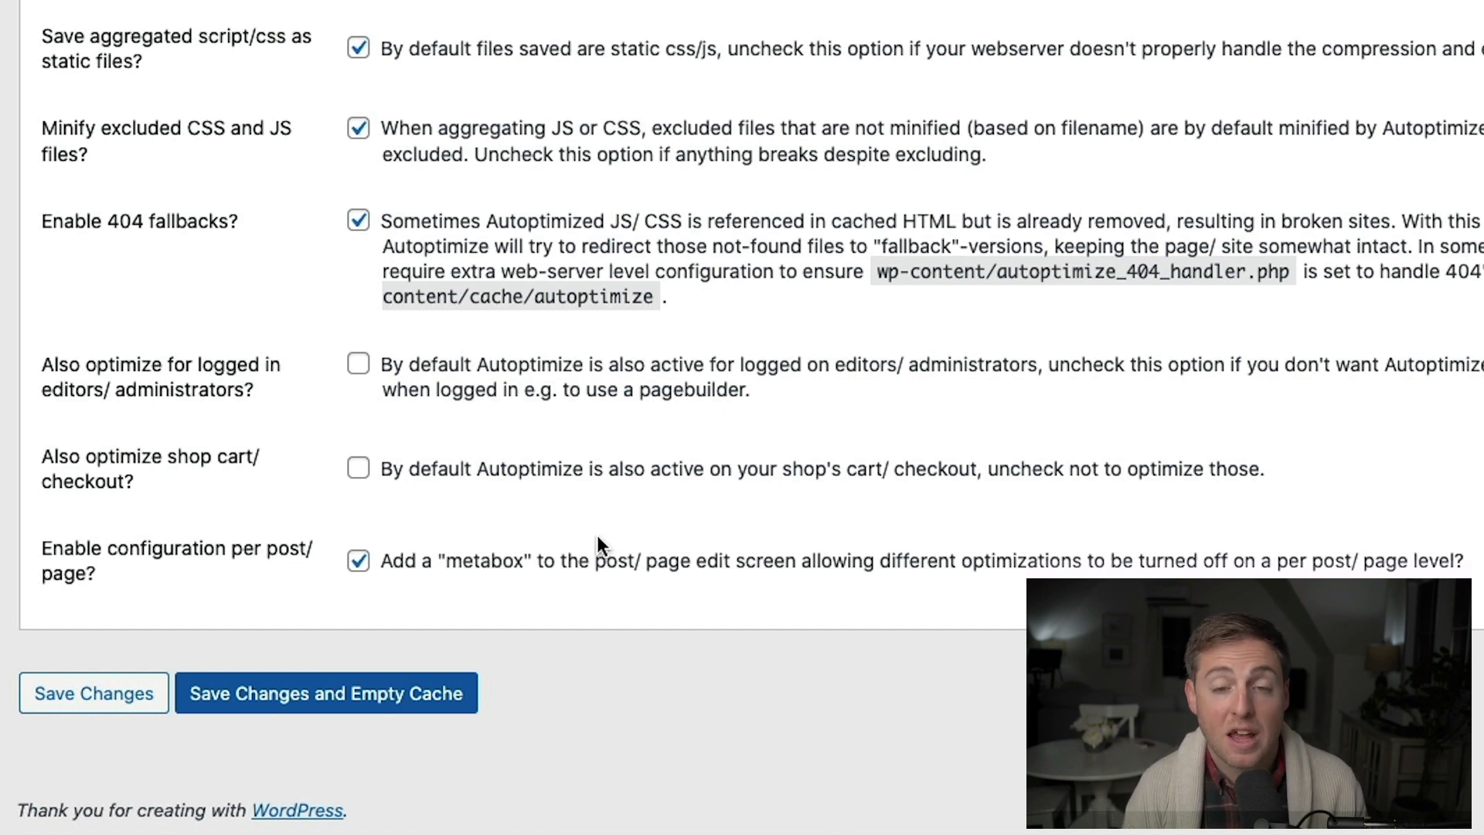
mouse_move(633, 547)
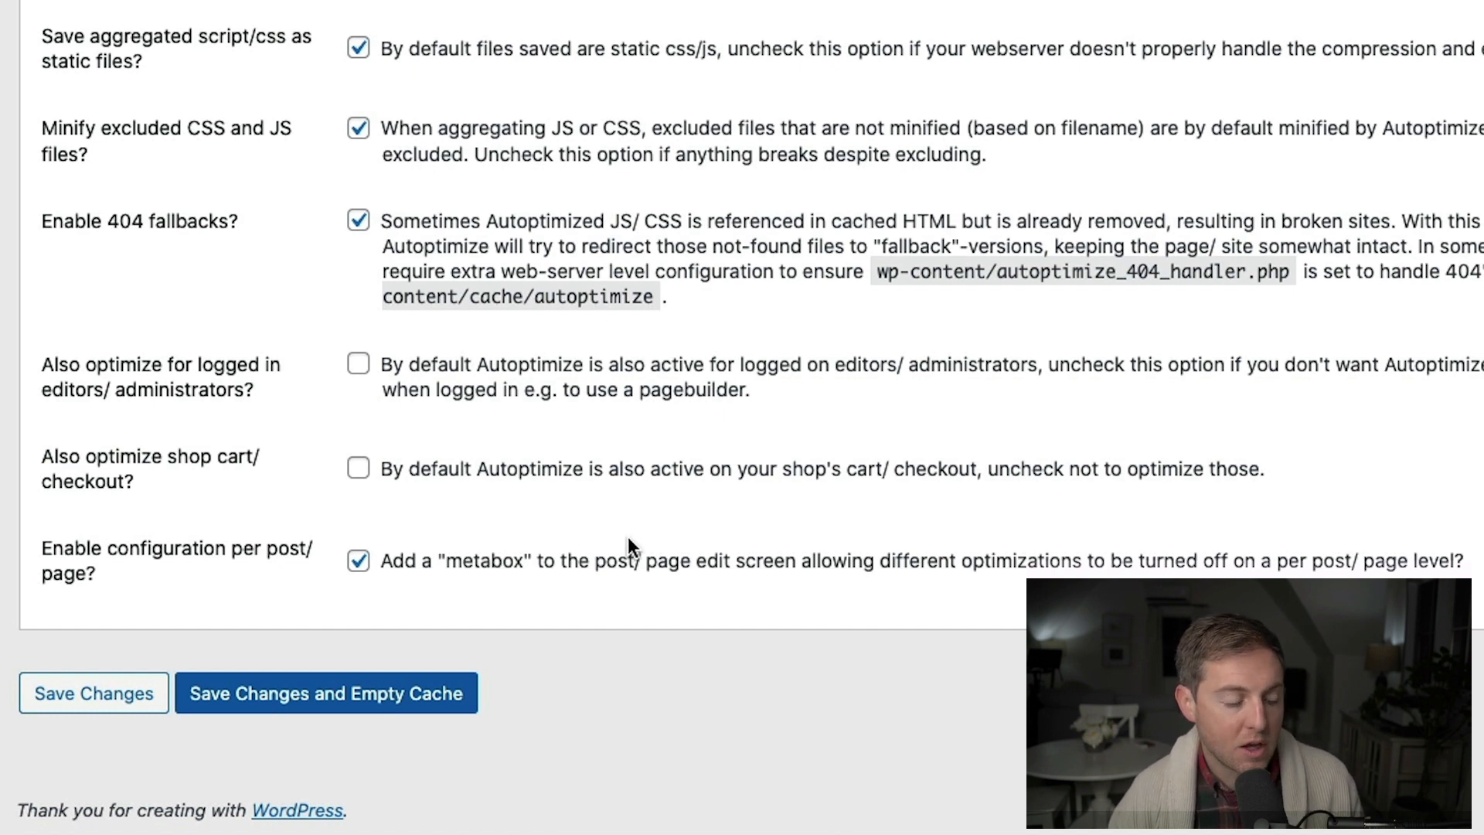
- Show the Images tab (optimization and lazy-load off), then the Critical CSS tab with no API key
scroll("up", 3)
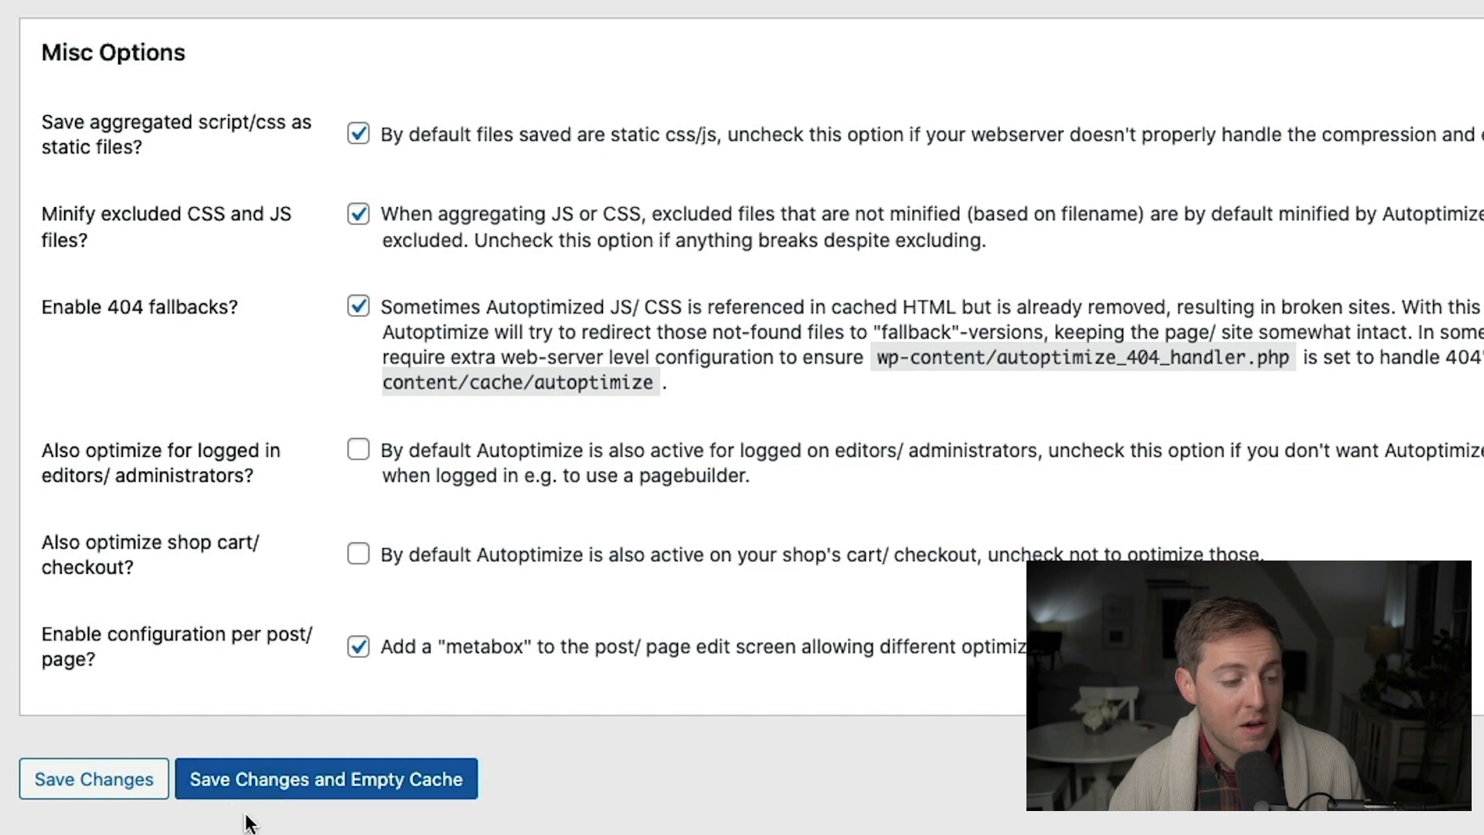
mouse_move(739, 808)
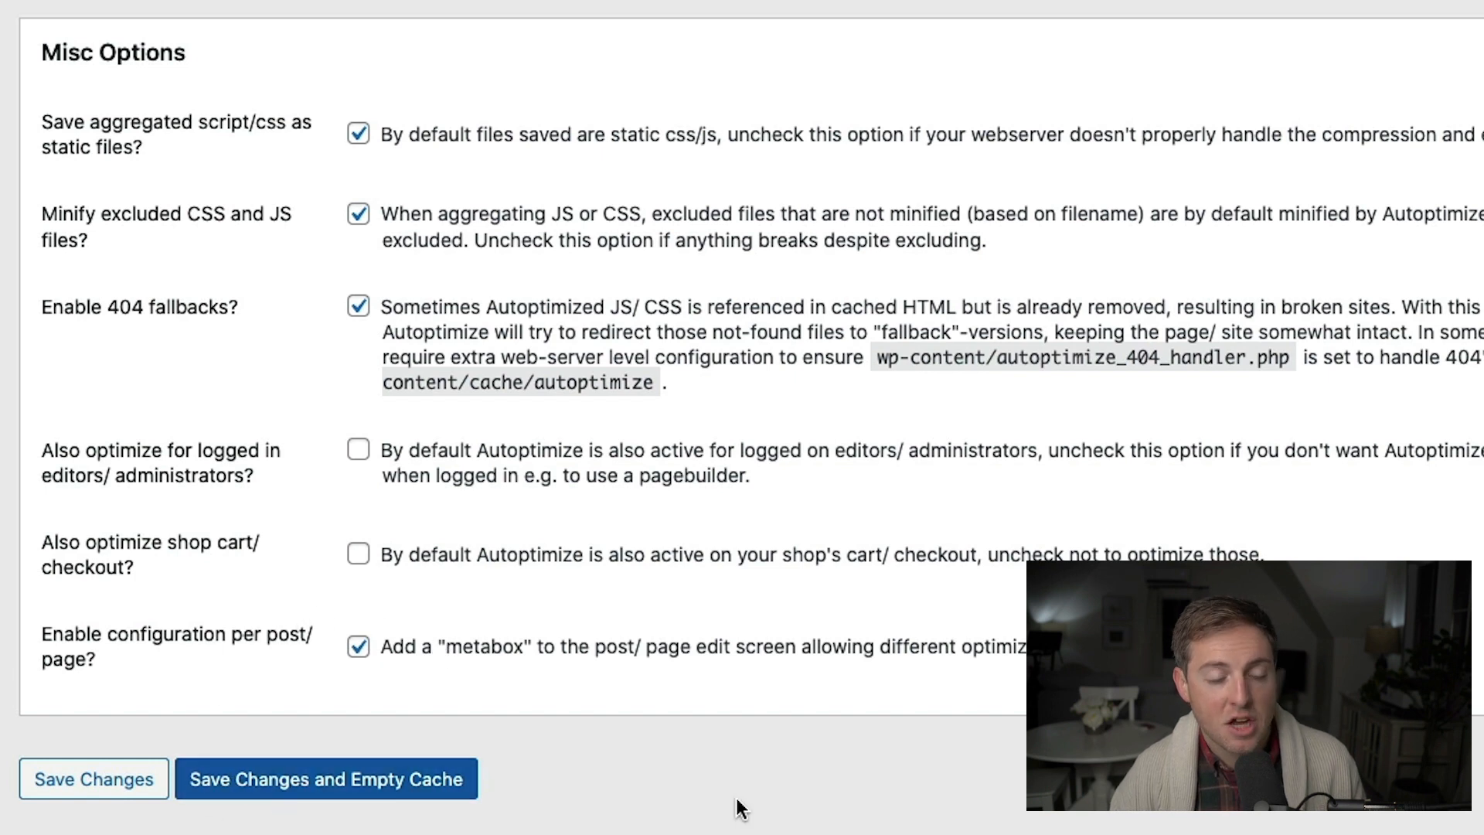
mouse_move(1311, 501)
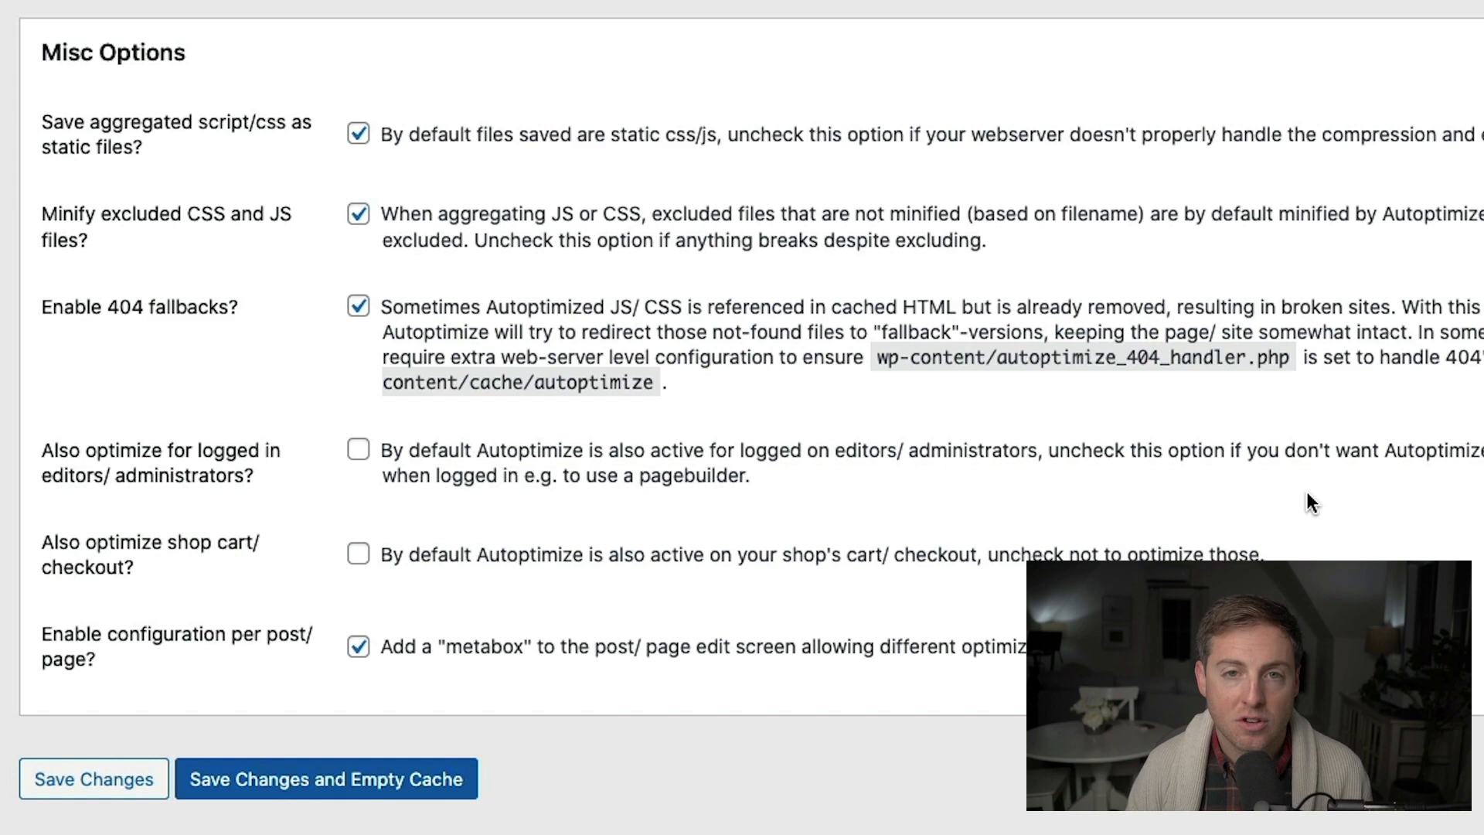
scroll("up", 3)
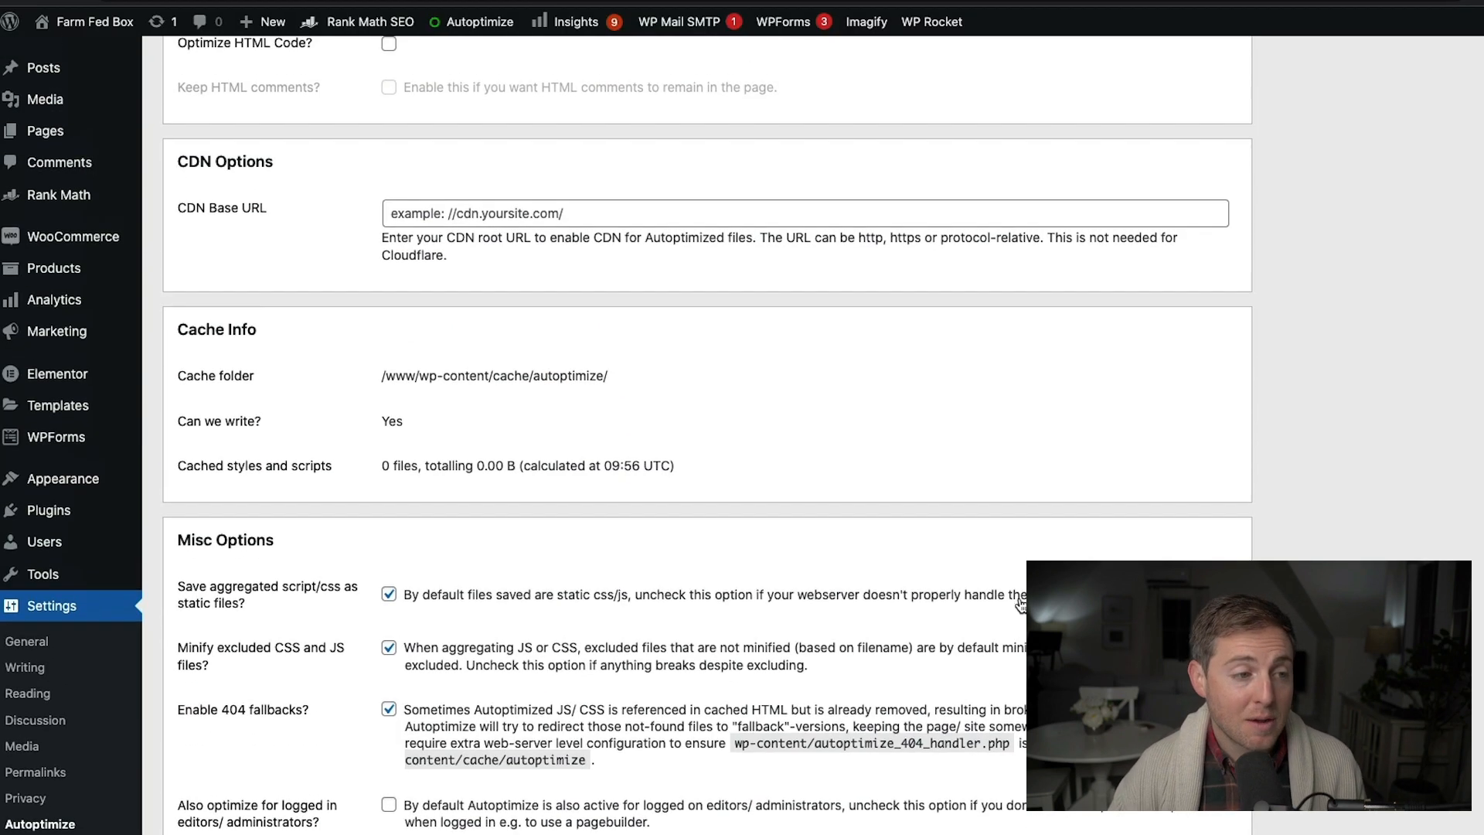
scroll("up", 3)
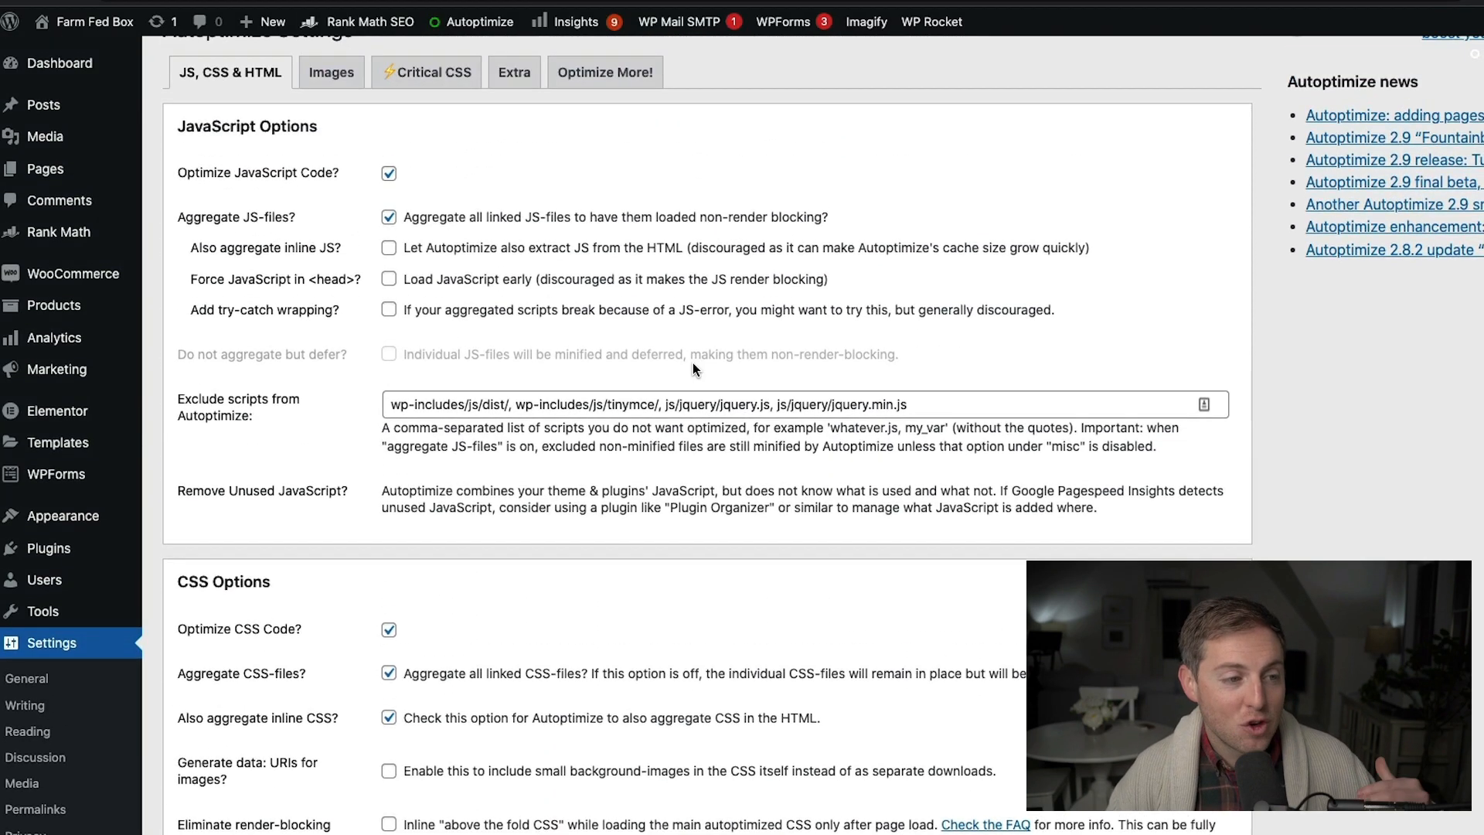
scroll("down", 3)
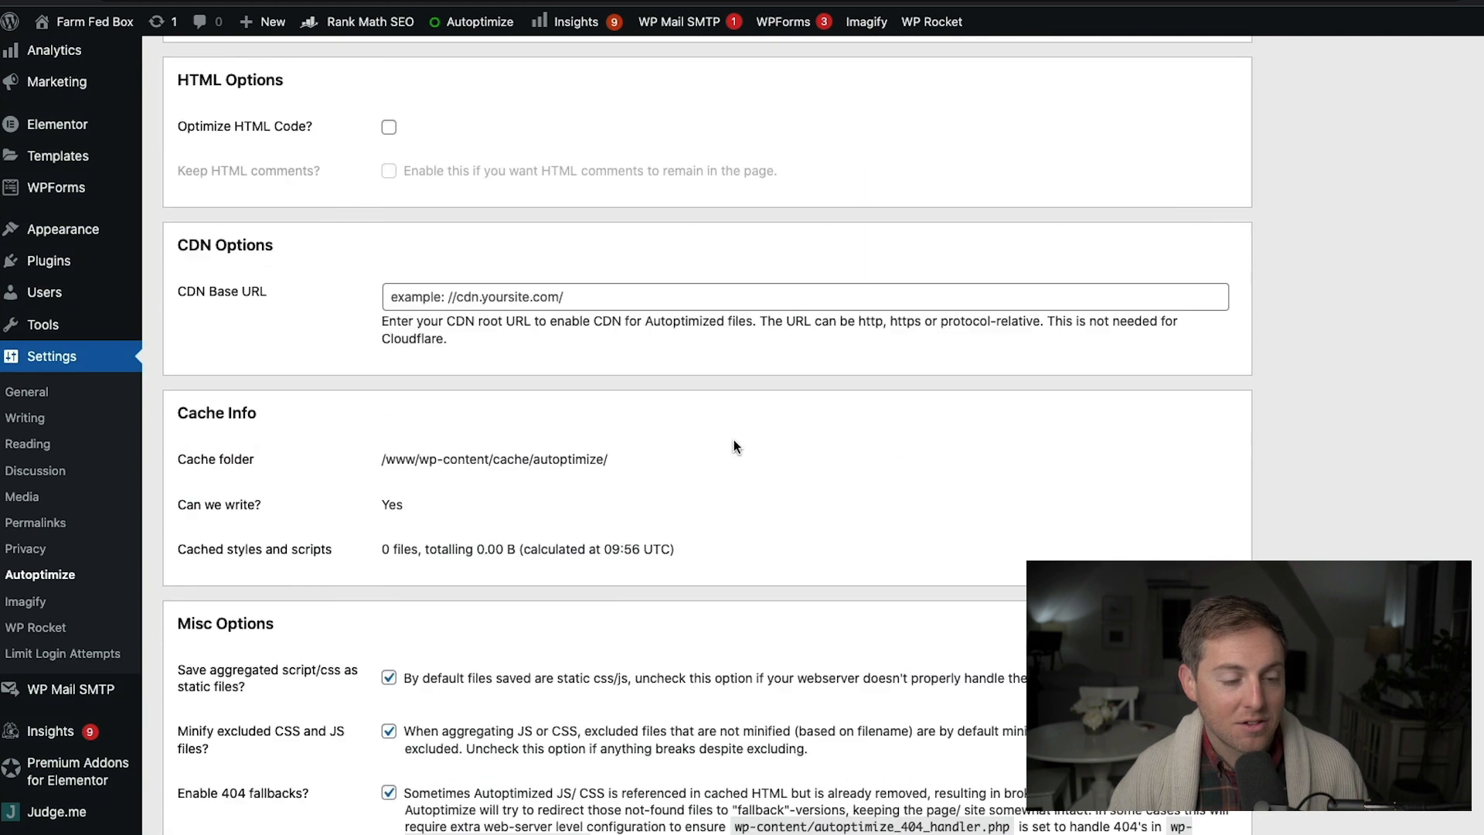
scroll("down", 3)
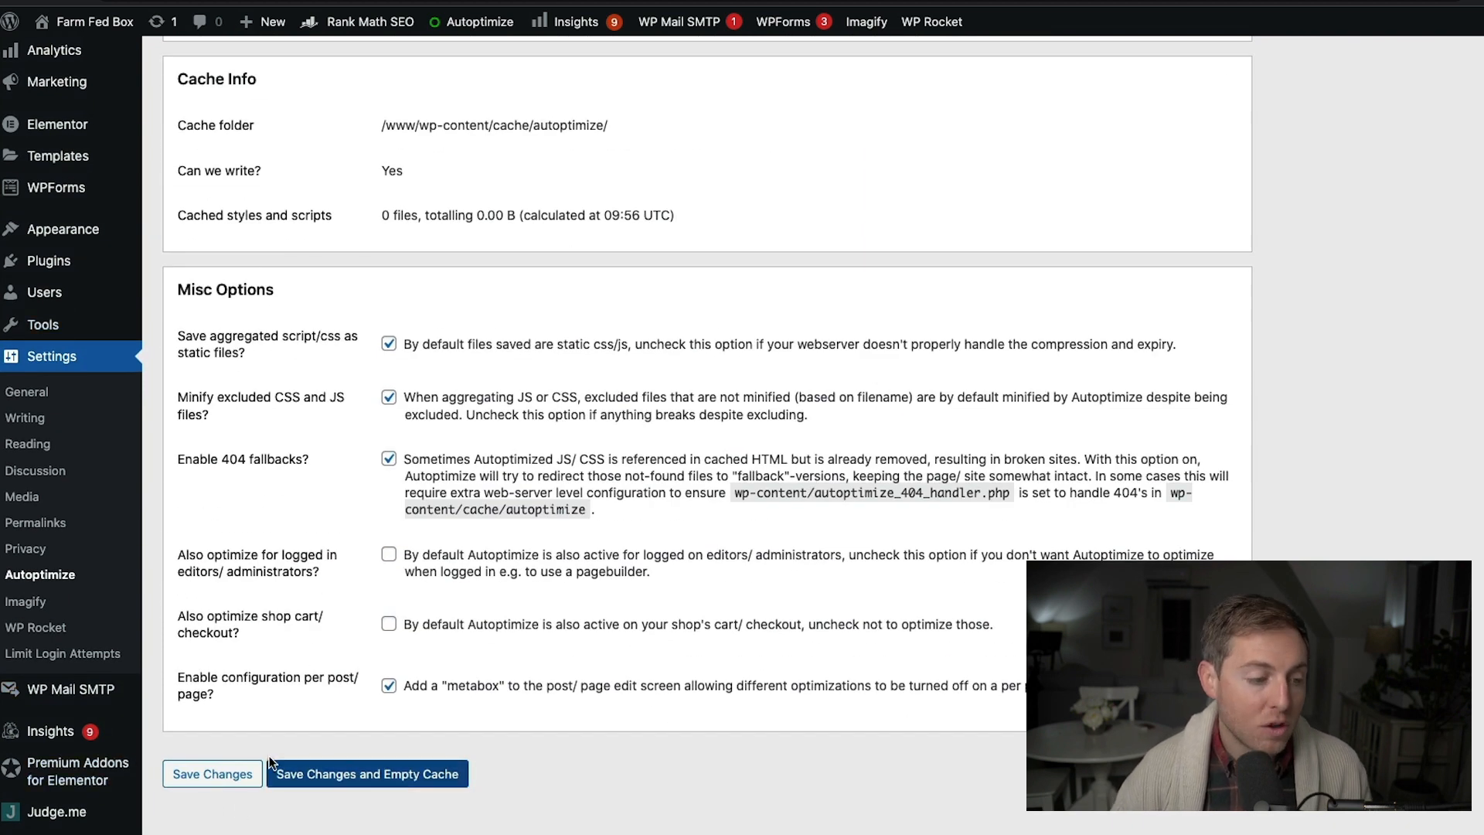
mouse_move(686, 720)
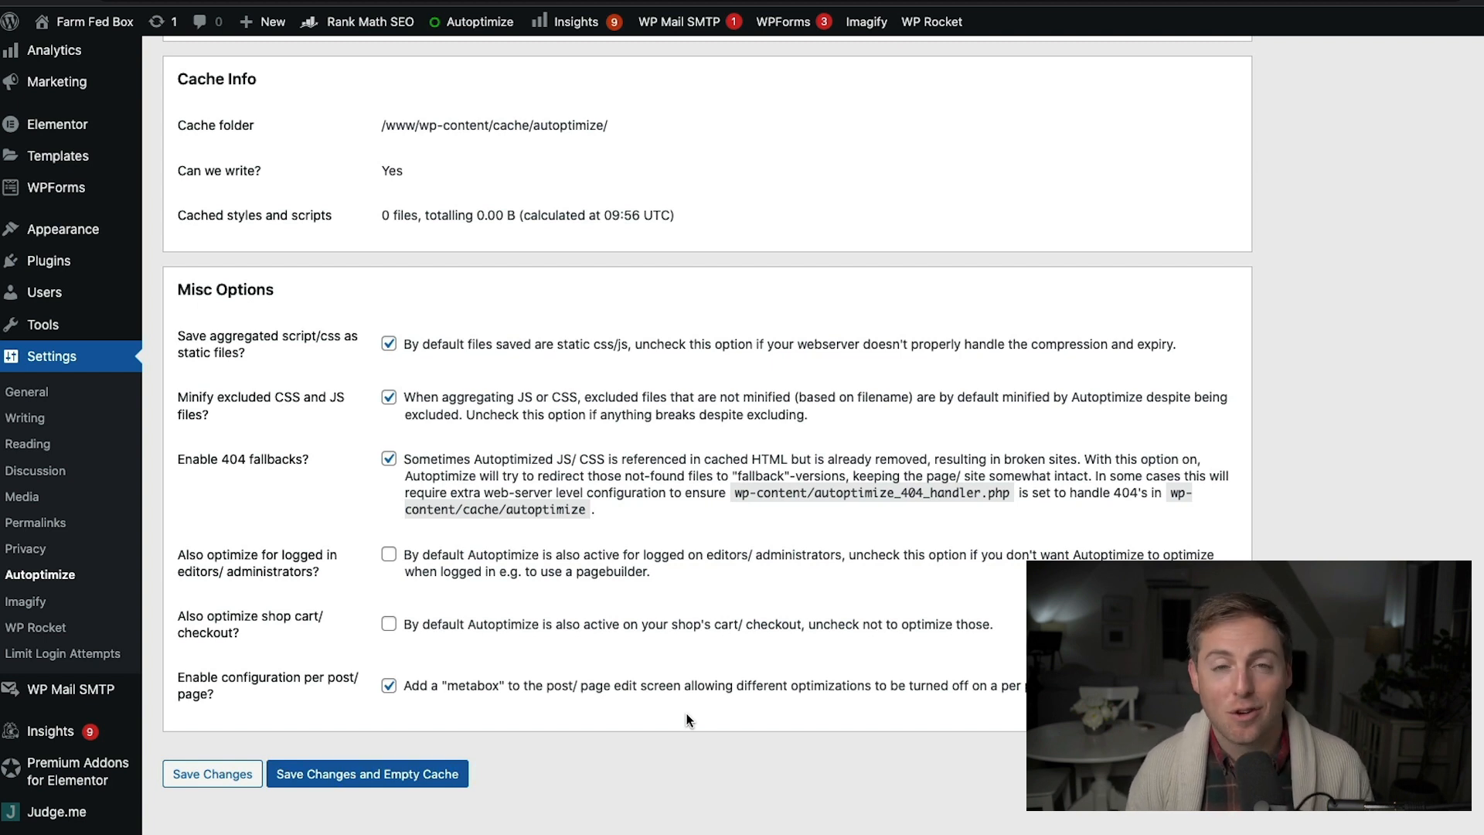
mouse_move(579, 711)
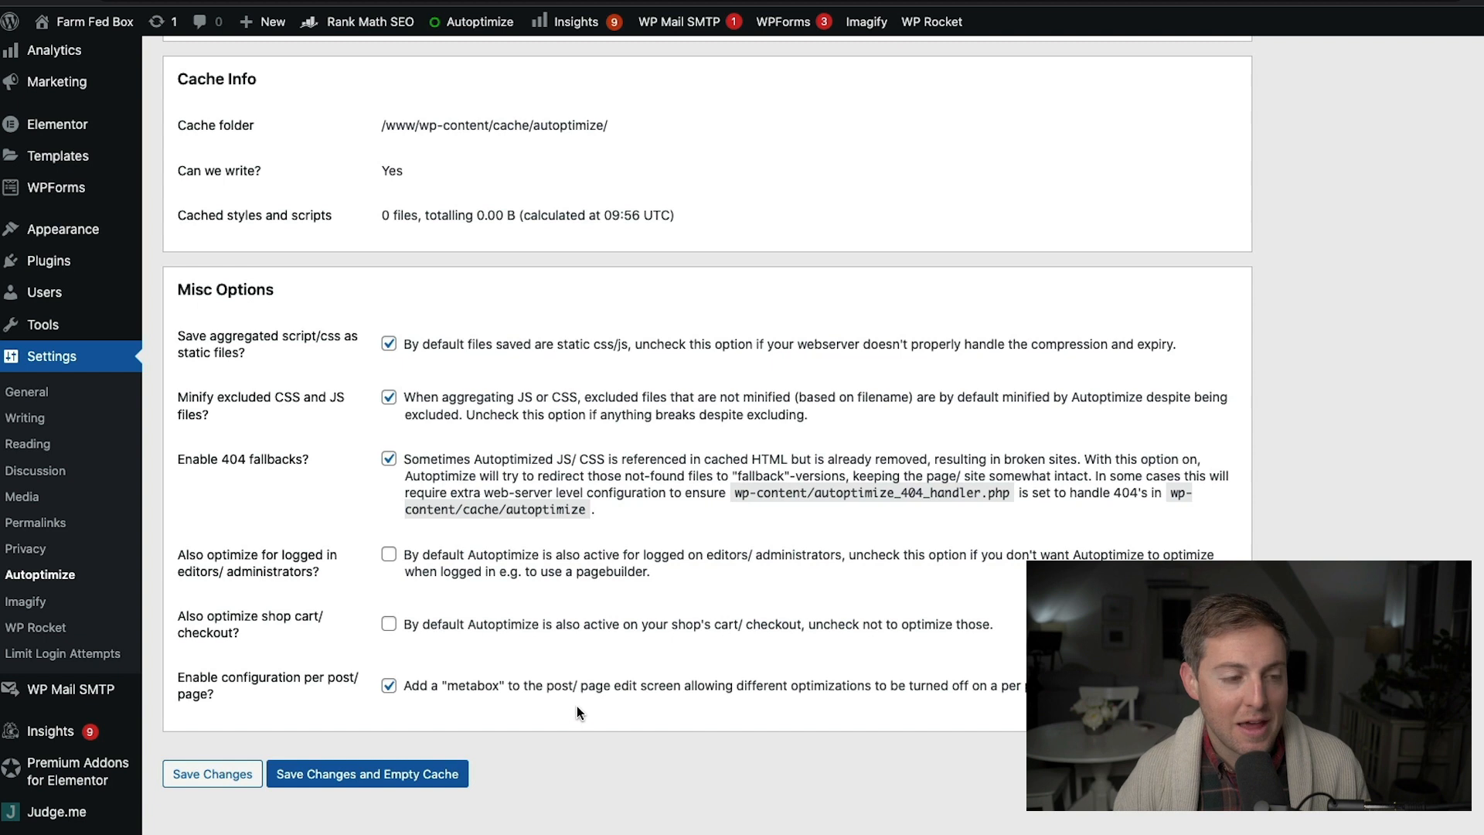
scroll("up", 3)
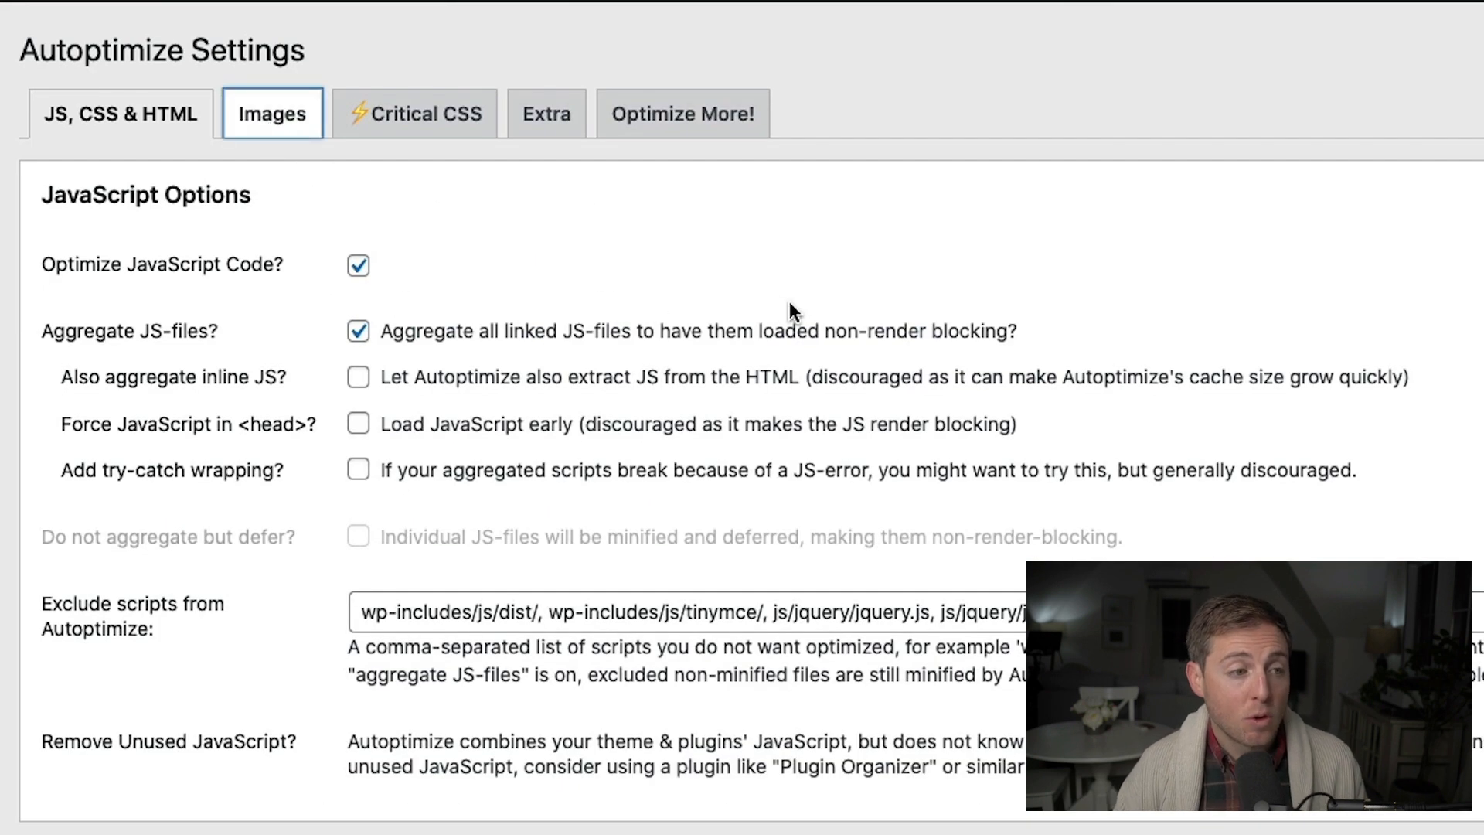
left_click(272, 113)
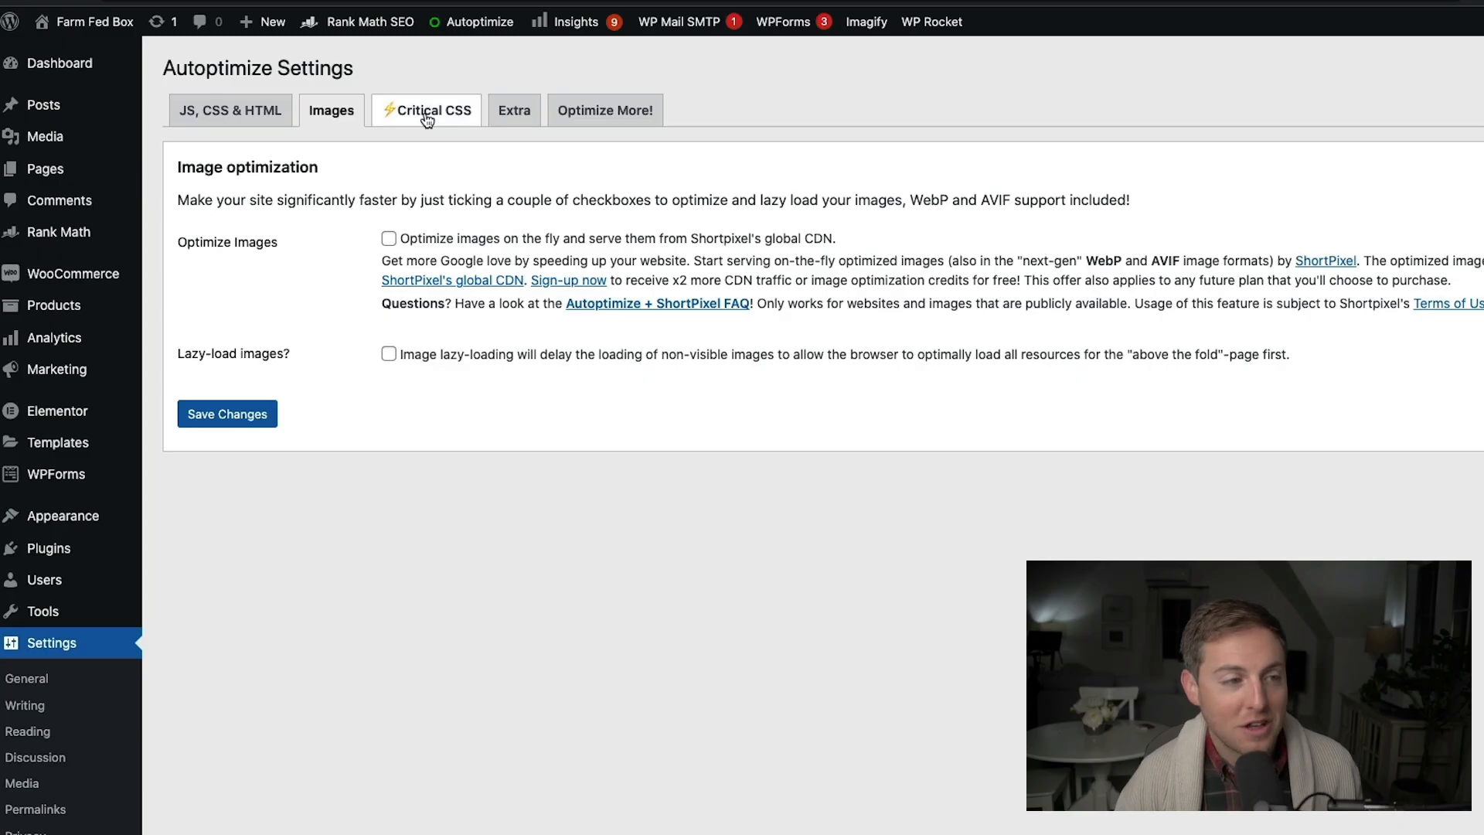
left_click(433, 109)
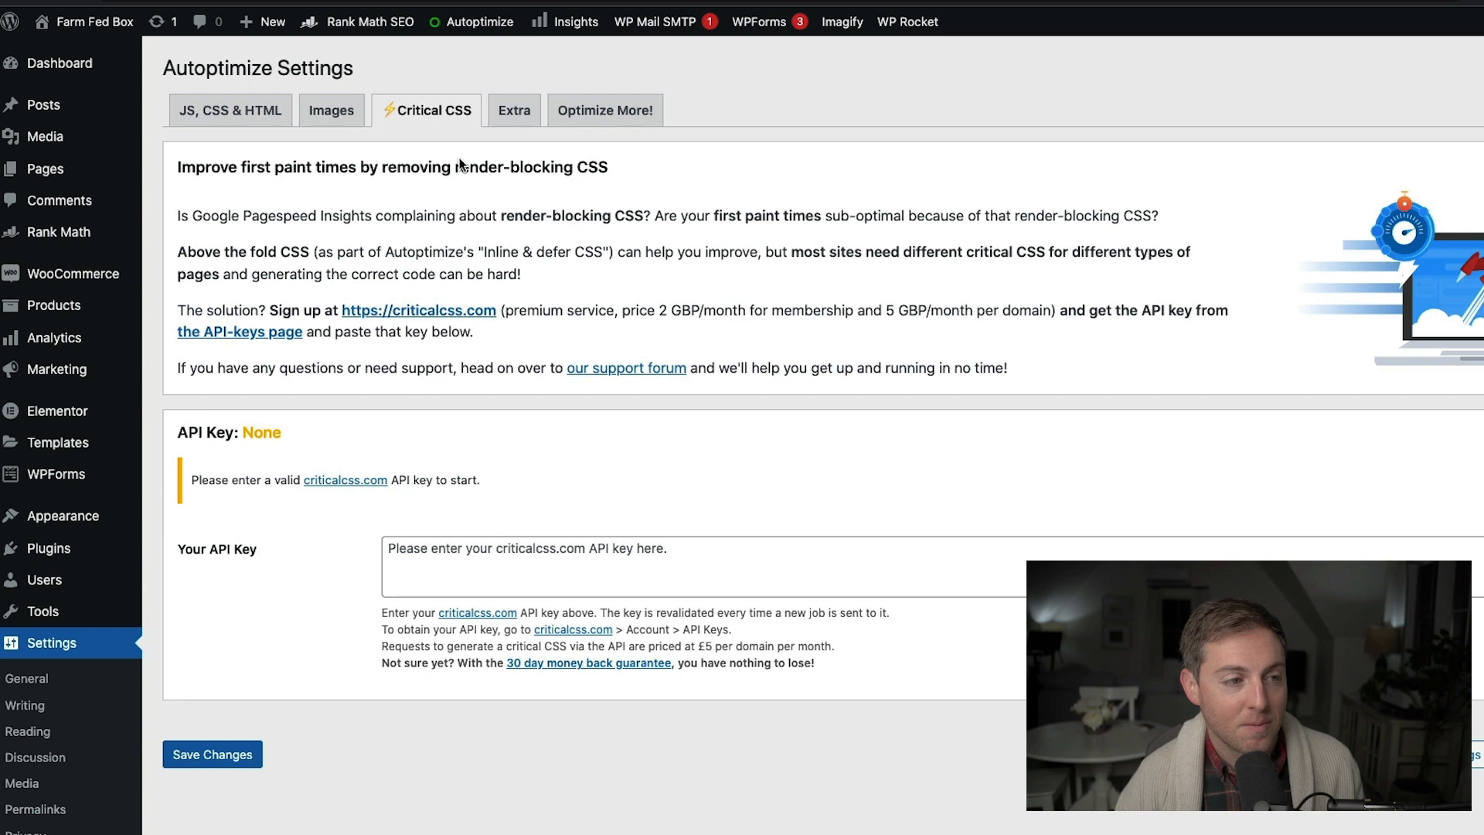
mouse_move(572, 294)
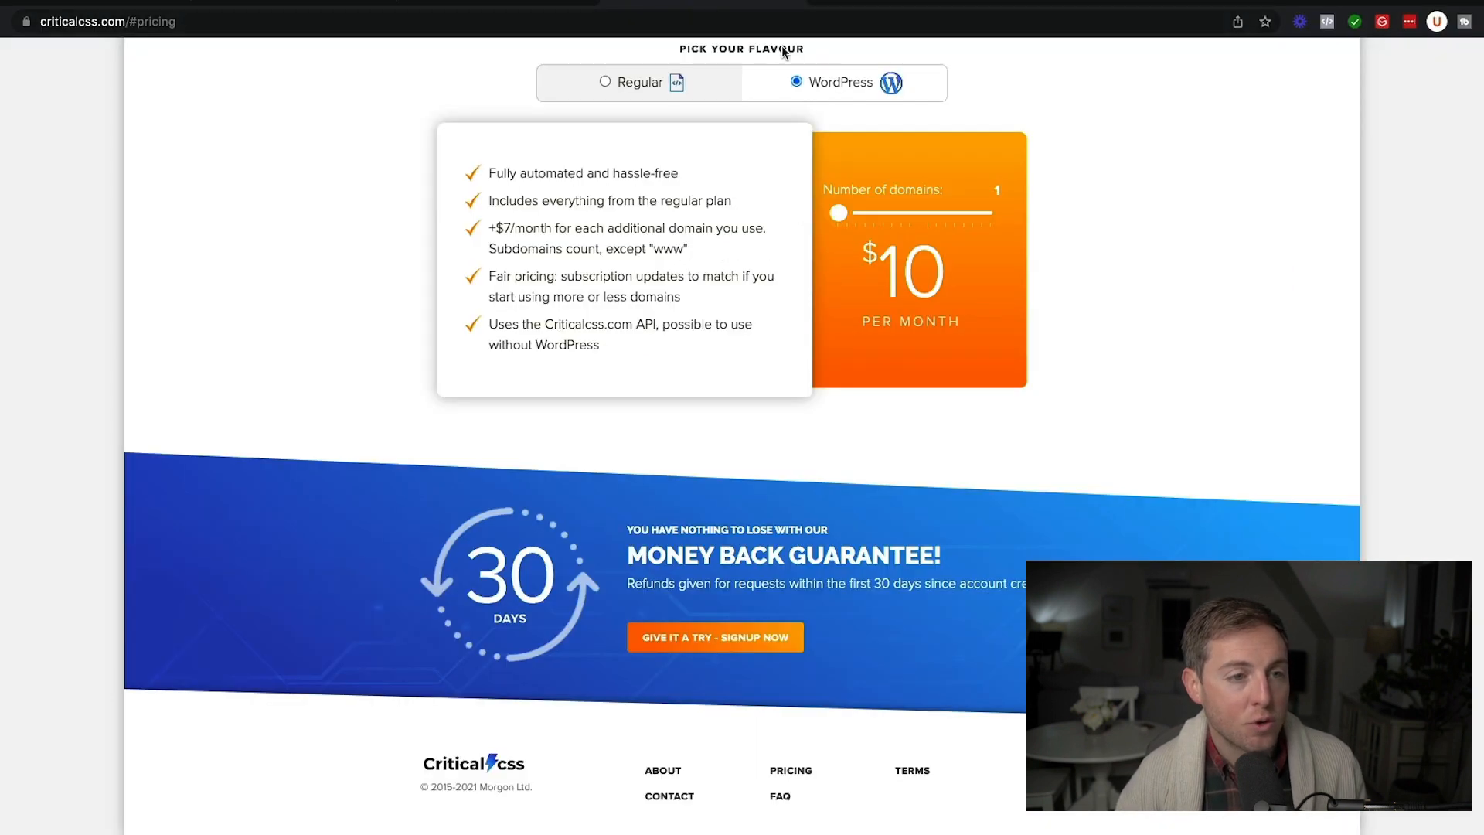
- Scroll criticalcss.com to its pricing section showing the WordPress plan at $10 per month
scroll("up", 3)
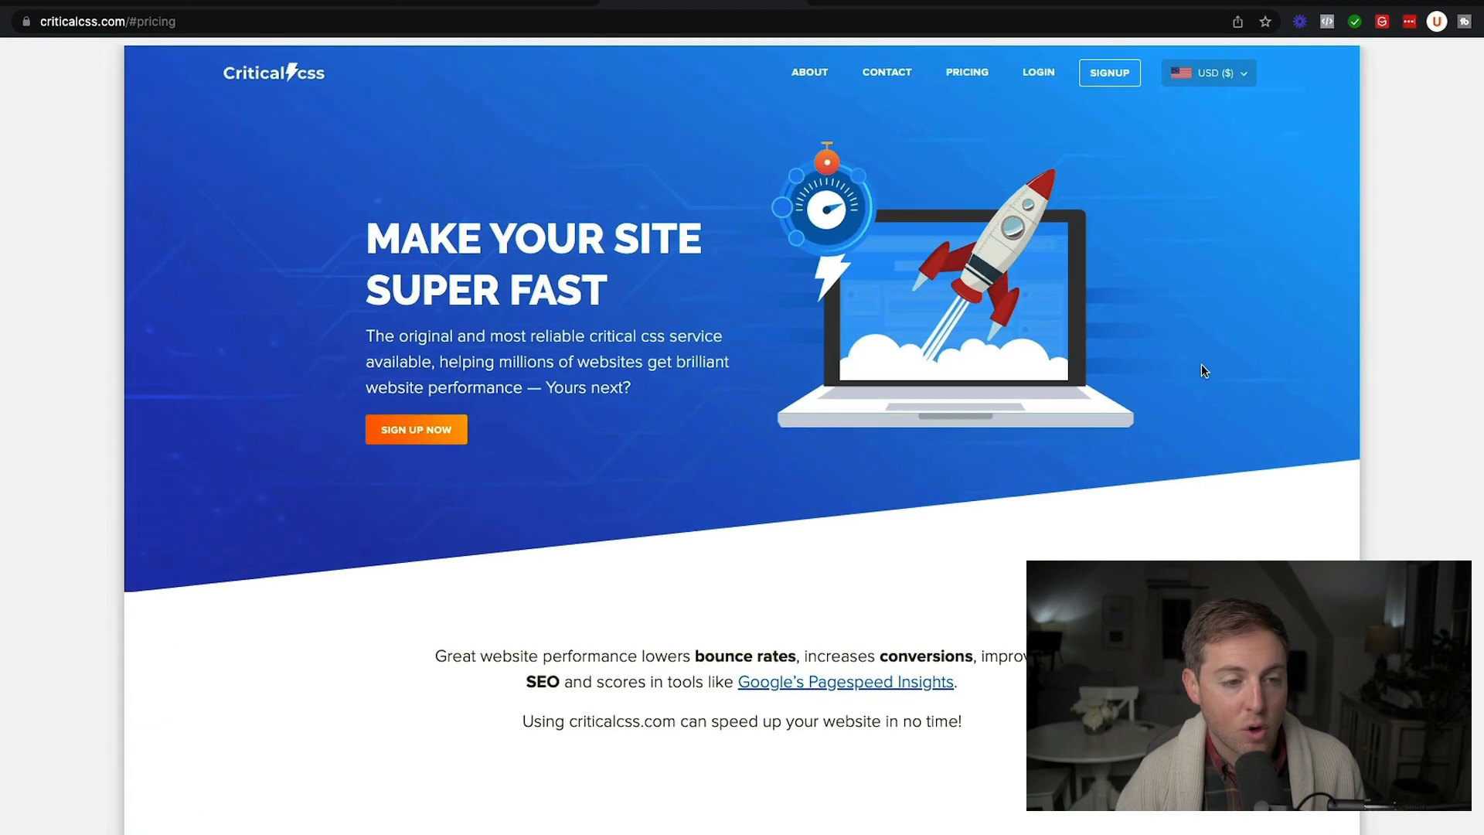
scroll("down", 3)
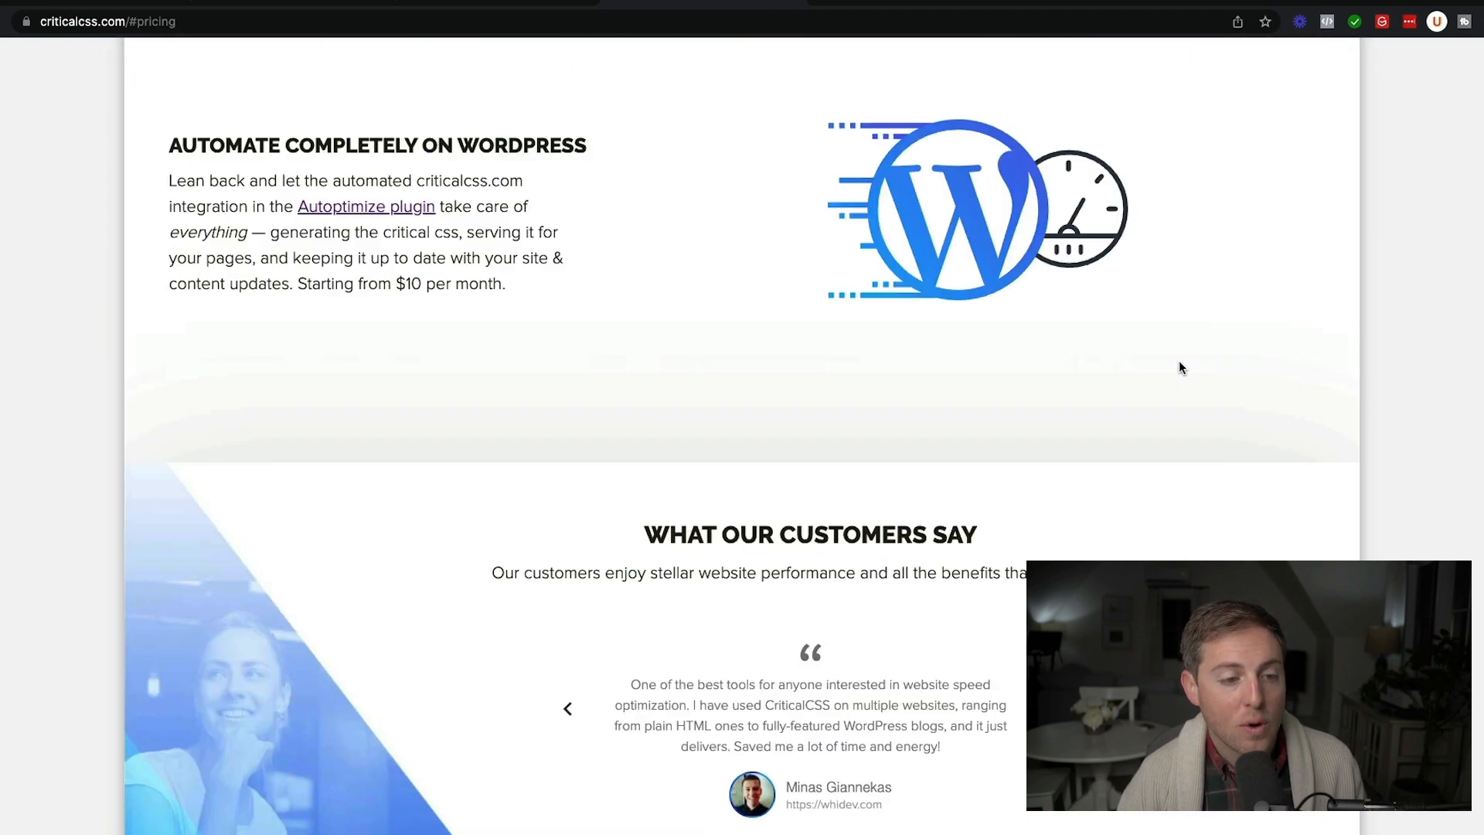
scroll("down", 3)
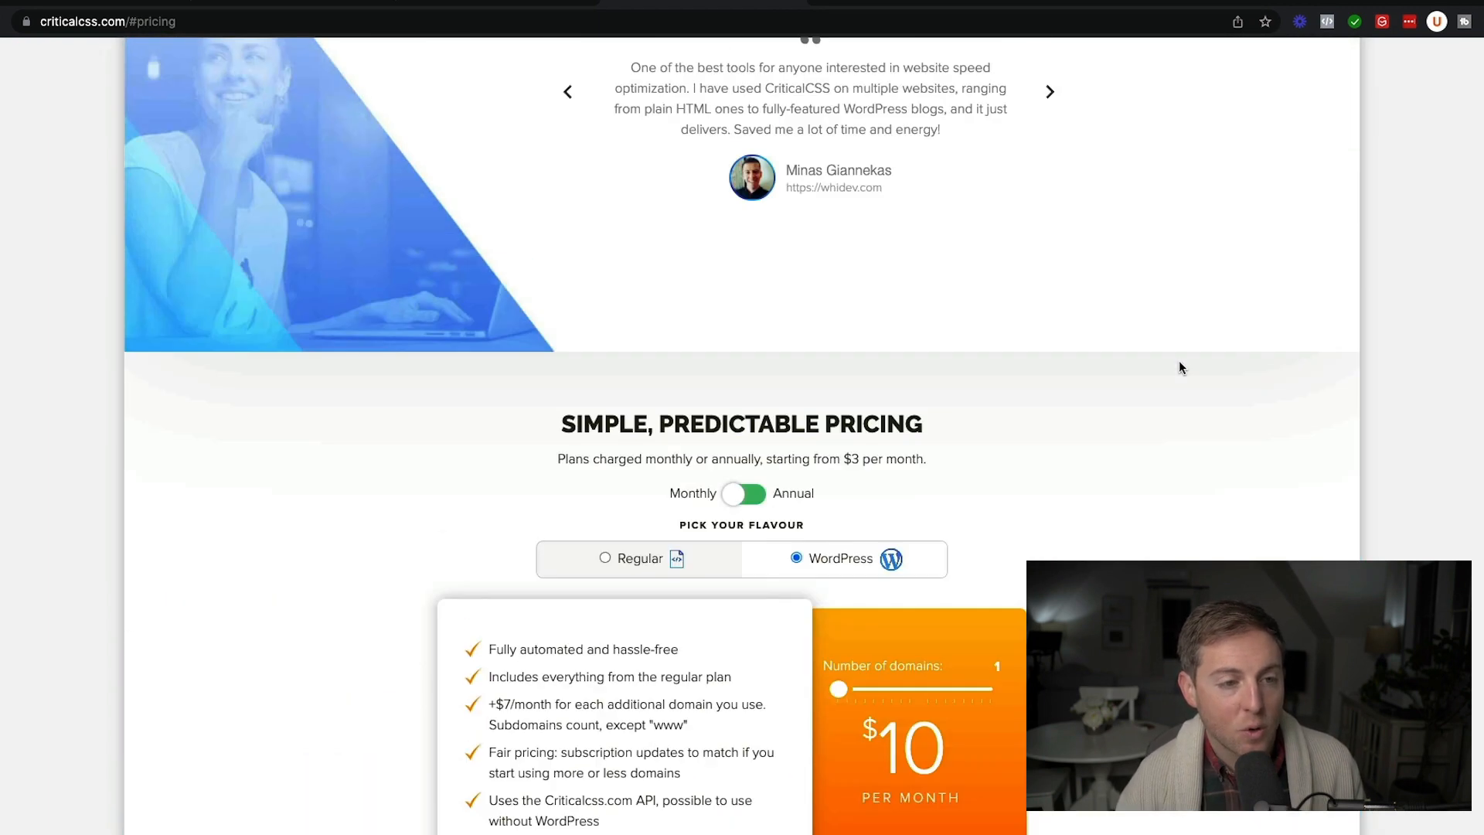
scroll("down", 3)
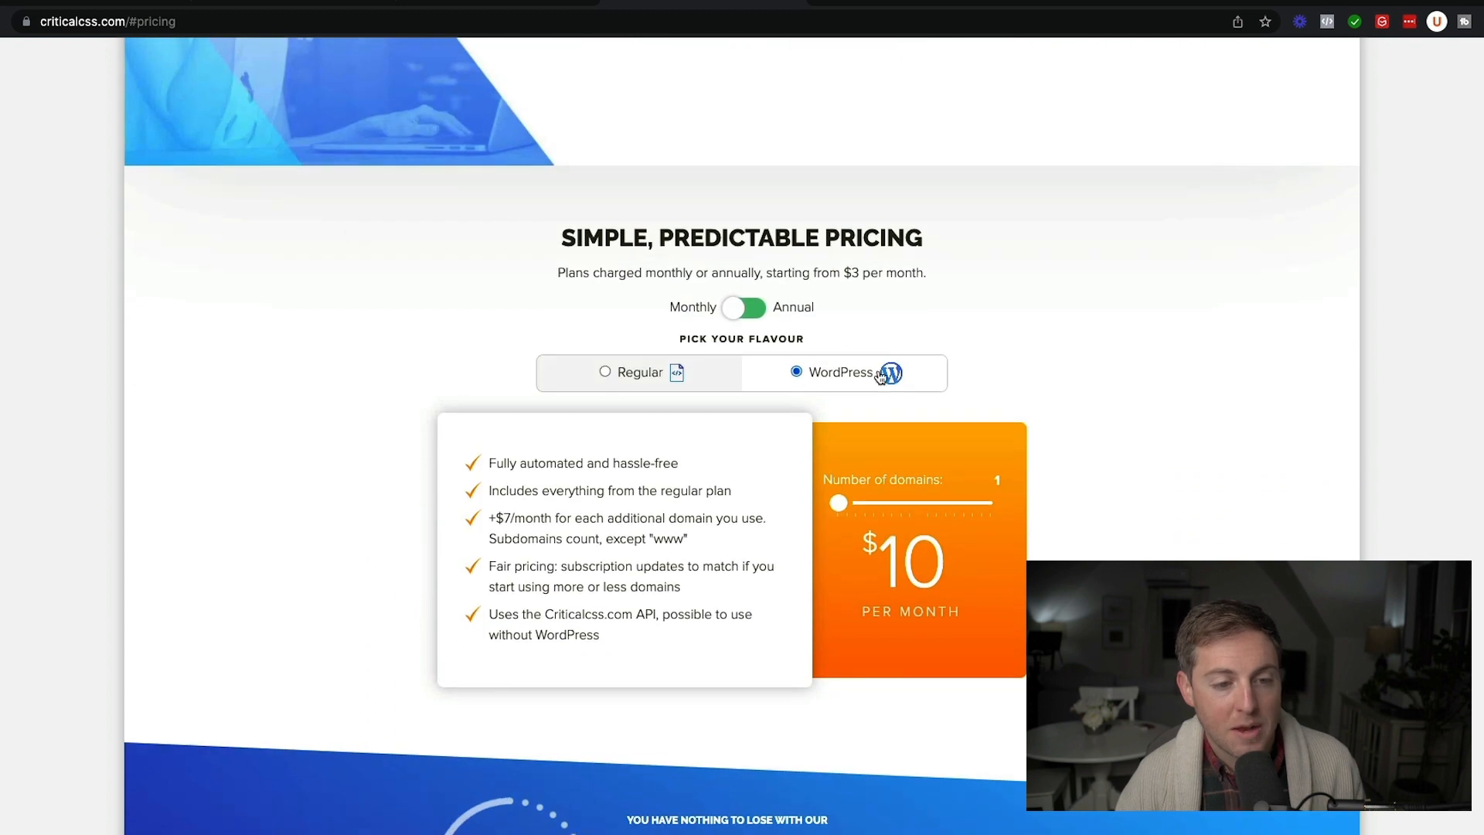
mouse_move(111, 52)
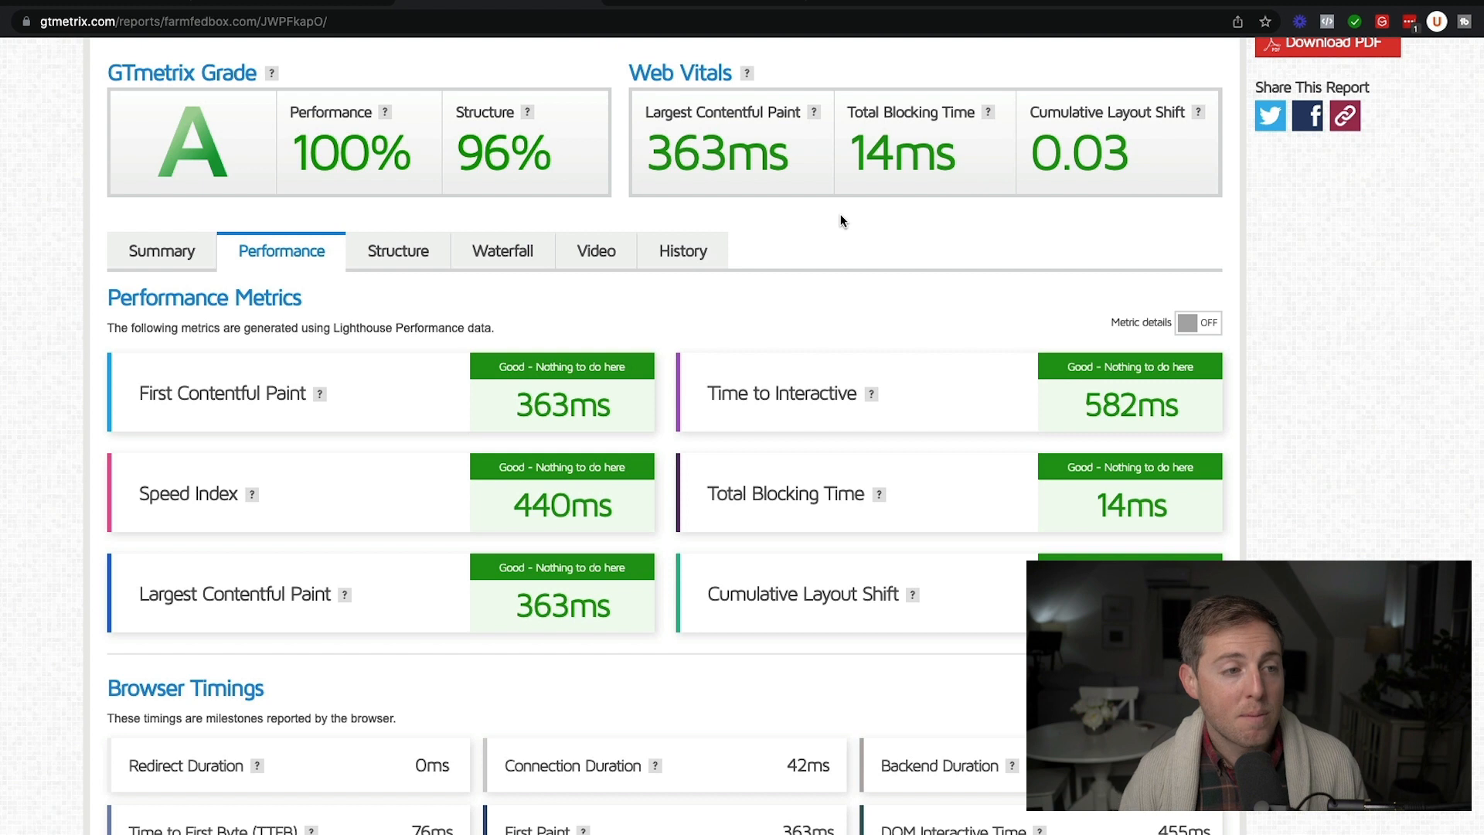
mouse_move(585, 230)
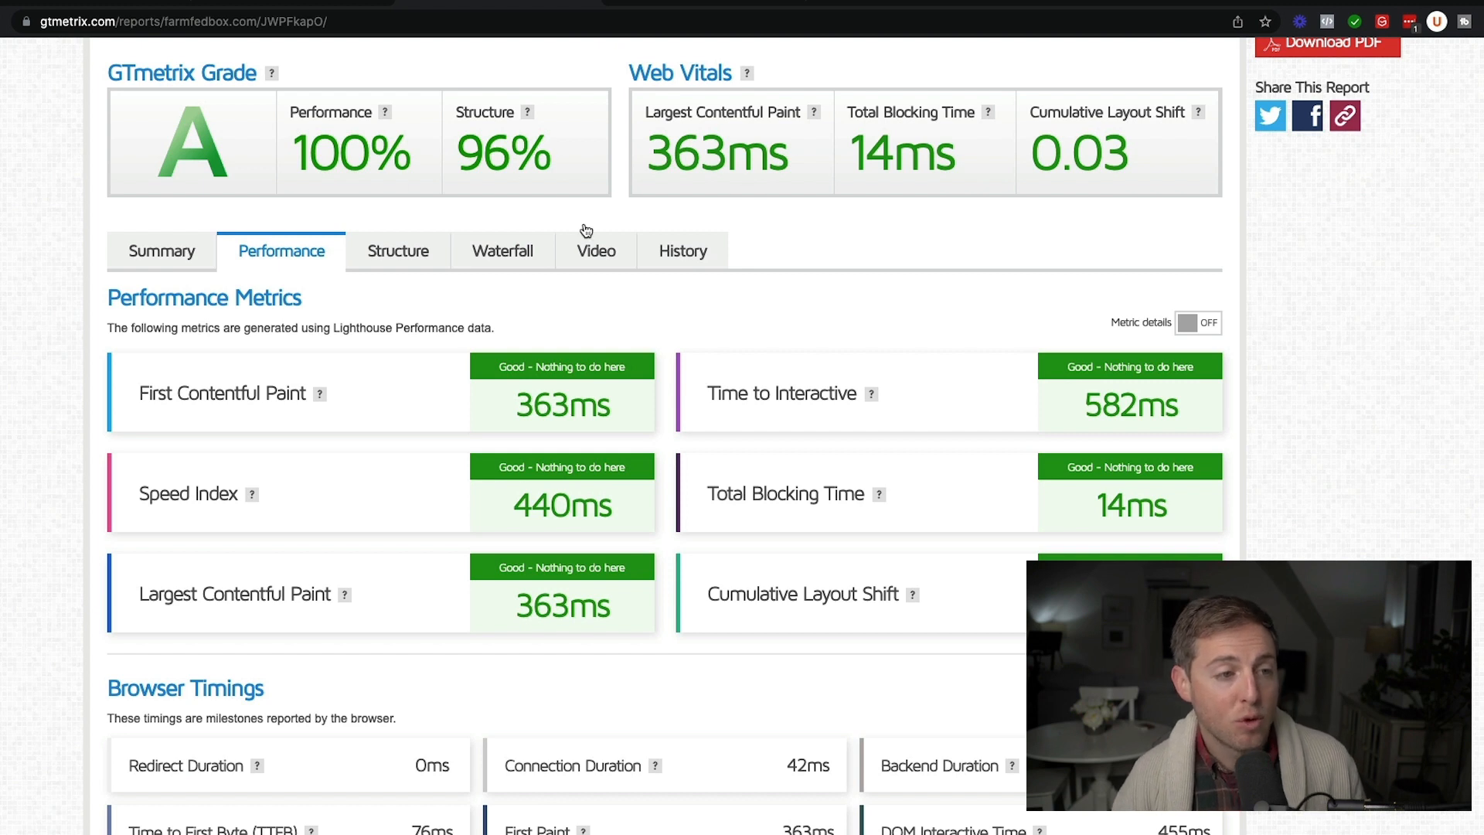
mouse_move(1040, 226)
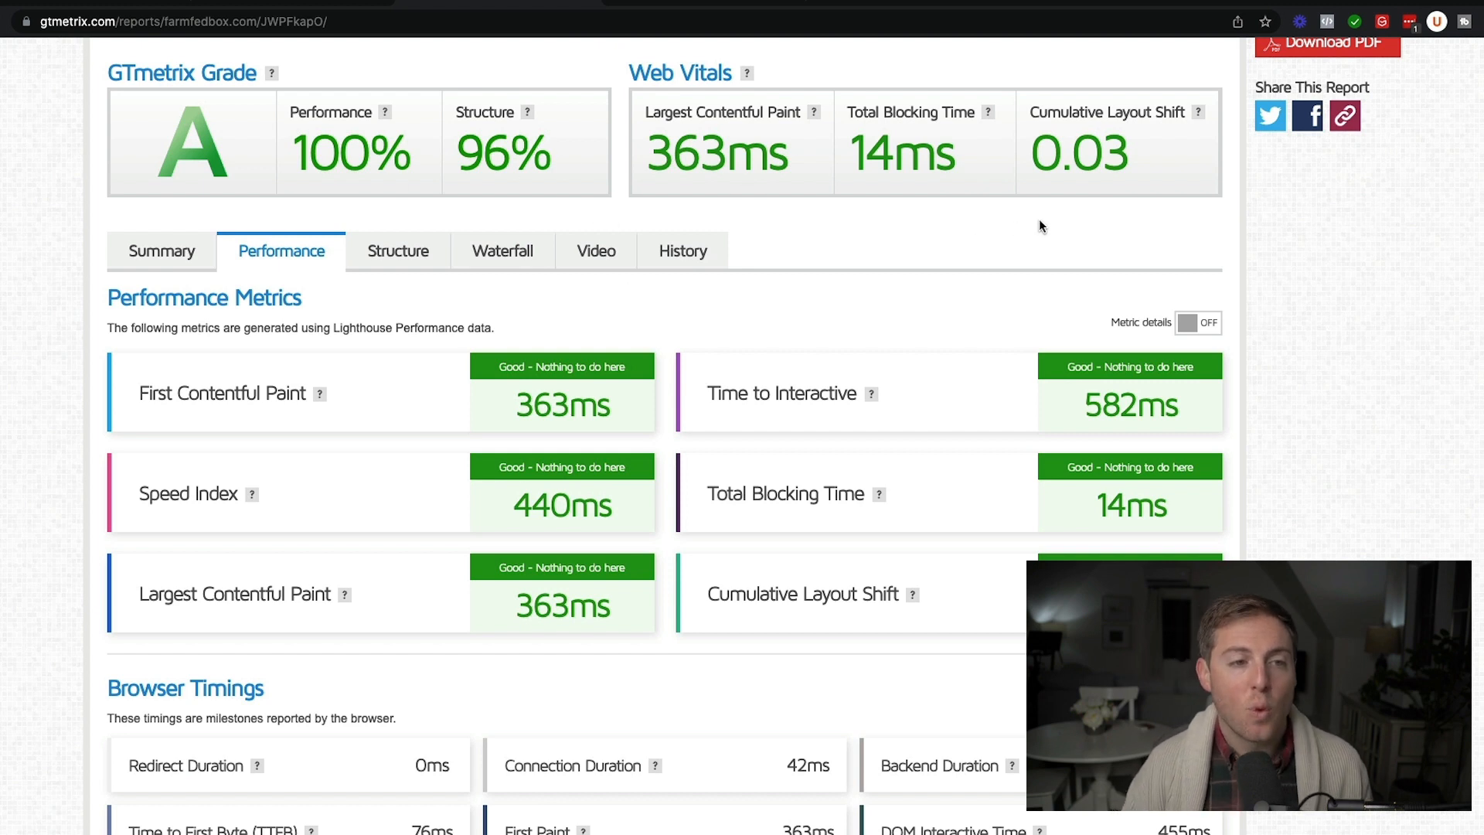